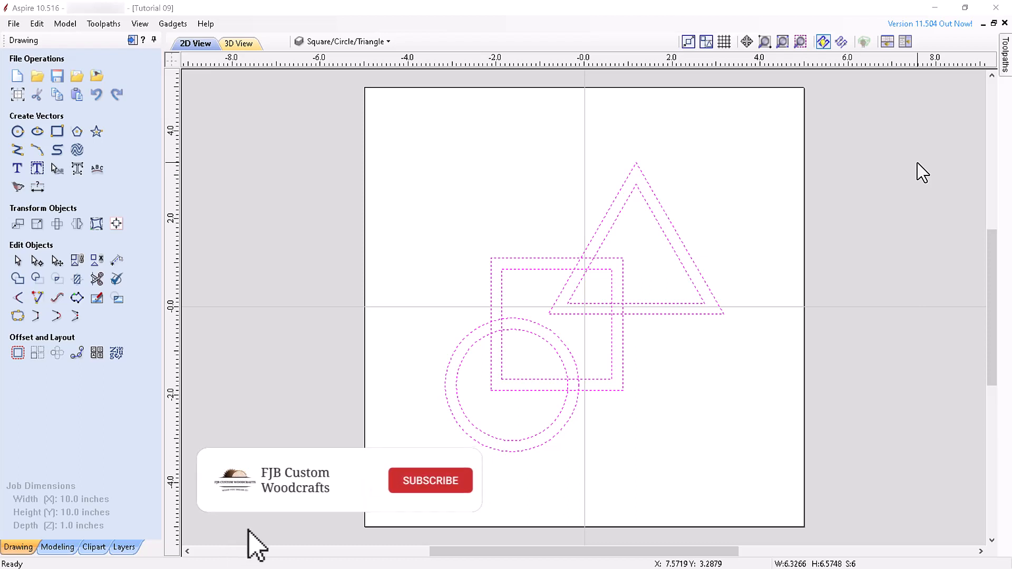
- Select the outer square to show its handles, then select the grouped shapes
left_click(430, 481)
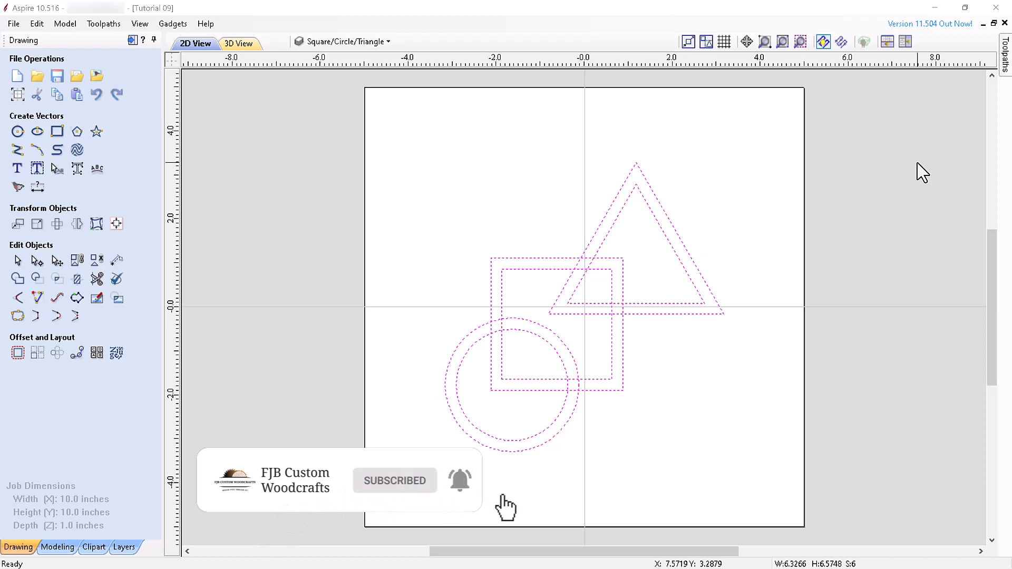
mouse_move(553, 556)
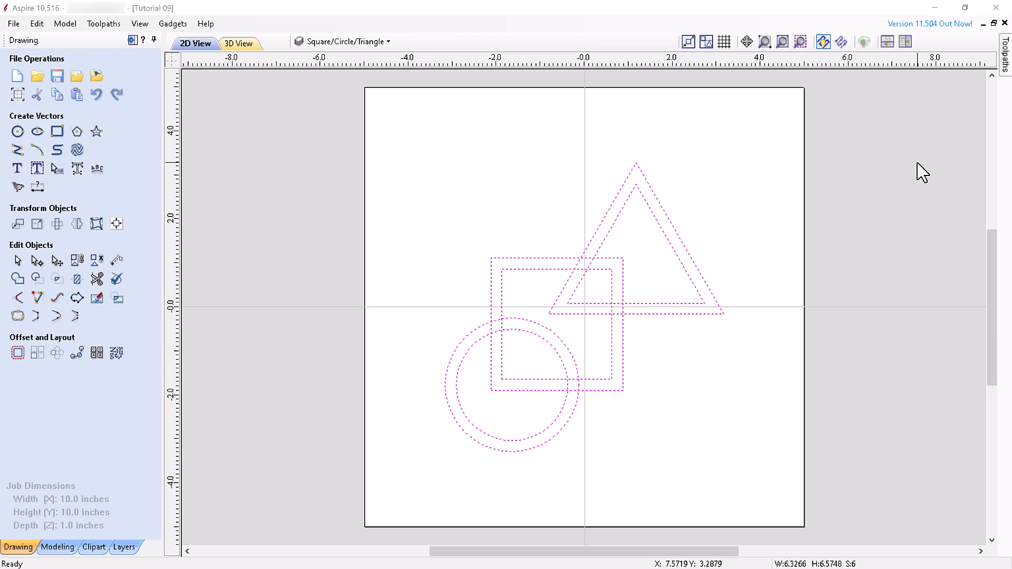
mouse_move(762, 170)
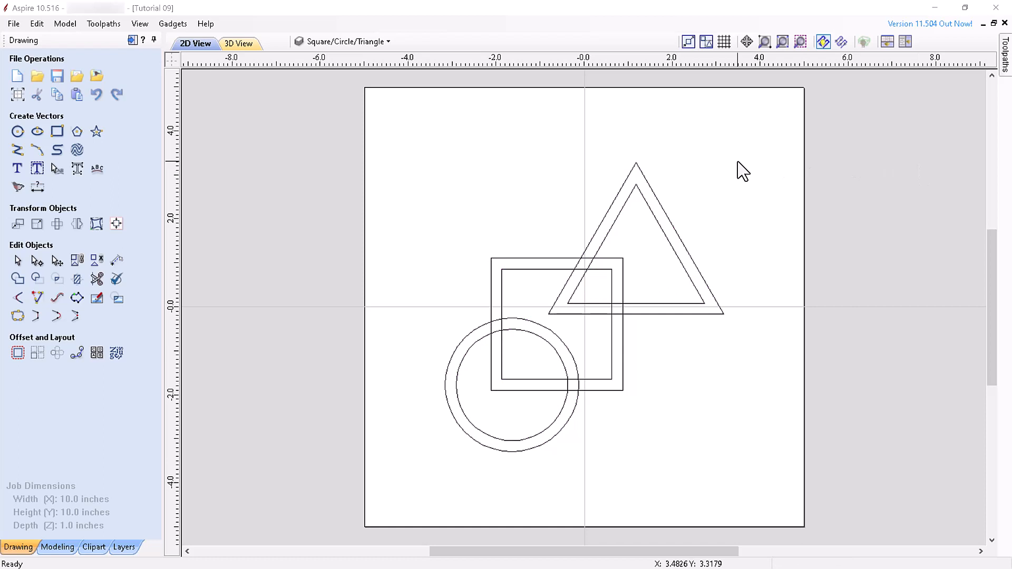
mouse_move(591, 368)
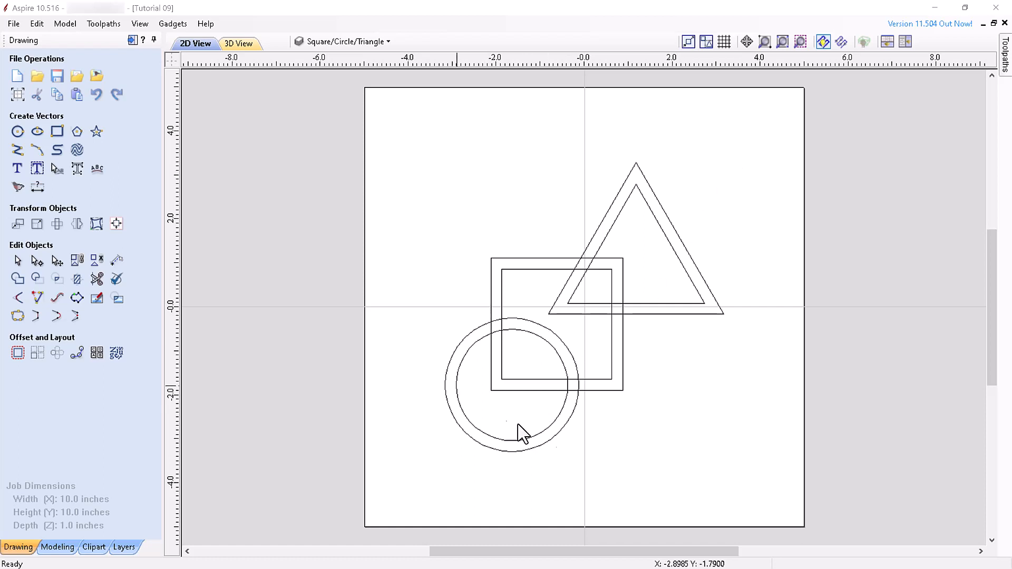
mouse_move(839, 258)
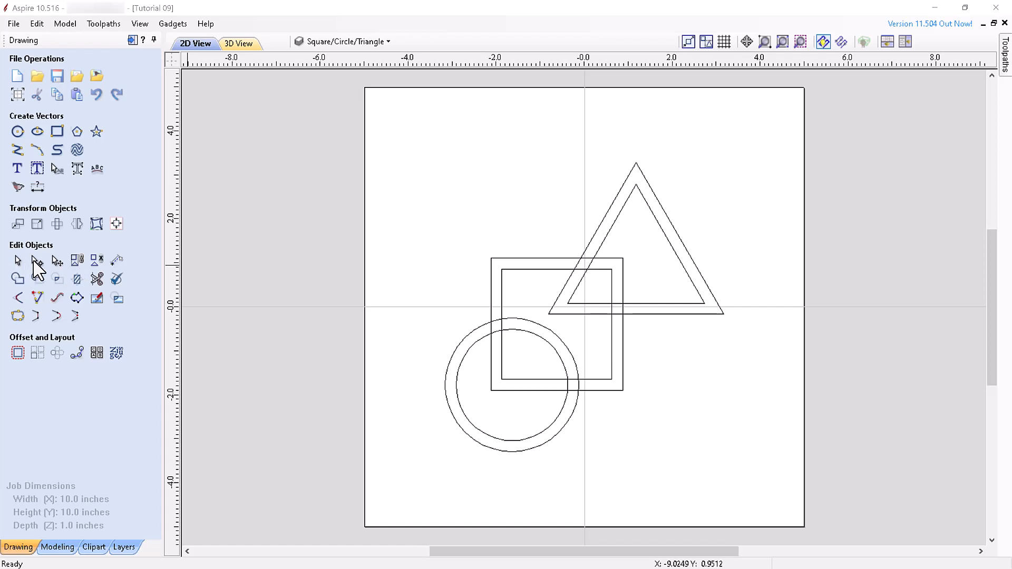
left_click(37, 259)
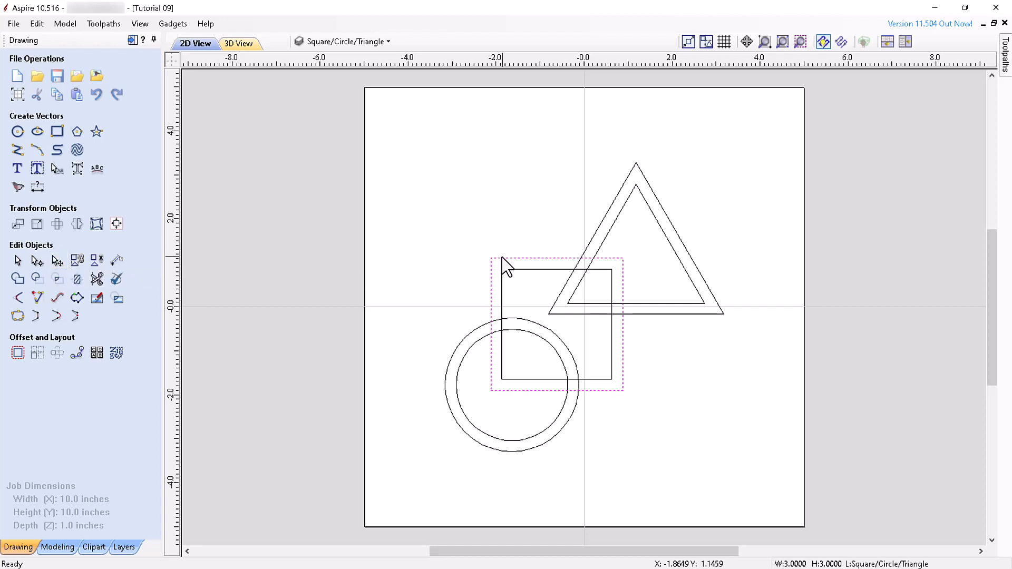
left_click(557, 324)
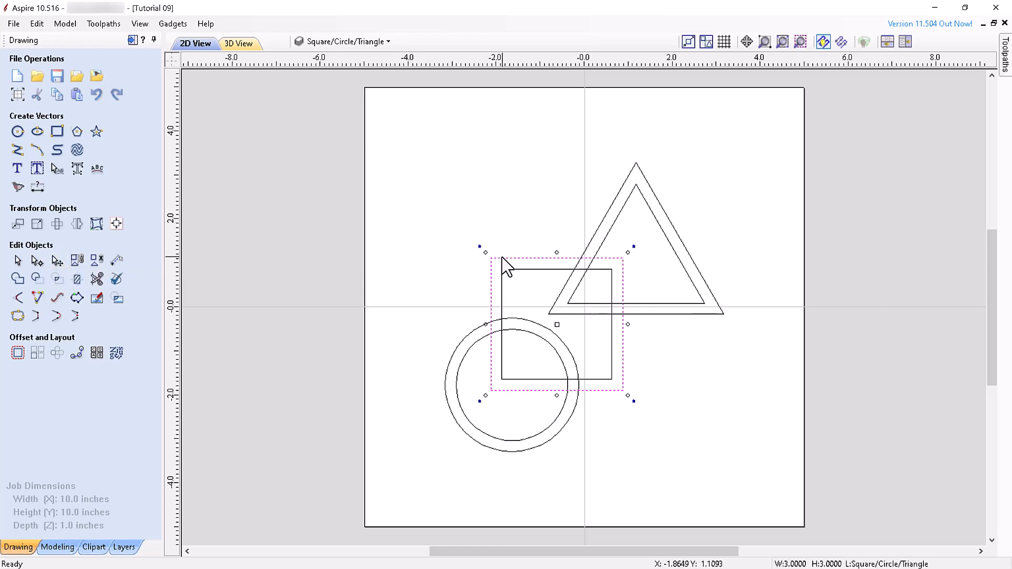
mouse_move(502, 257)
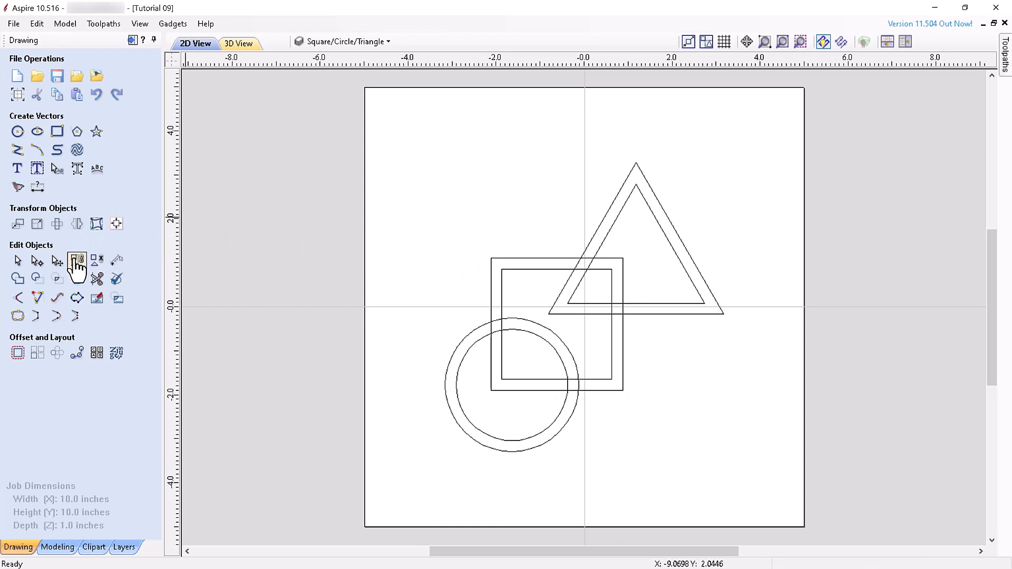
mouse_move(97, 263)
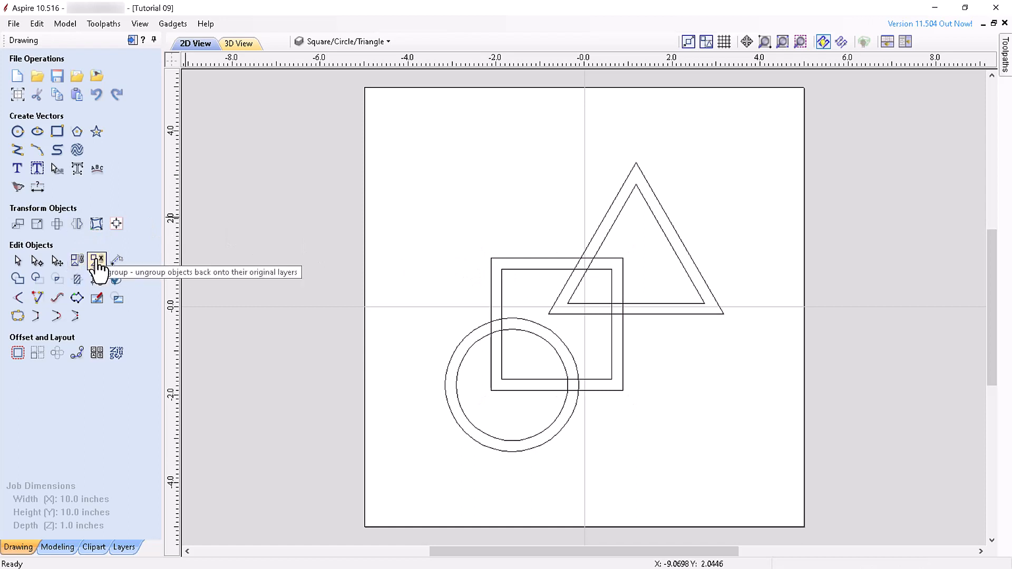
mouse_move(339, 166)
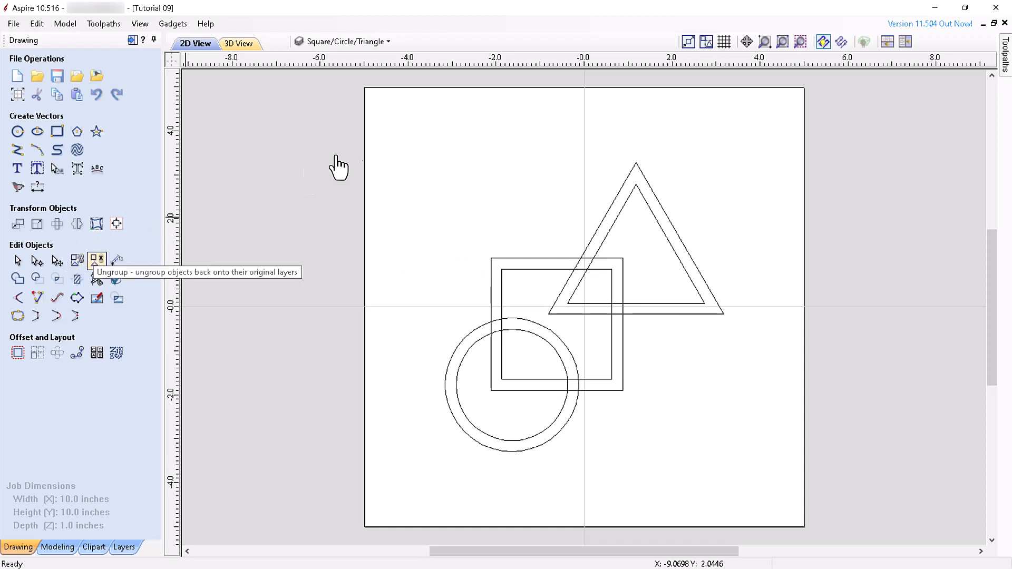
left_click(95, 259)
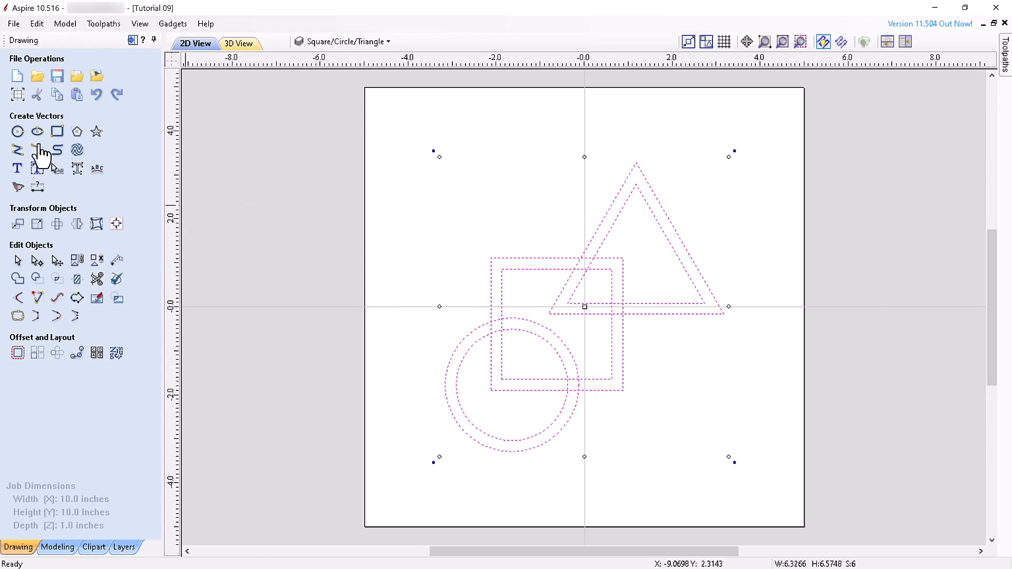
left_click(76, 259)
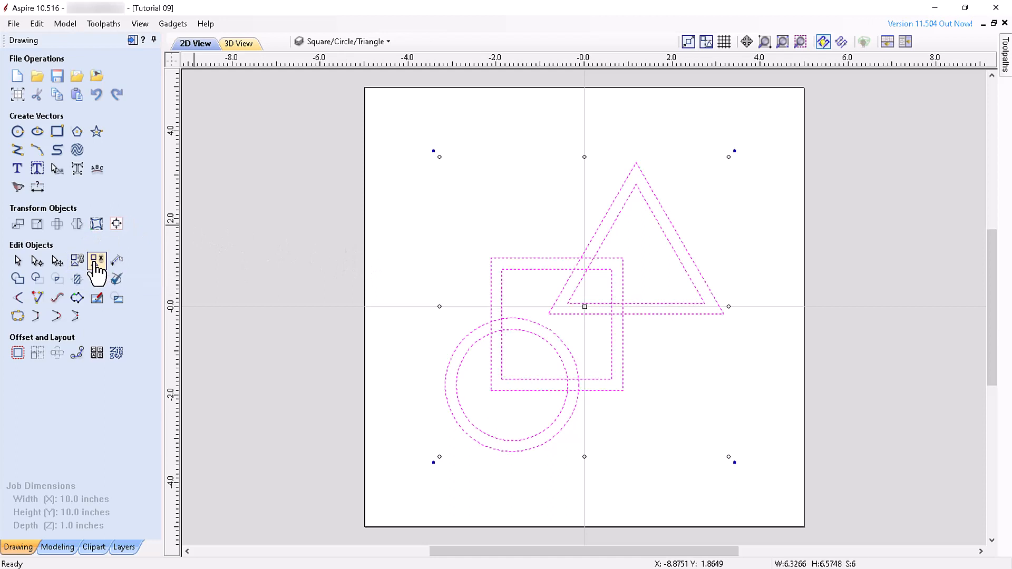
left_click(96, 259)
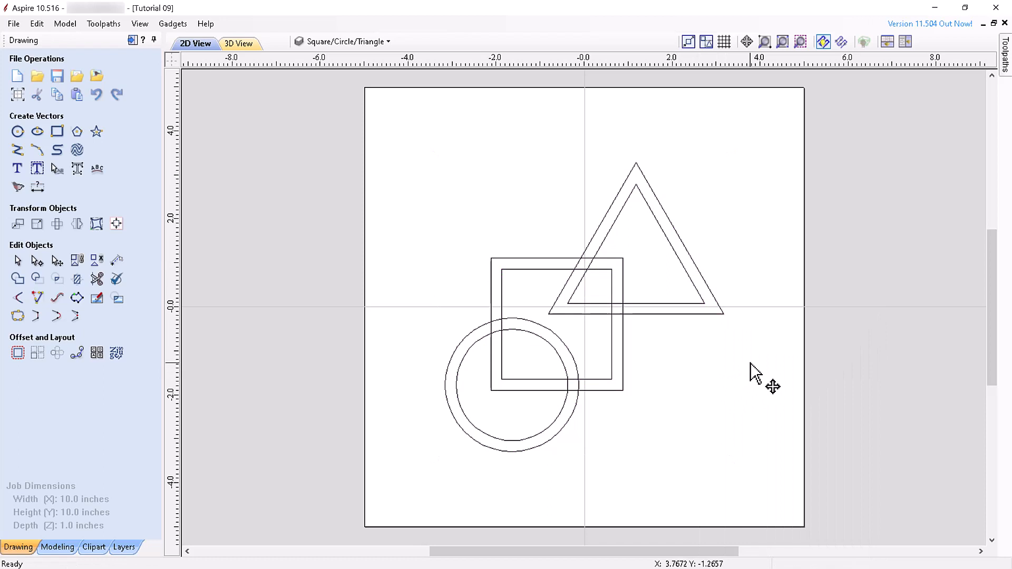
- Select all shapes and ungroup them back onto their original layers
key("g")
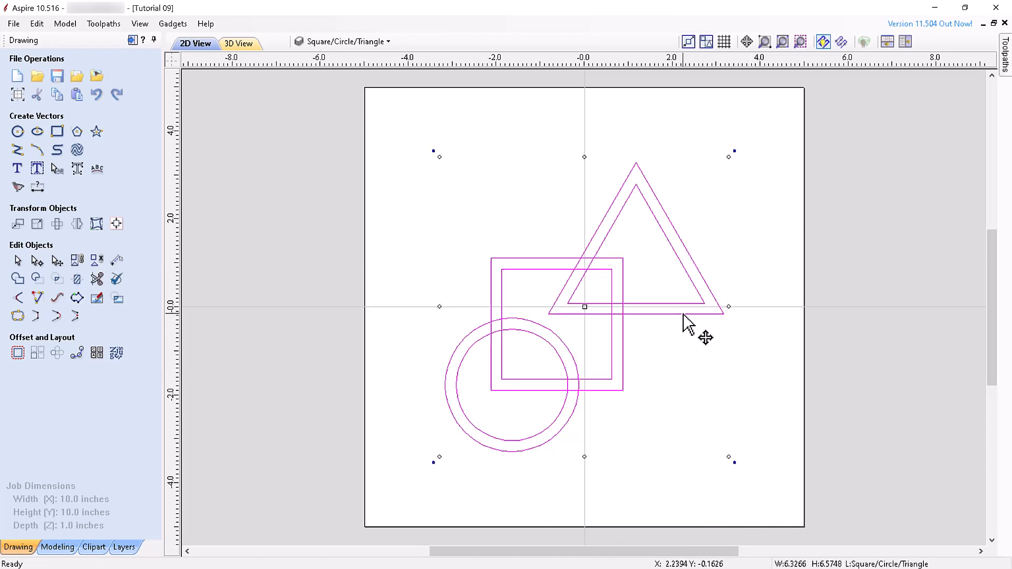
right_click(685, 321)
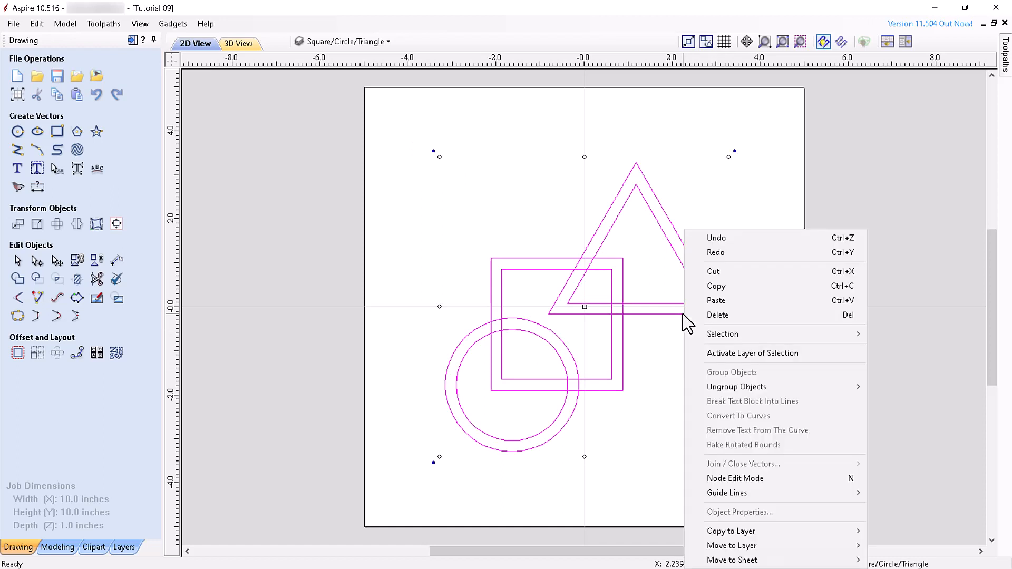
mouse_move(737, 386)
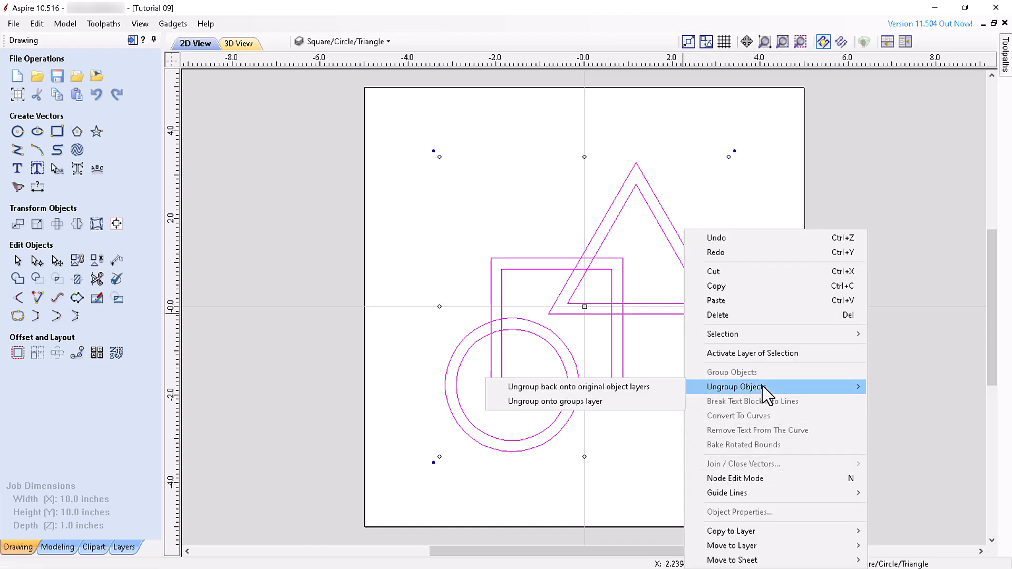
mouse_move(683, 397)
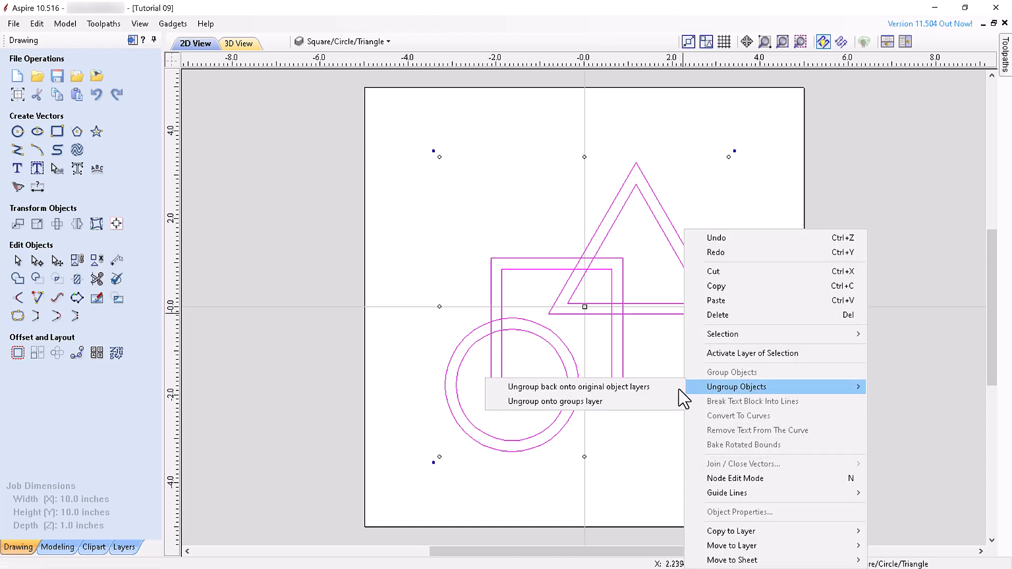
mouse_move(578, 387)
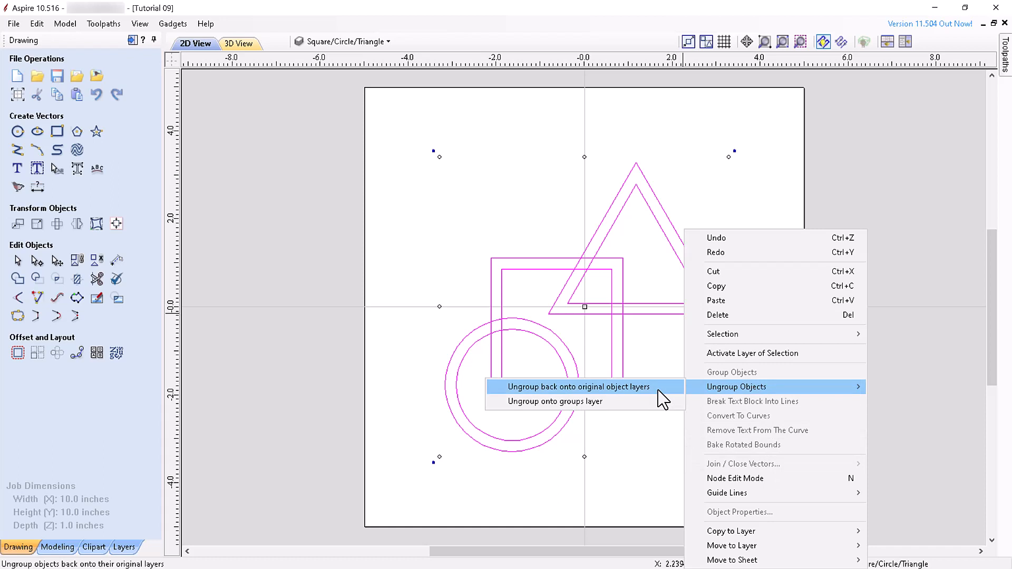
mouse_move(554, 401)
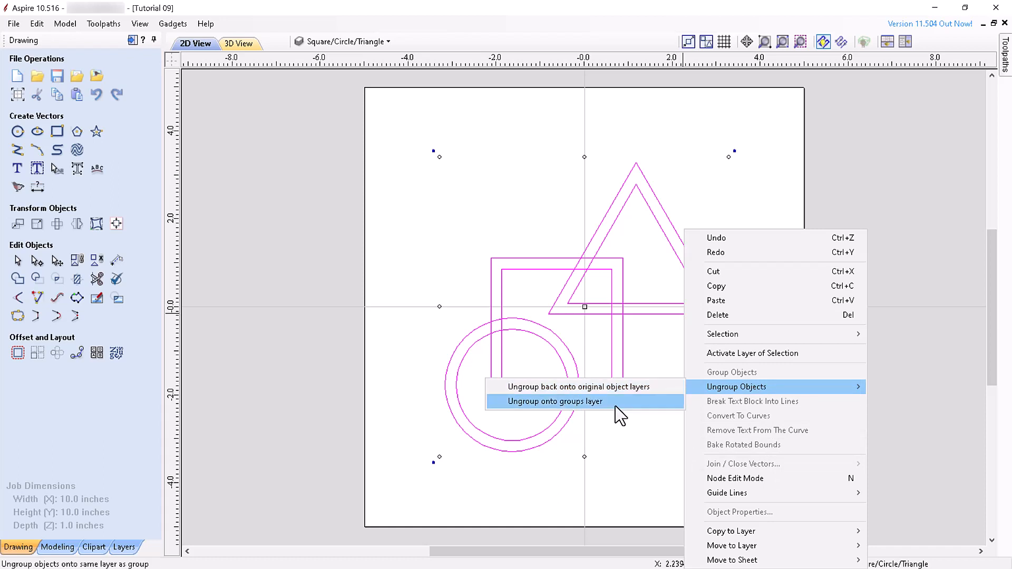
left_click(554, 401)
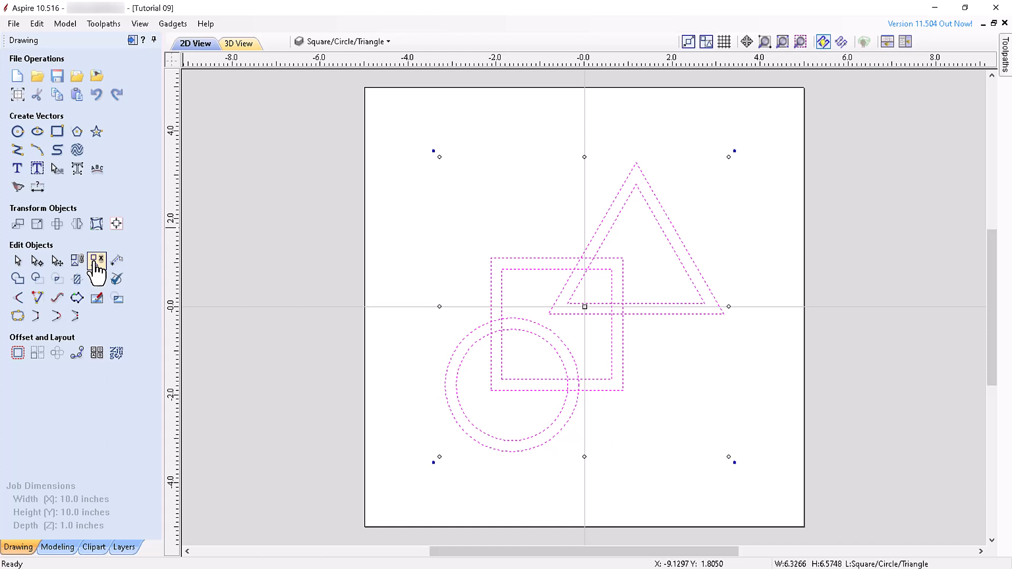
key("u")
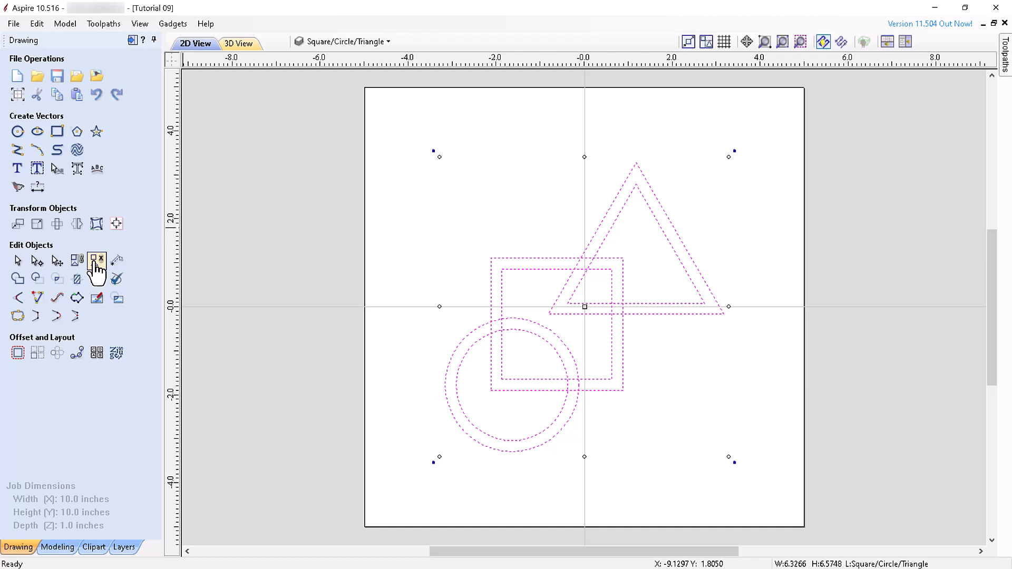
key("ctrl+u")
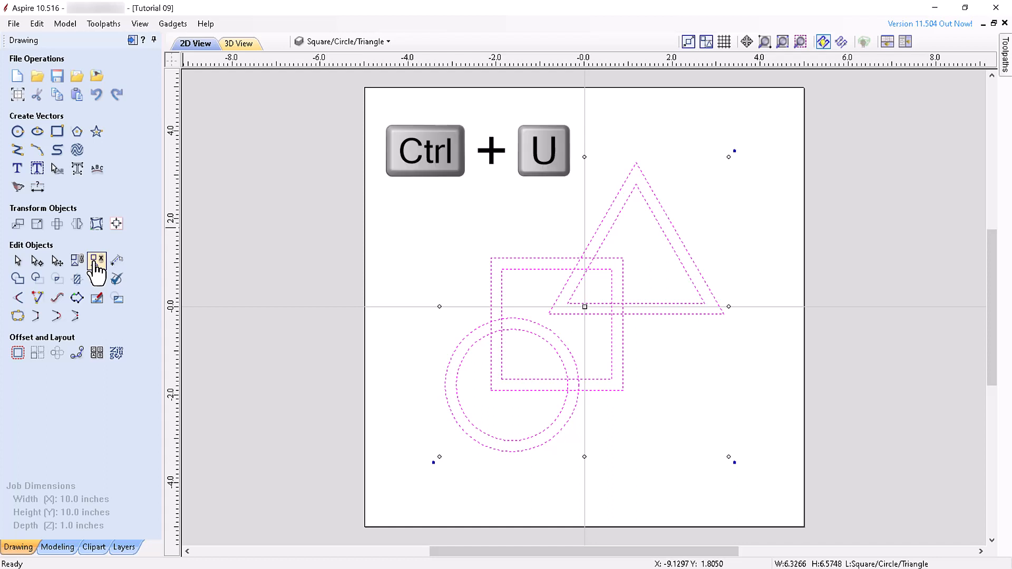
key("ctrl+u")
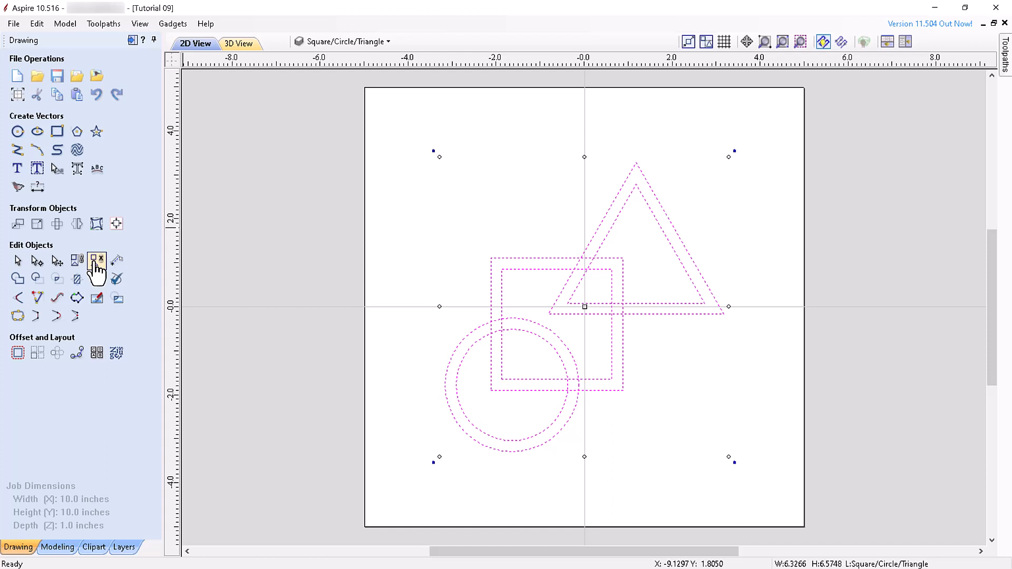
- Ungroup the shapes onto the groups layer instead
key("shift+u")
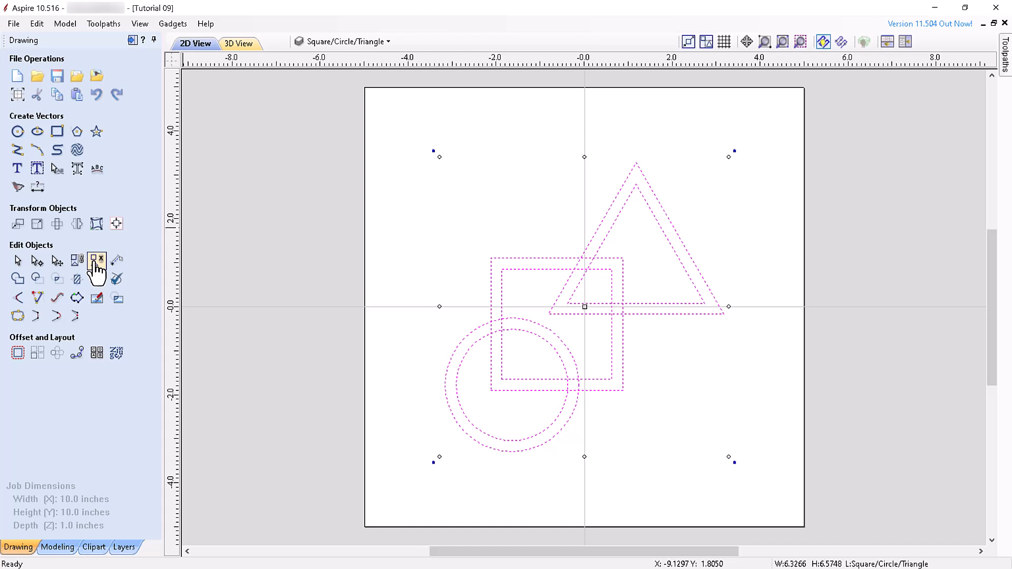
key("ctrl+shift+u")
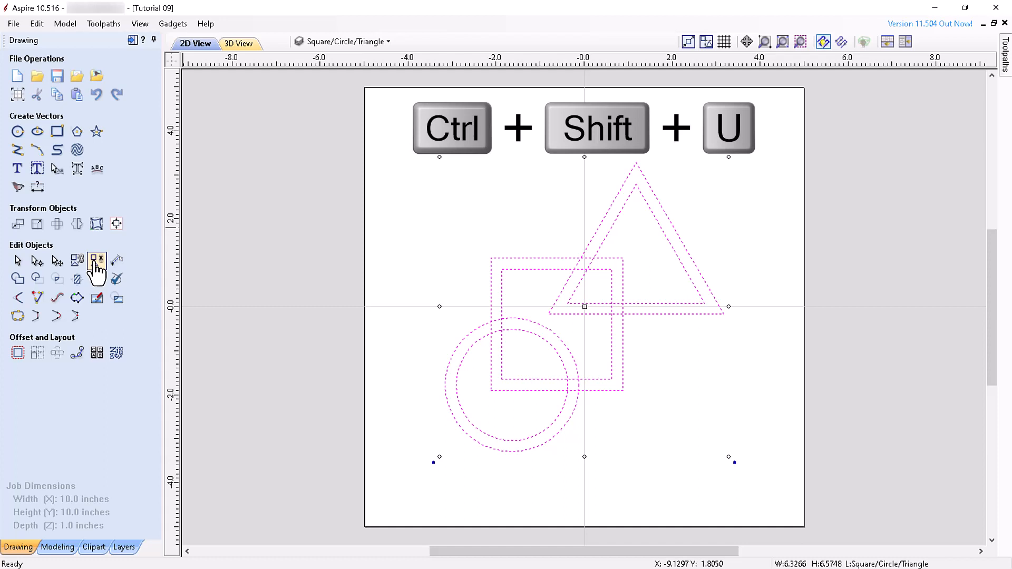
key("ctrl+shift+u")
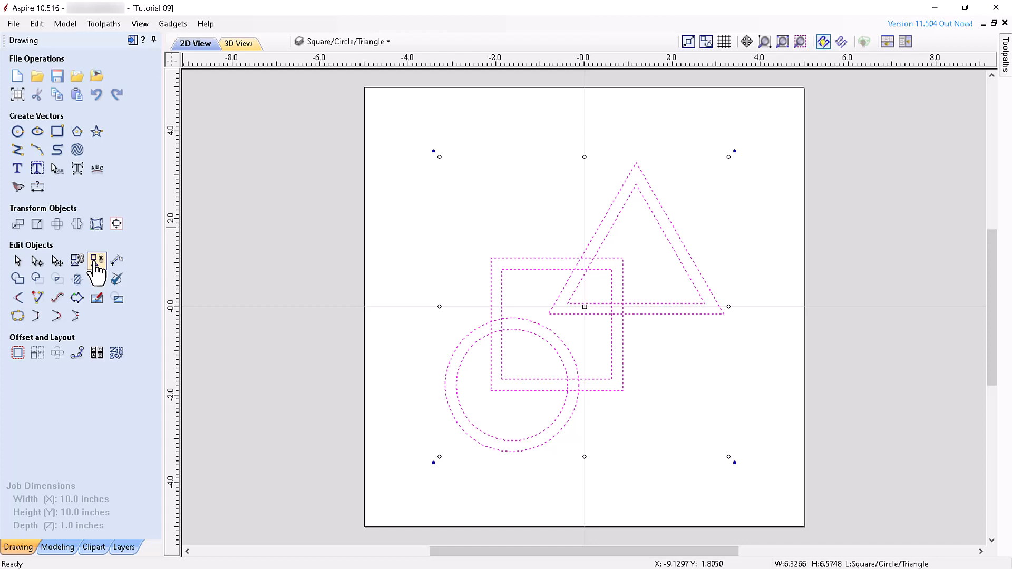
- Measure from the square's corner, then inspect the circle outline's span and contour properties
left_click(116, 260)
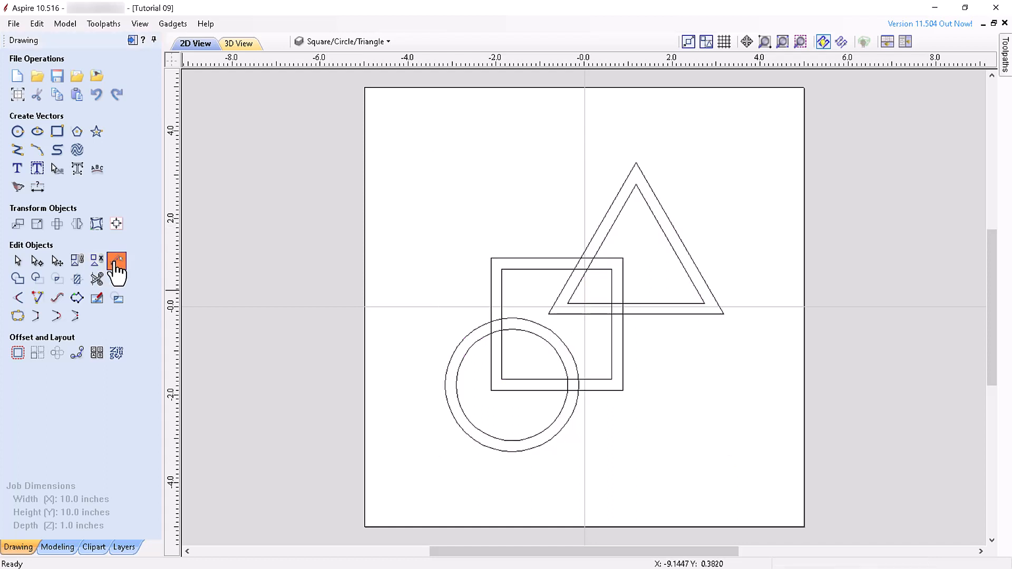
left_click(117, 265)
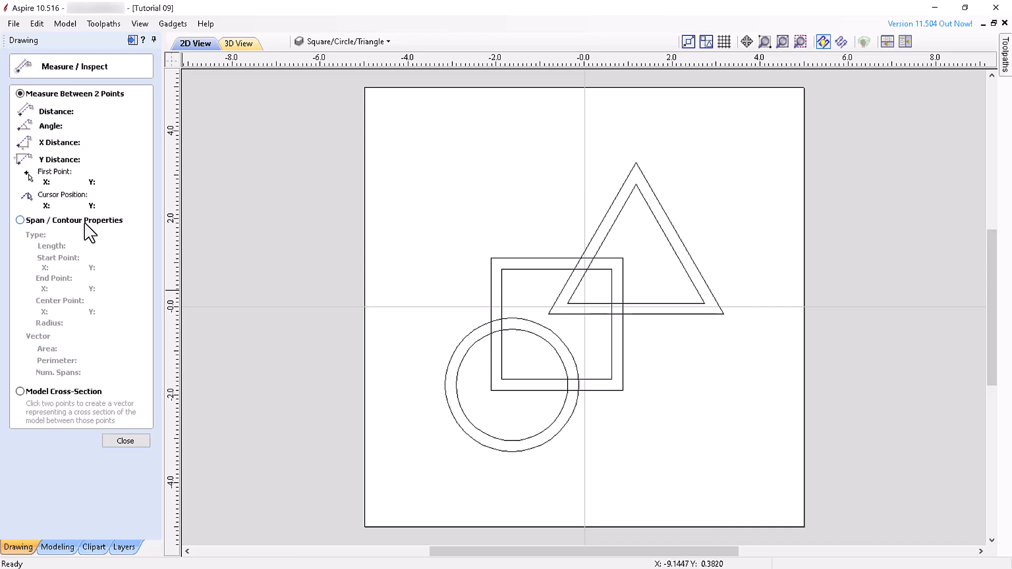
mouse_move(491, 260)
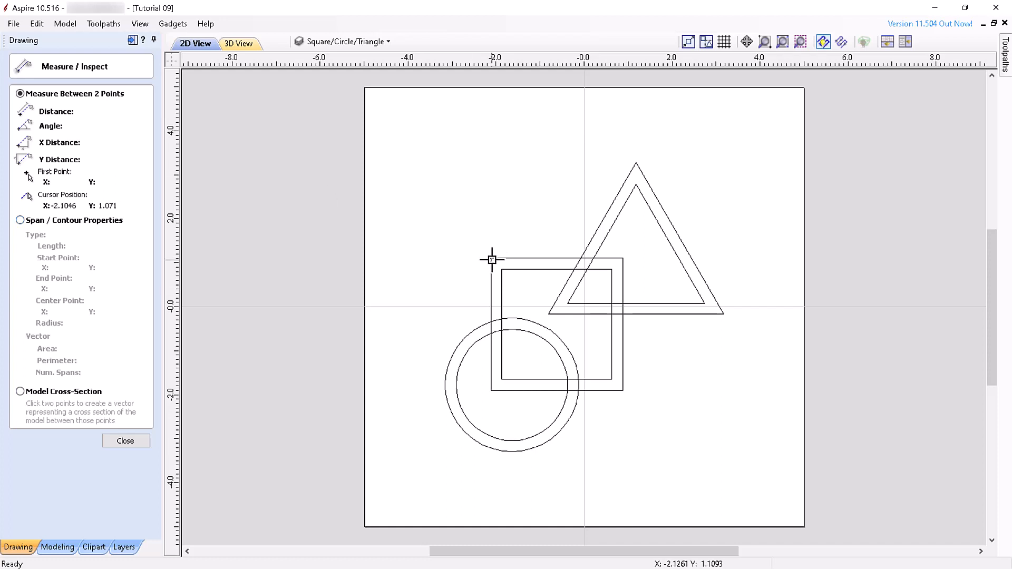
left_click(20, 221)
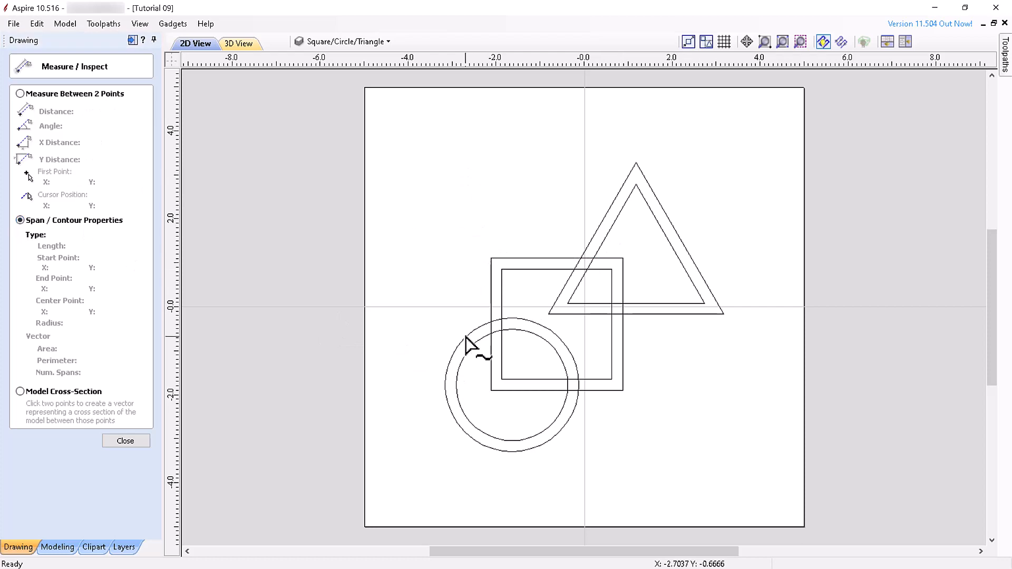
left_click(125, 441)
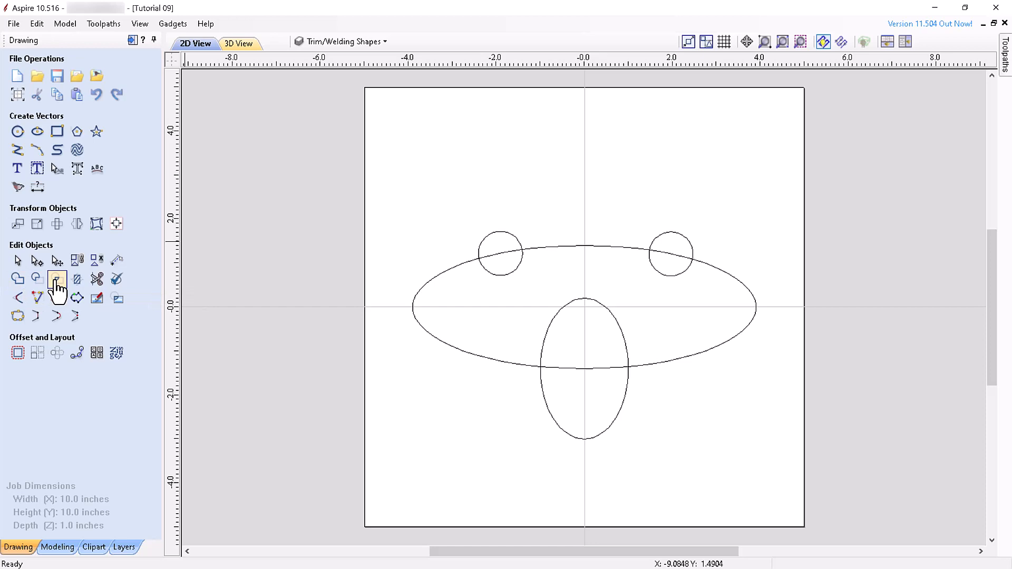
left_click(17, 278)
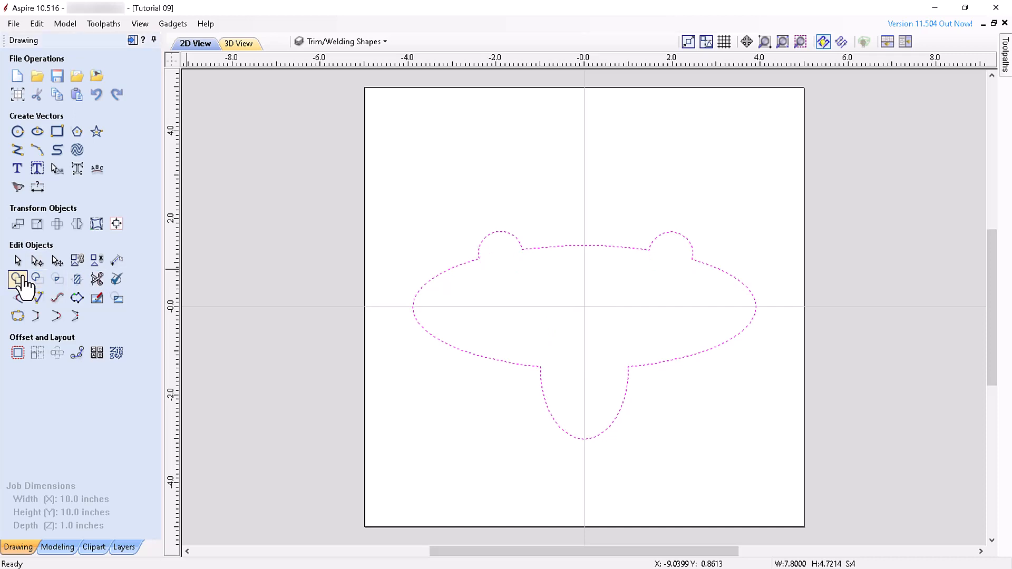
mouse_move(299, 231)
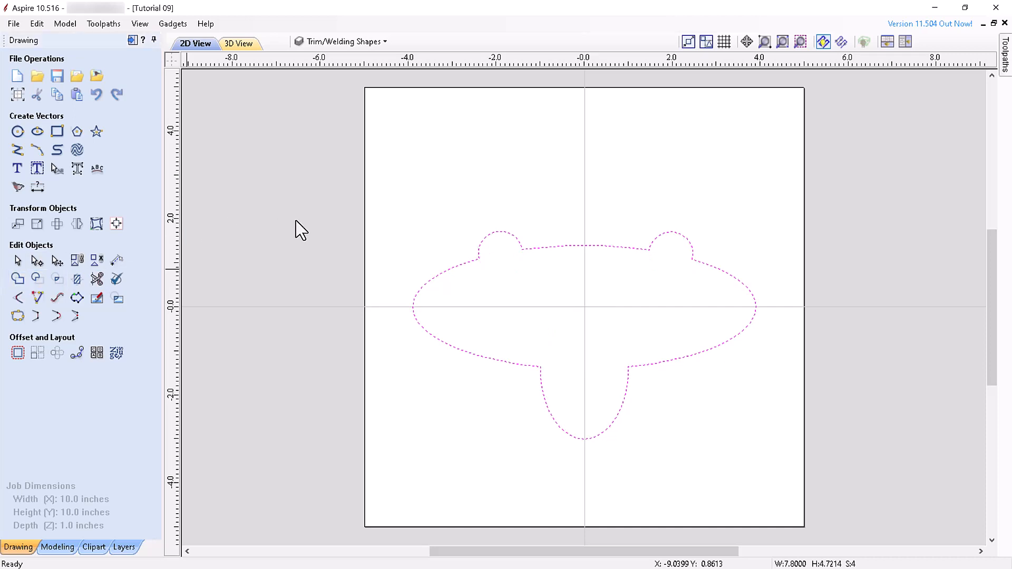
mouse_move(587, 253)
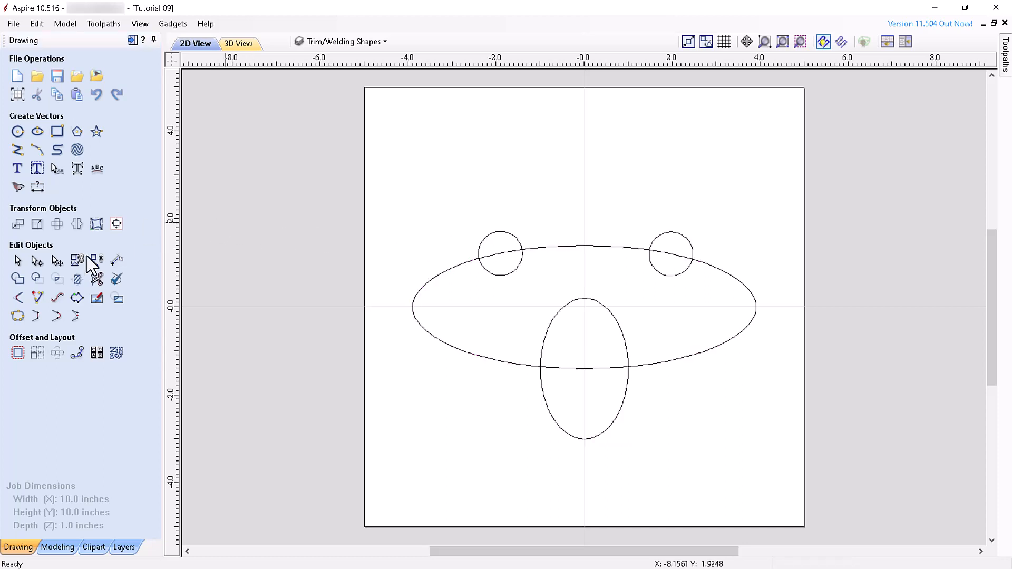
mouse_move(36, 279)
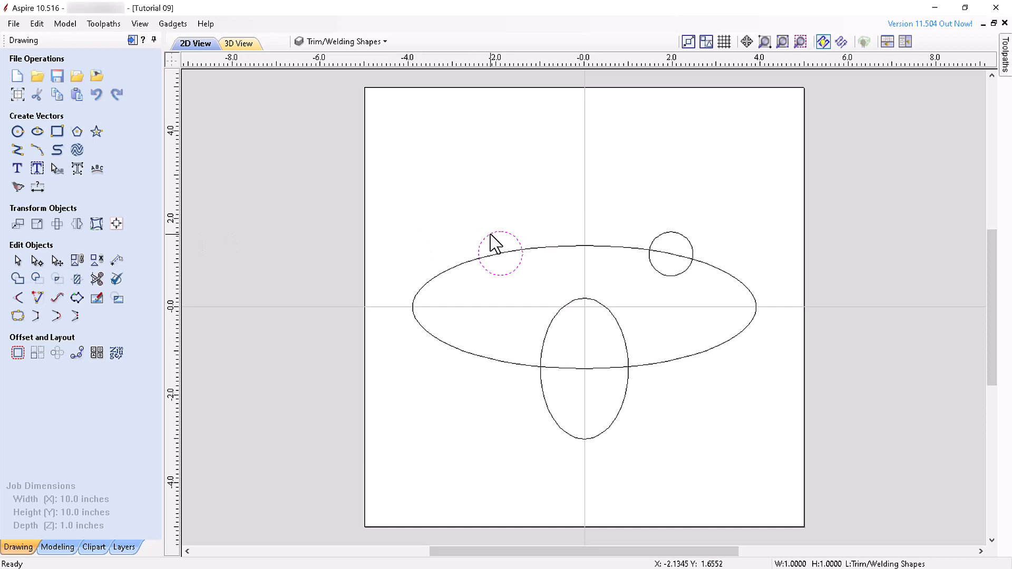
left_click(57, 279)
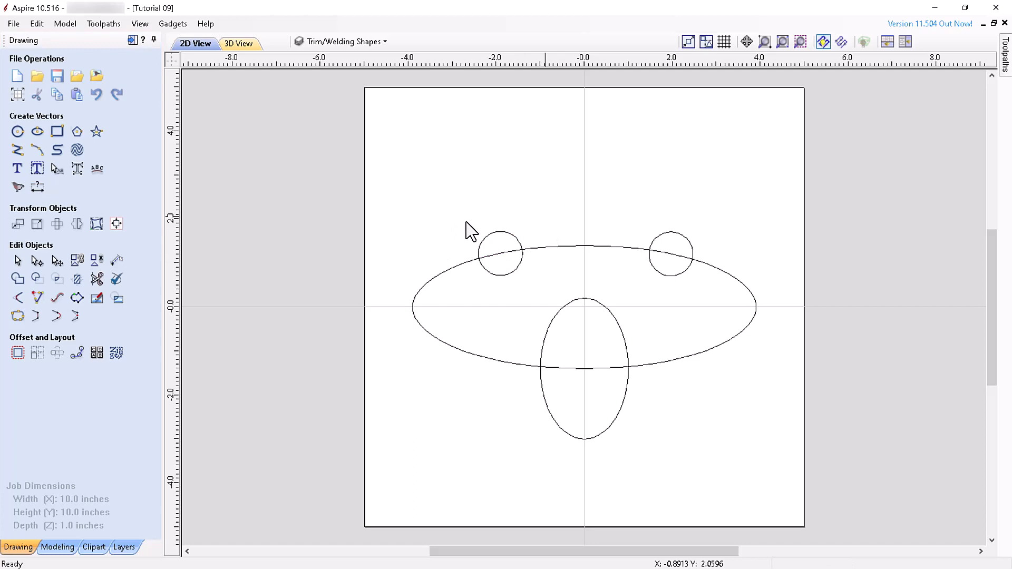
mouse_move(57, 279)
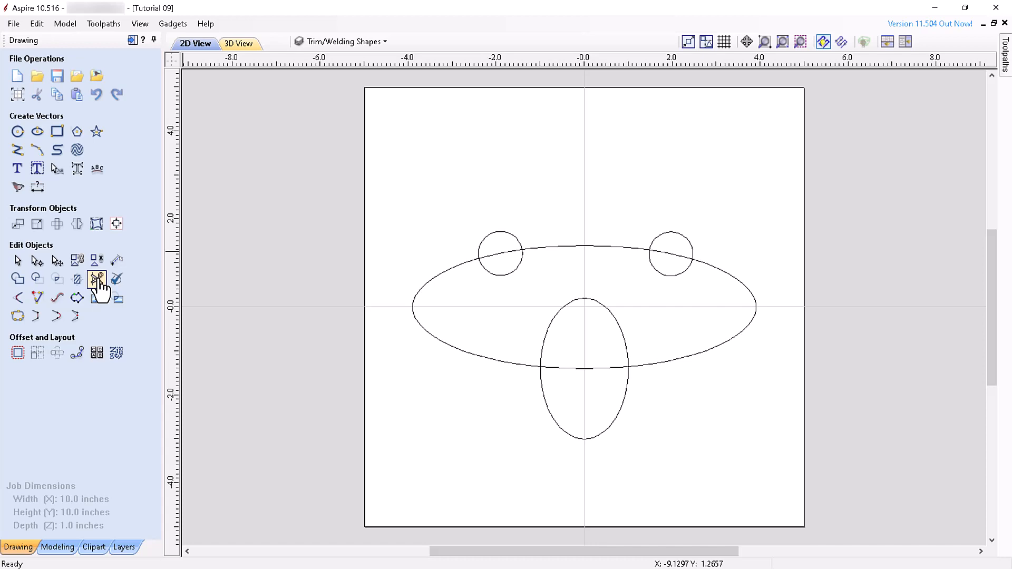
left_click(97, 278)
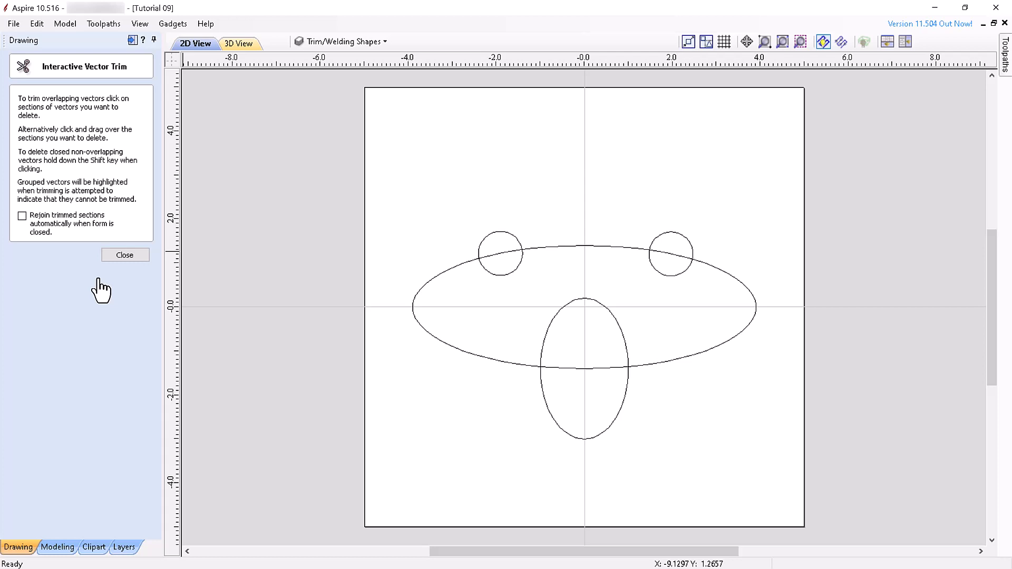
left_click(21, 216)
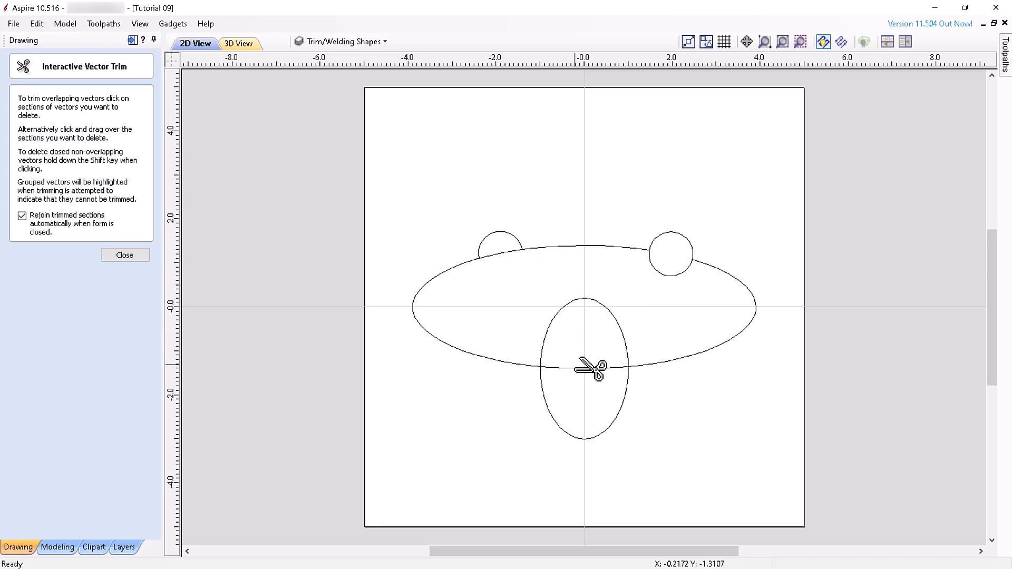
left_click(125, 255)
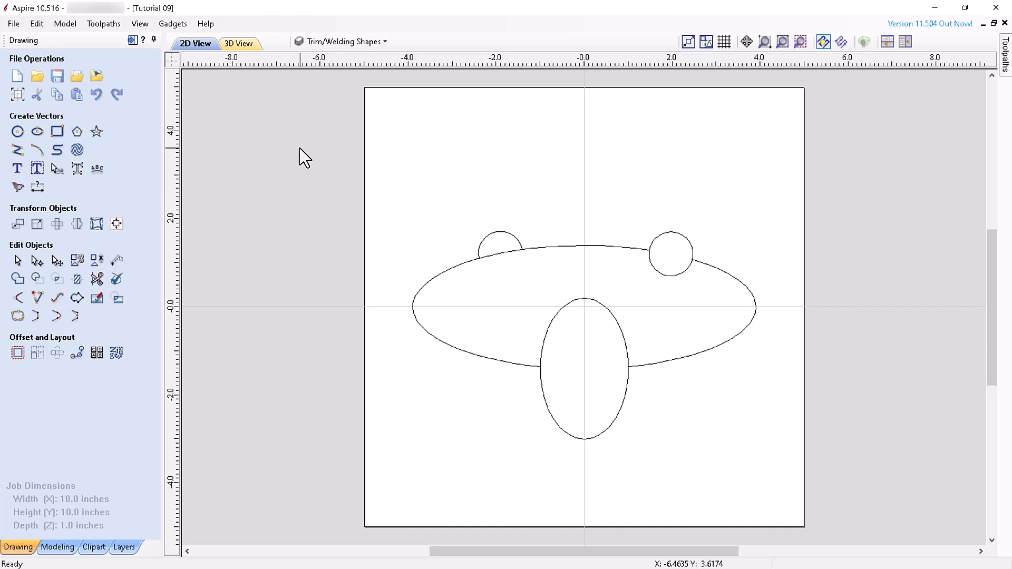
left_click_drag(303, 155, 687, 403)
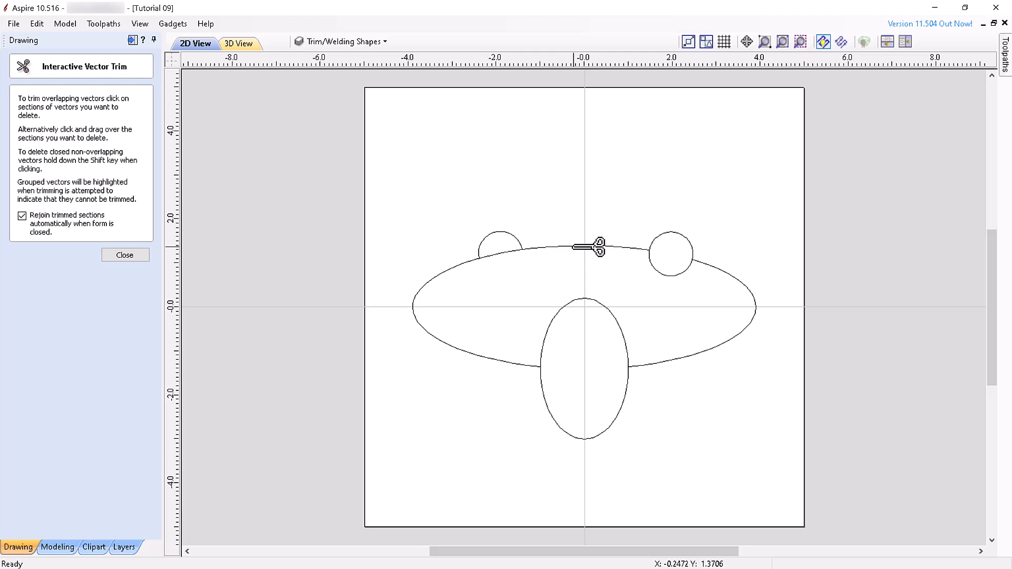
left_click(124, 254)
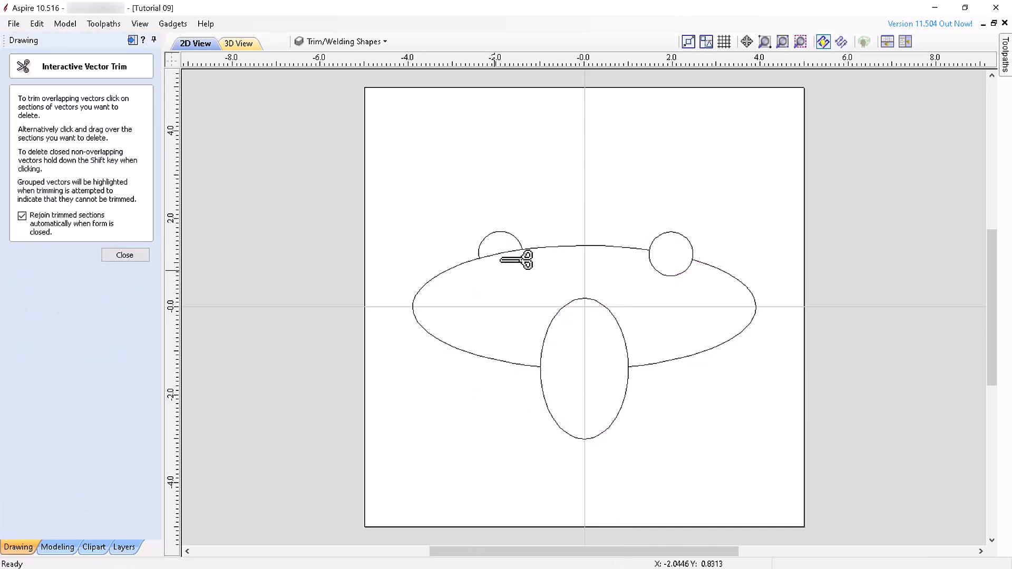
left_click(124, 254)
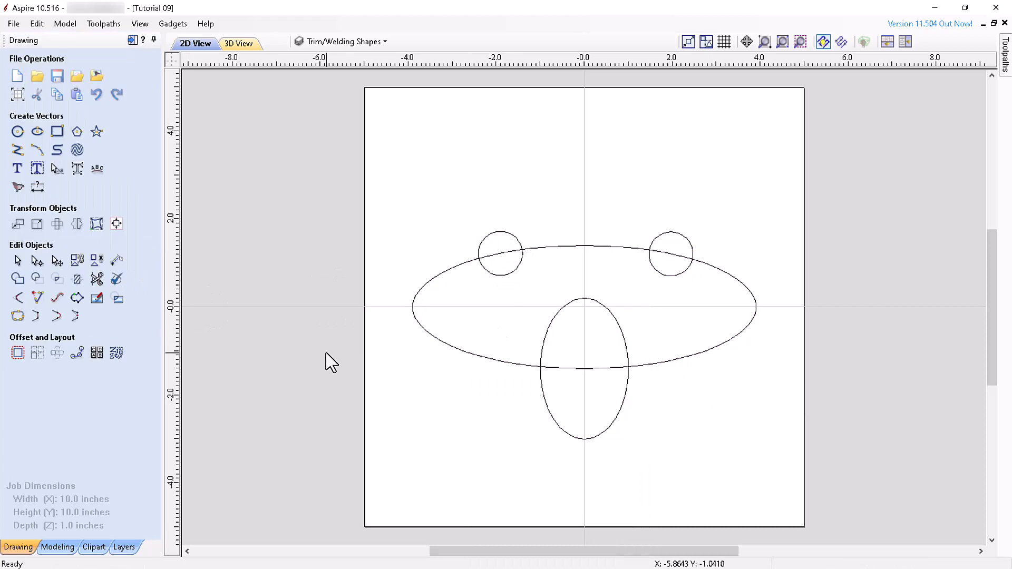
mouse_move(76, 278)
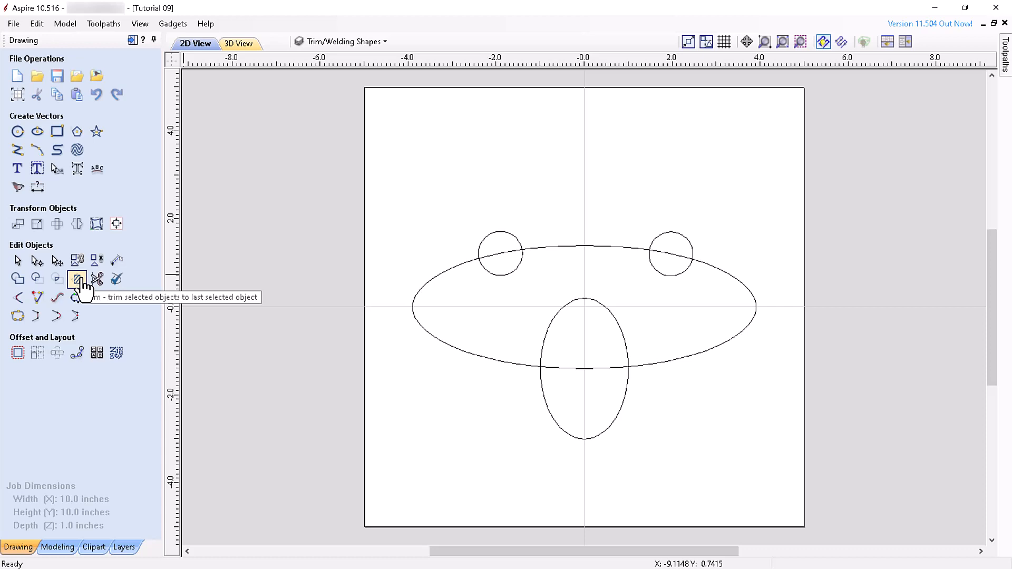
left_click(76, 278)
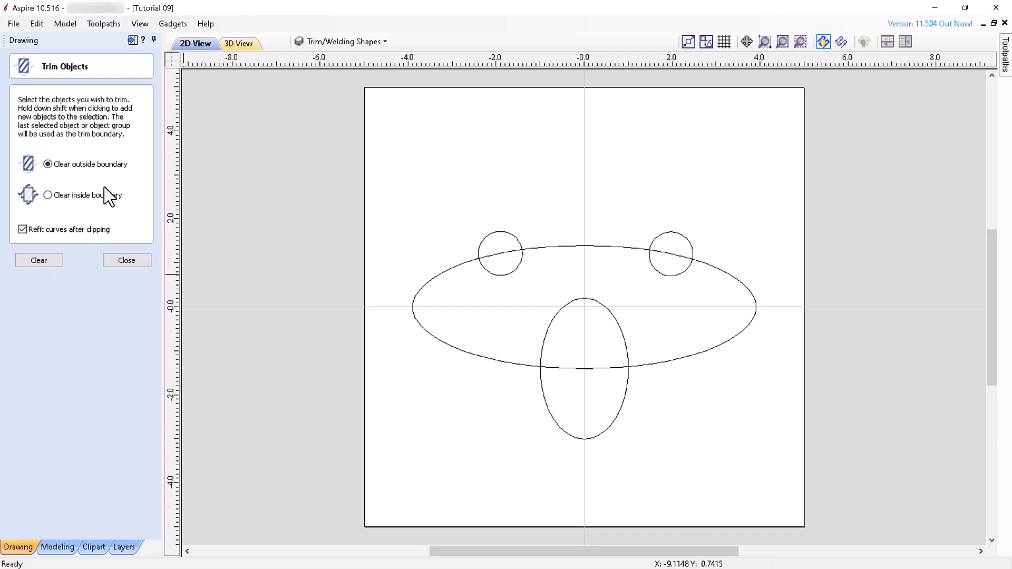
left_click(48, 164)
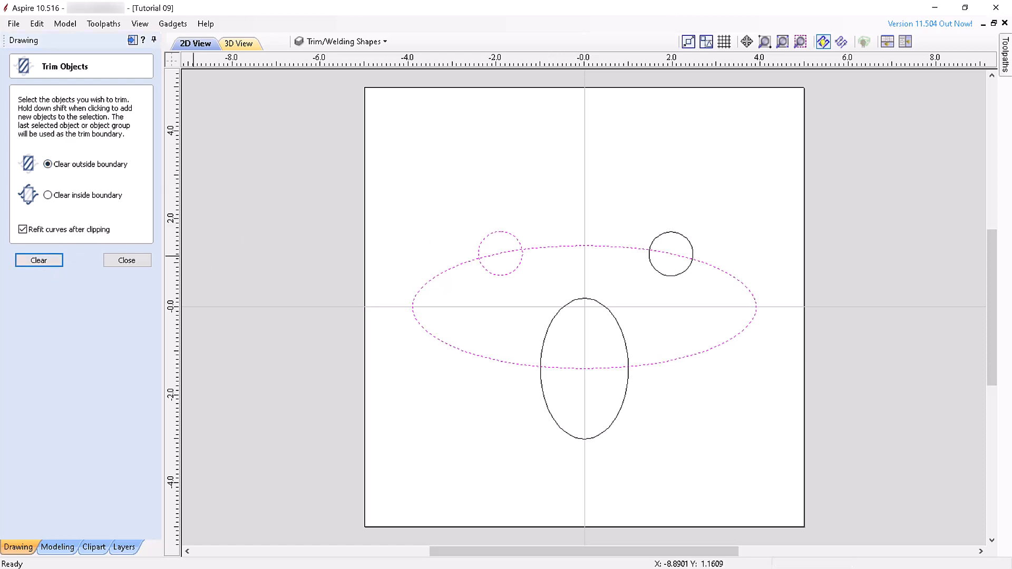
left_click(48, 195)
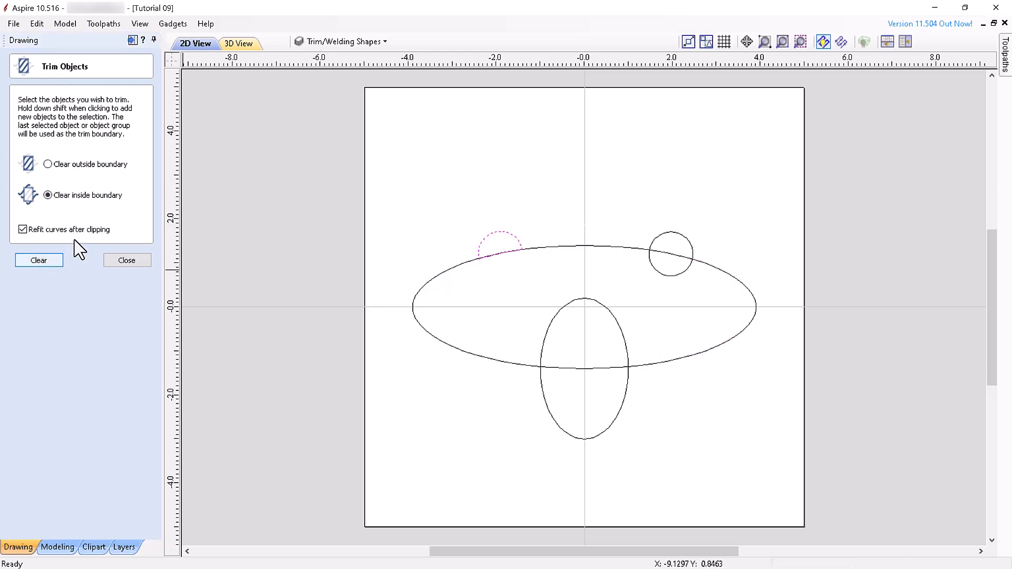
left_click(38, 260)
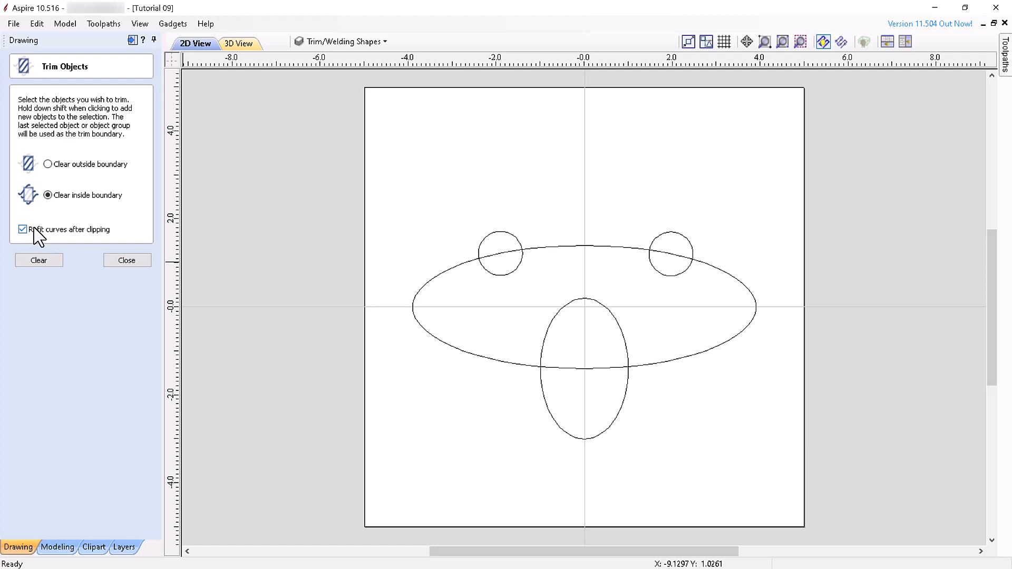
mouse_move(58, 249)
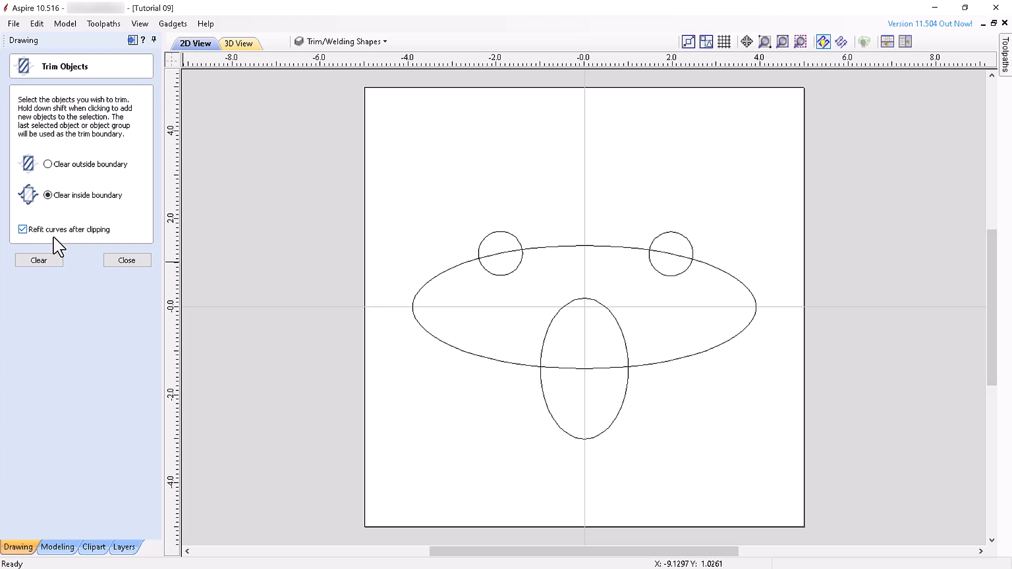
left_click(127, 259)
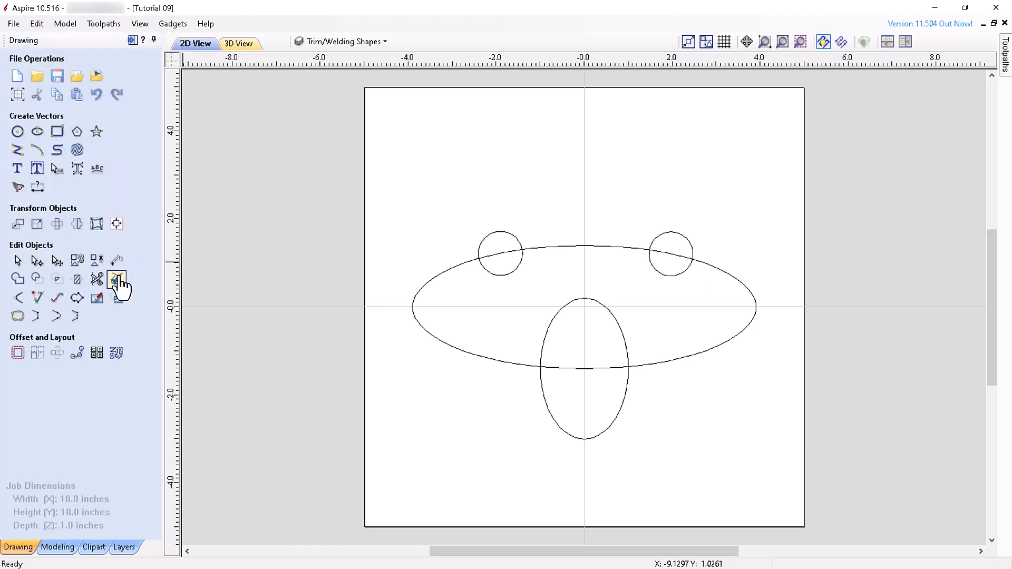
mouse_move(118, 279)
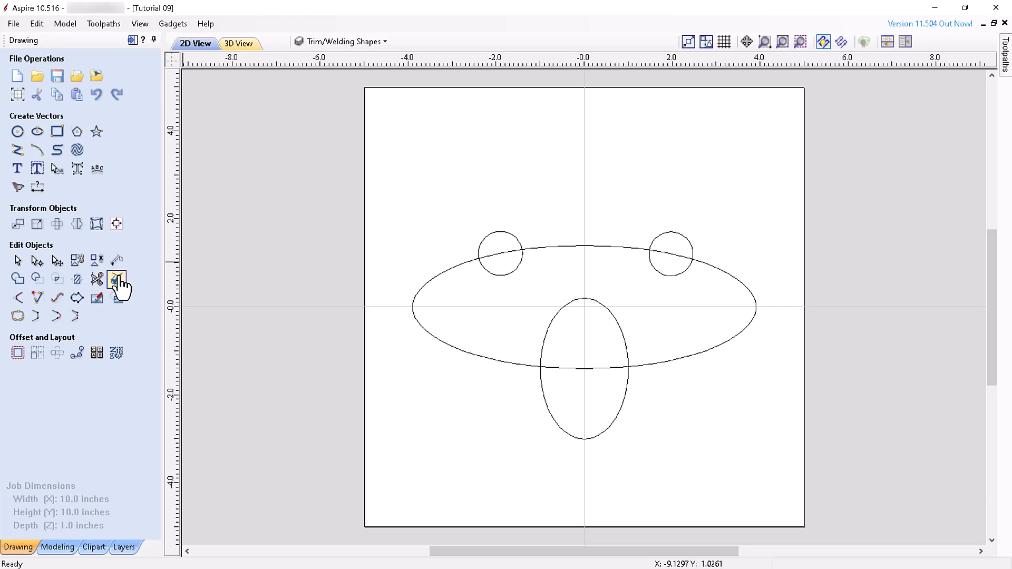
- Run Vector Validator Search All, flagging six circle and ellipse intersection points
left_click(117, 279)
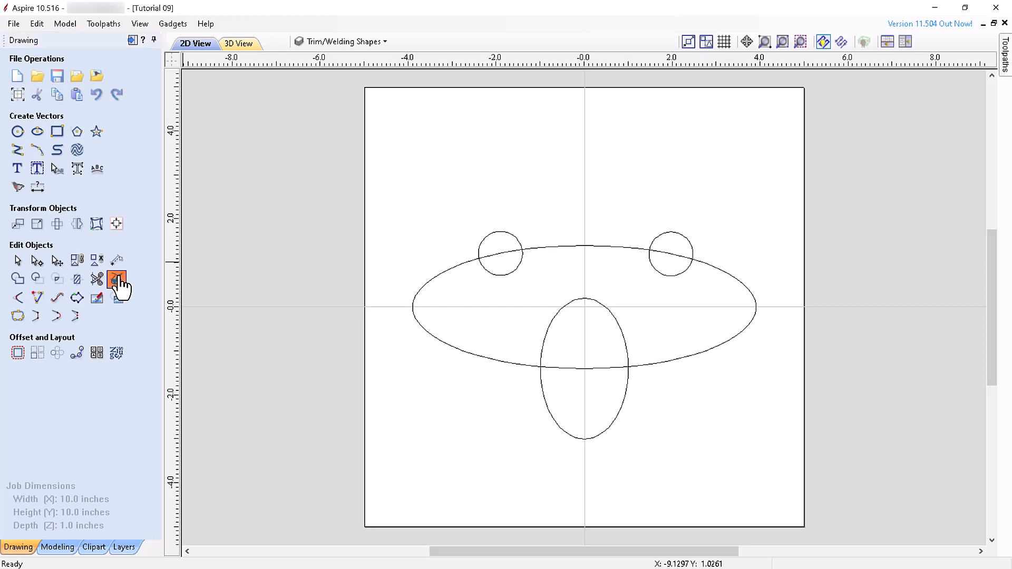
left_click(117, 279)
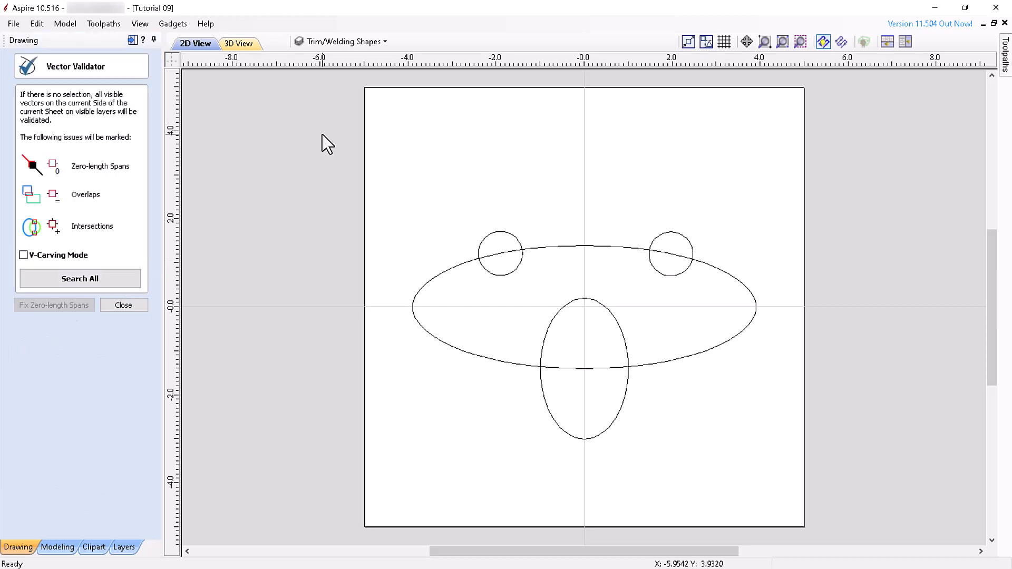
mouse_move(178, 201)
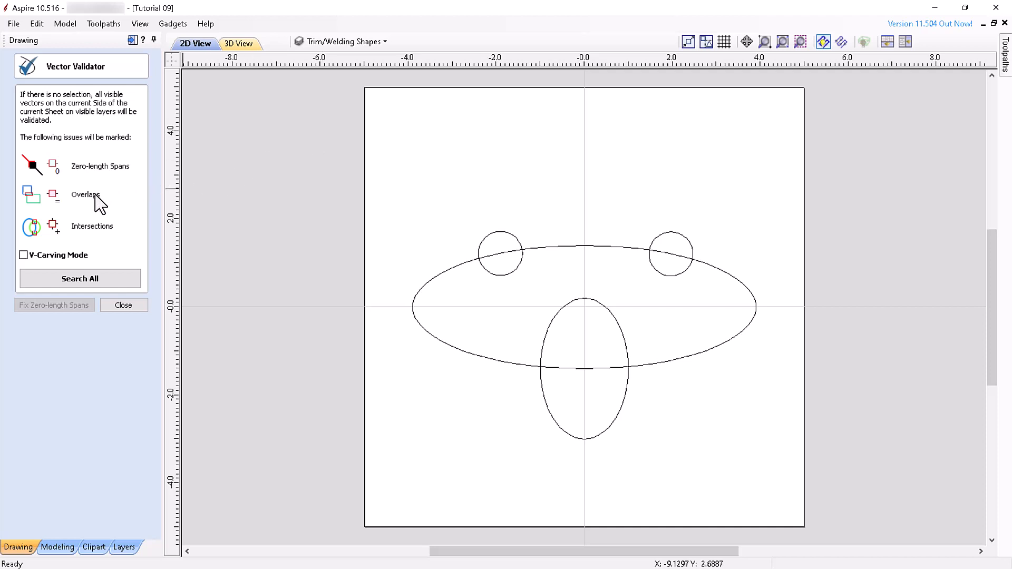
mouse_move(88, 235)
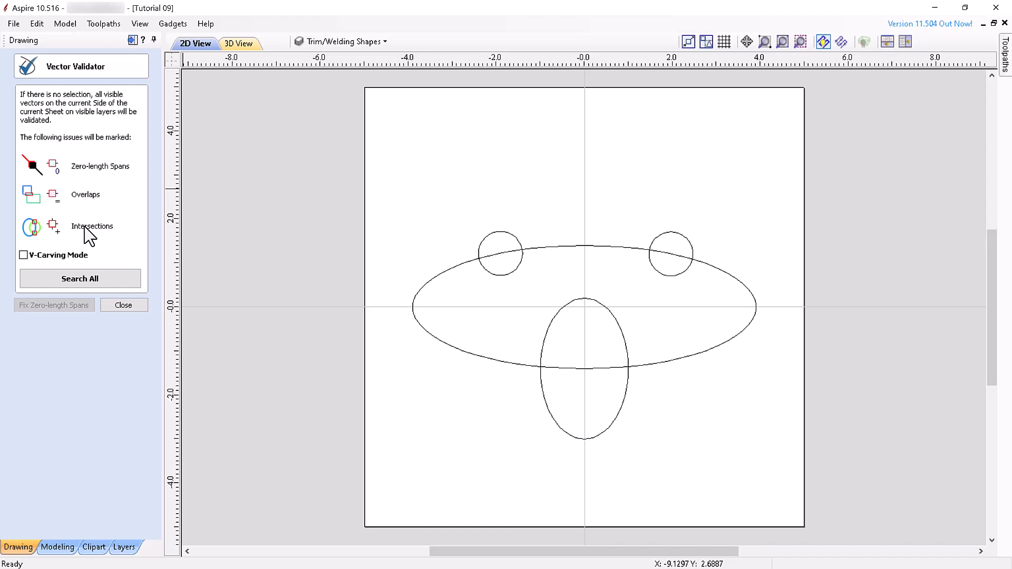
mouse_move(439, 342)
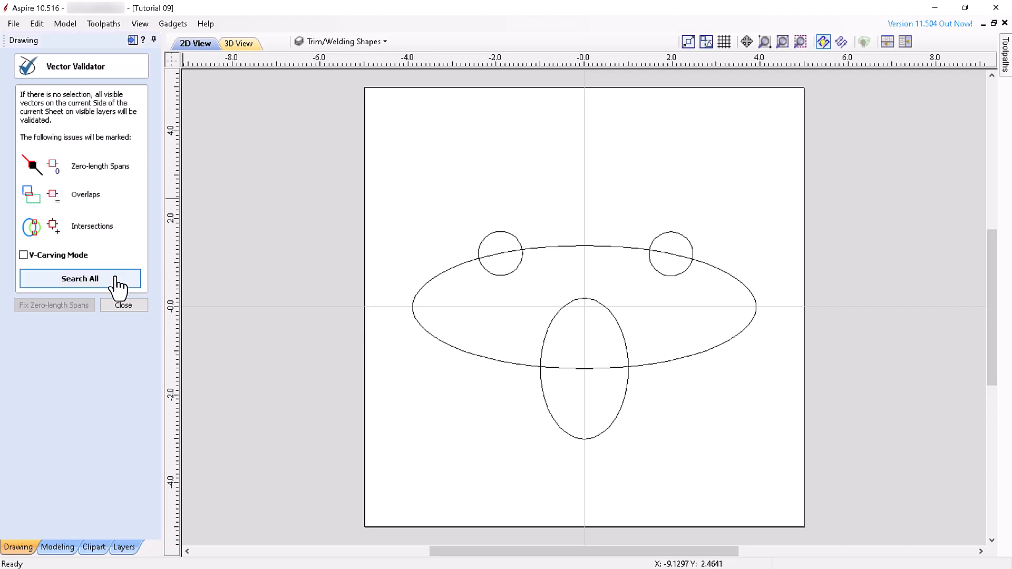
left_click(80, 278)
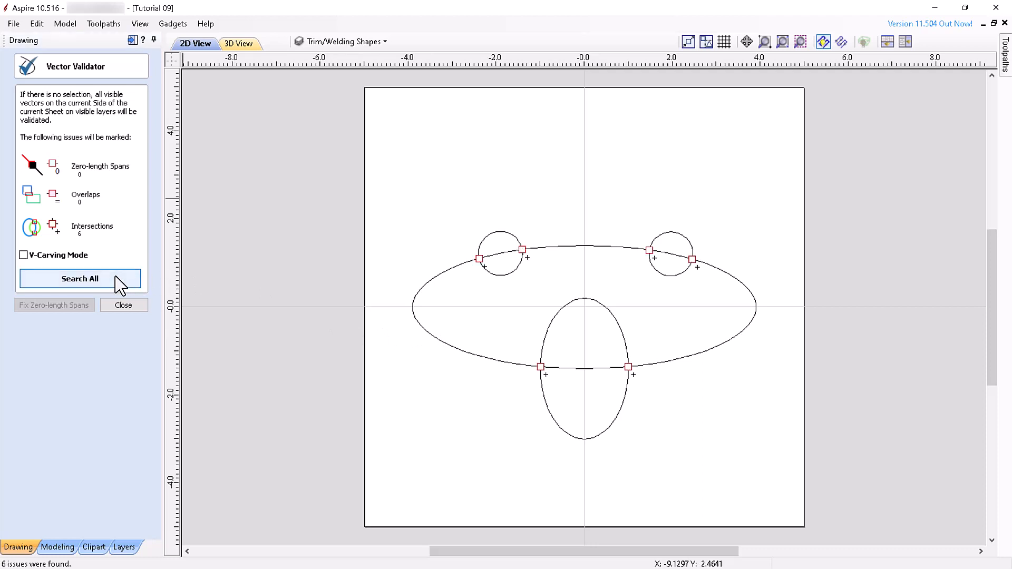
mouse_move(115, 184)
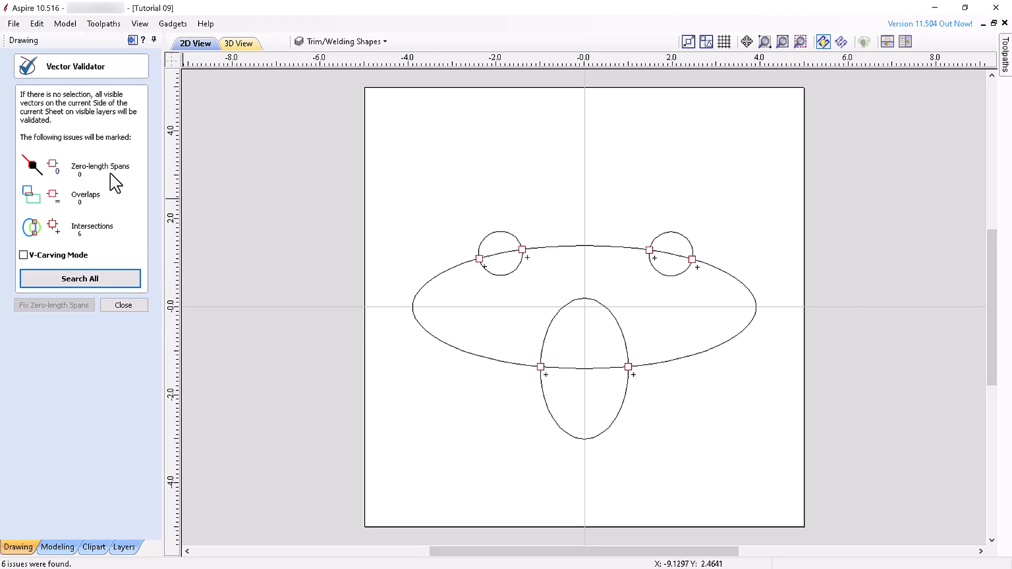
mouse_move(102, 236)
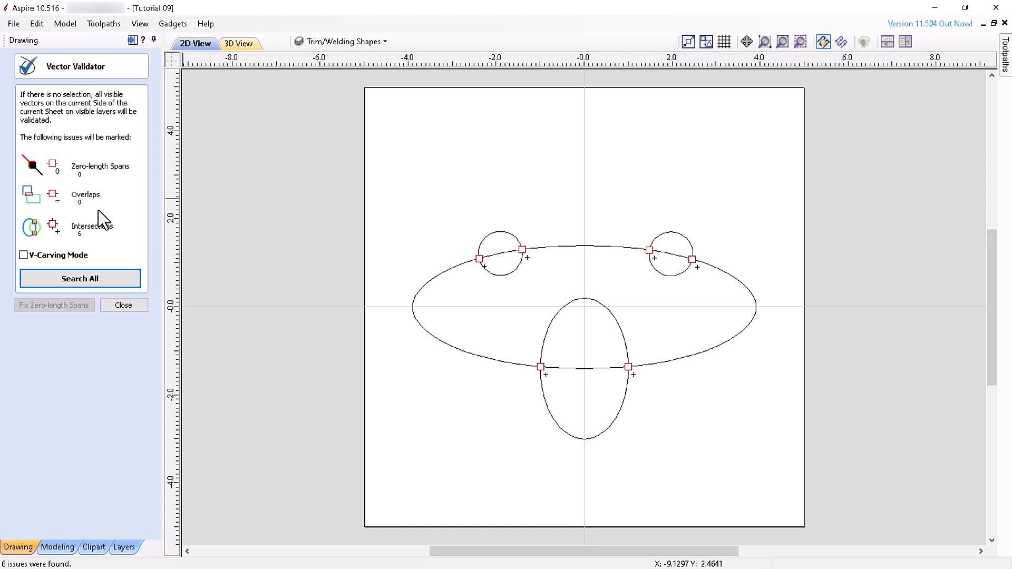
mouse_move(105, 176)
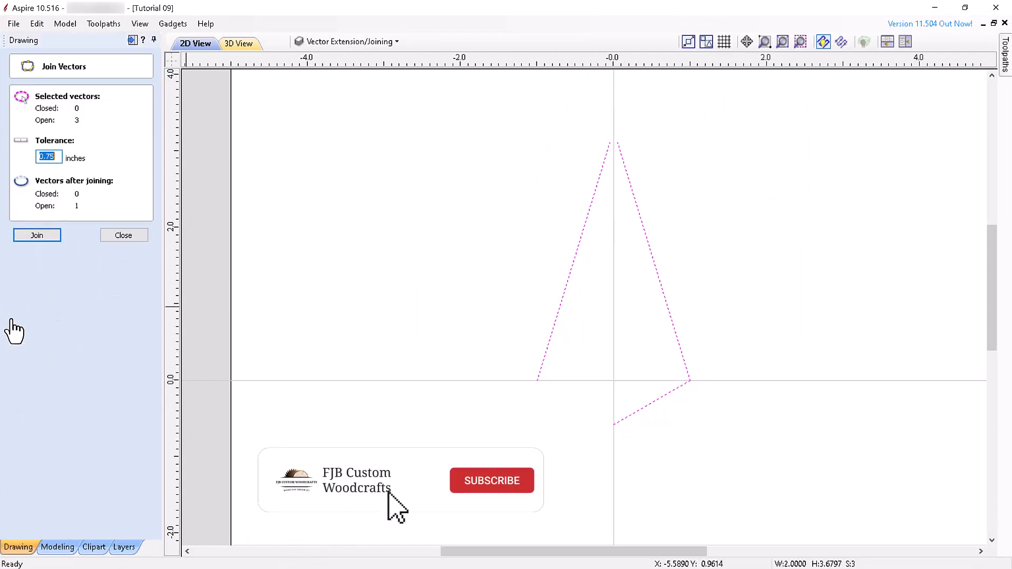
- Join the three open triangle lines, retry with tolerance 5, then close Join Vectors
left_click(492, 480)
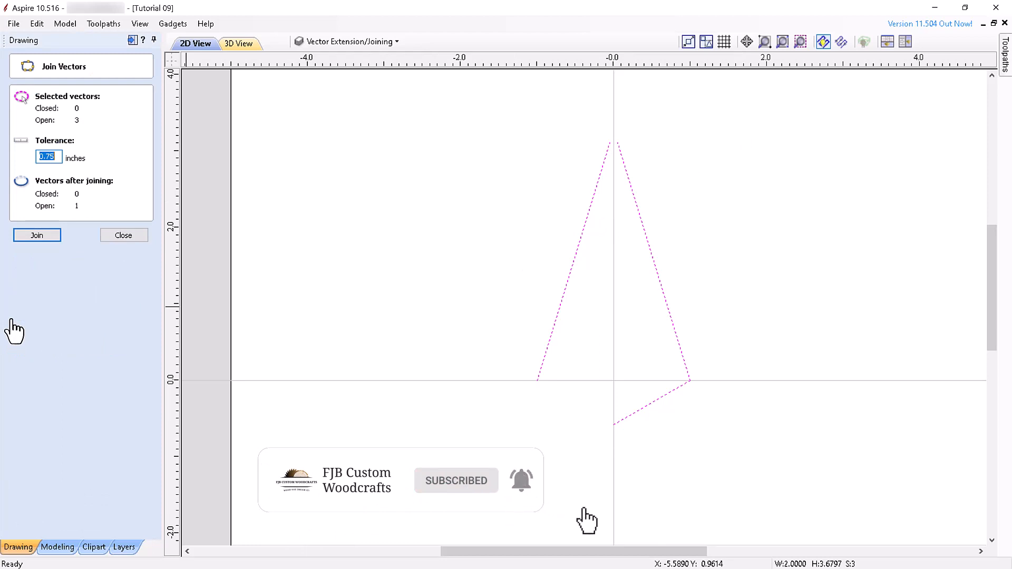
mouse_move(31, 291)
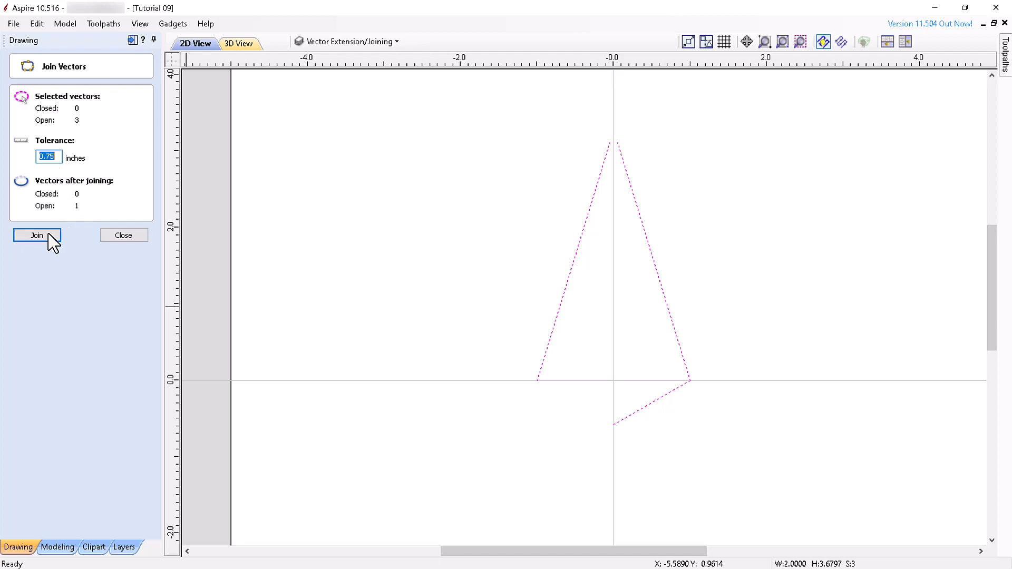
left_click(37, 234)
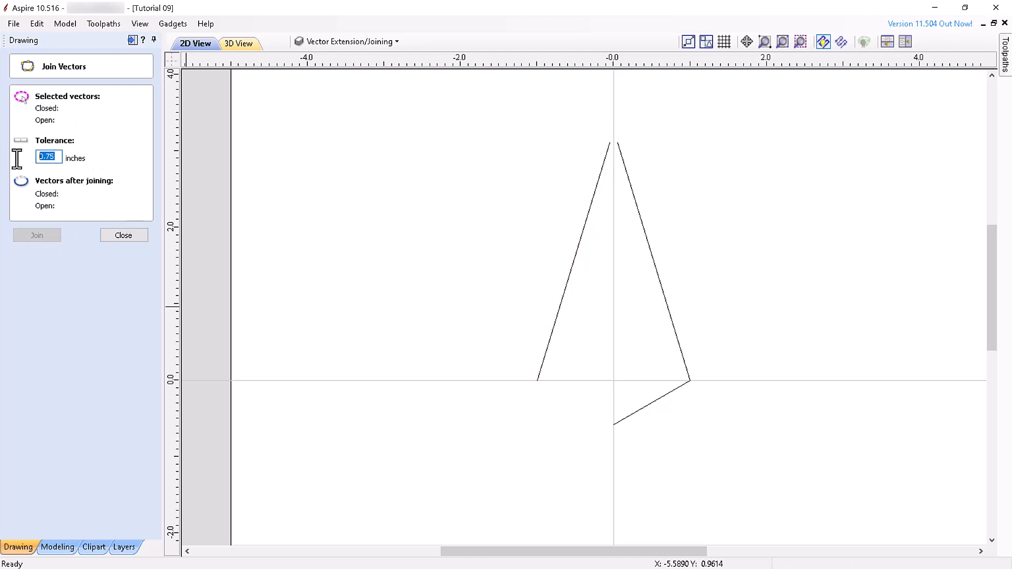
type("5")
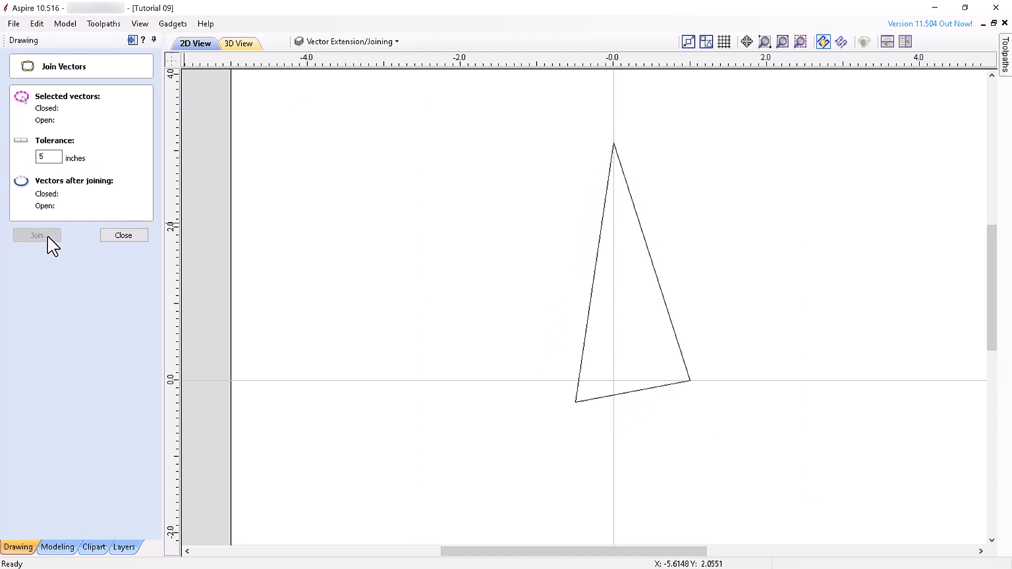
left_click(123, 235)
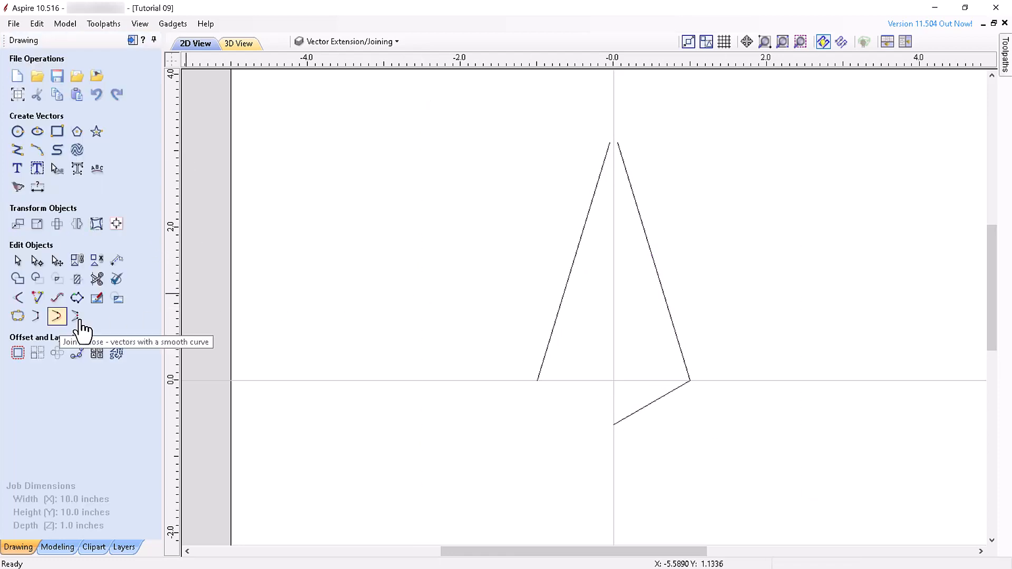
mouse_move(76, 317)
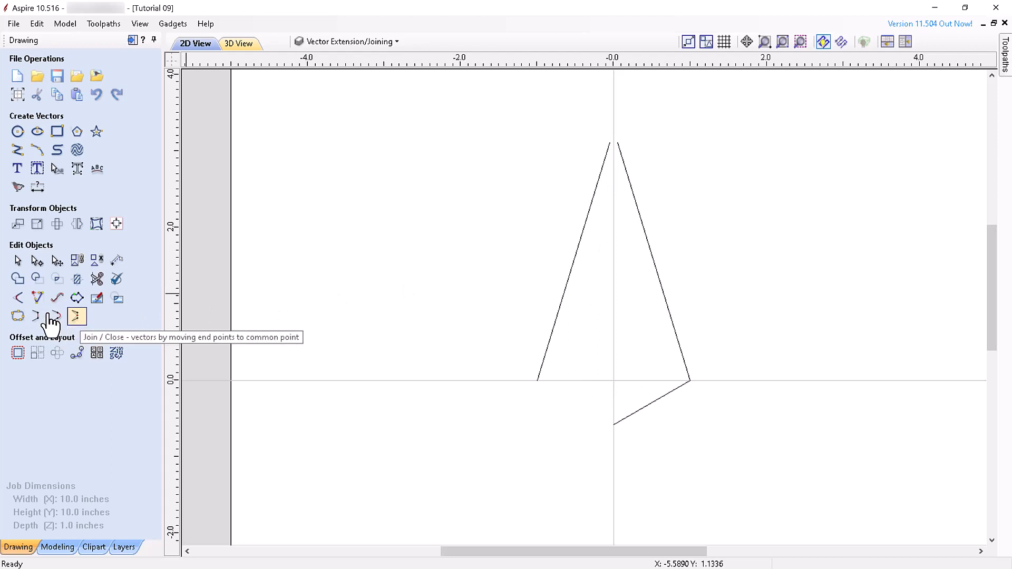
mouse_move(17, 315)
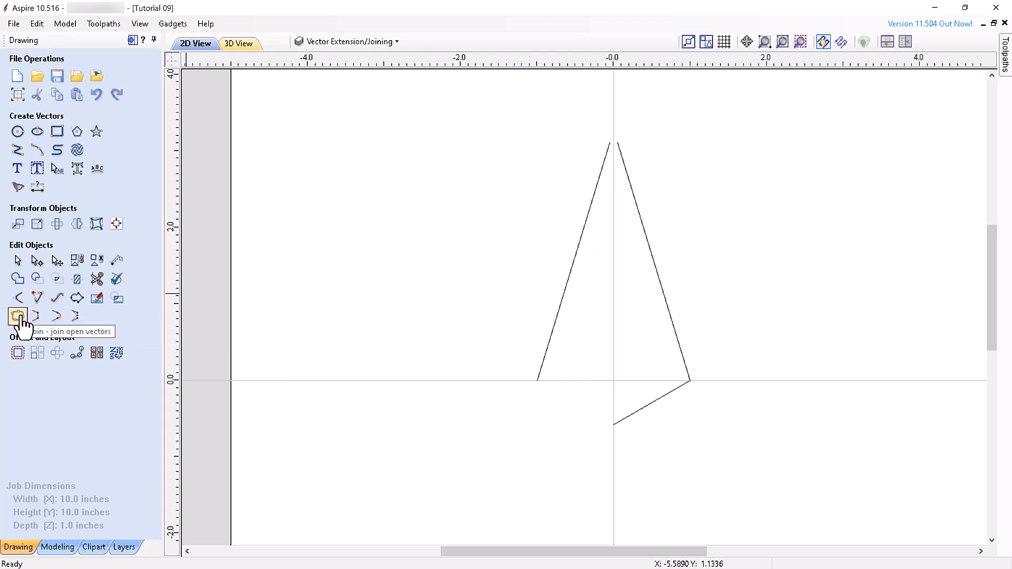
mouse_move(56, 315)
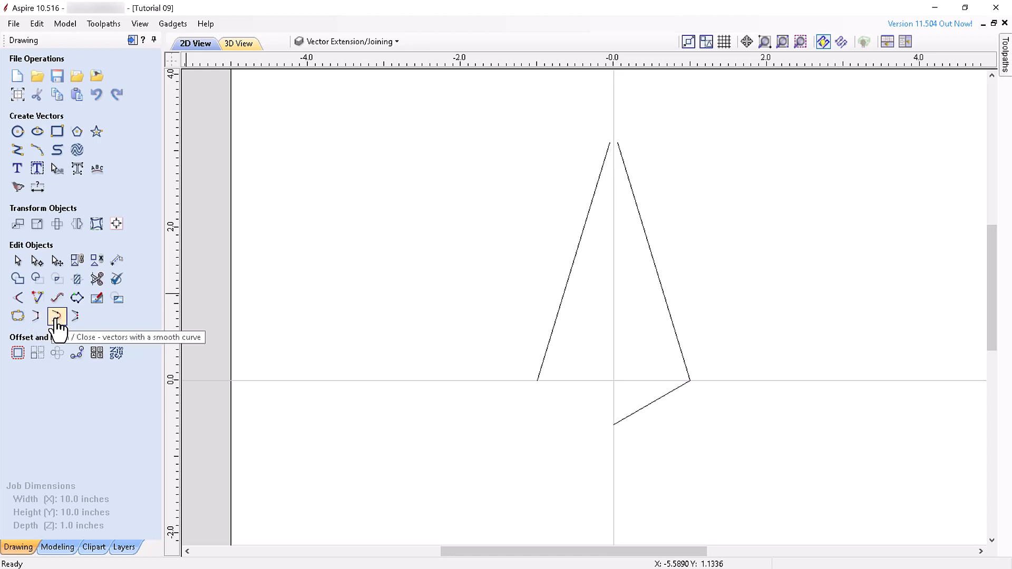
mouse_move(56, 316)
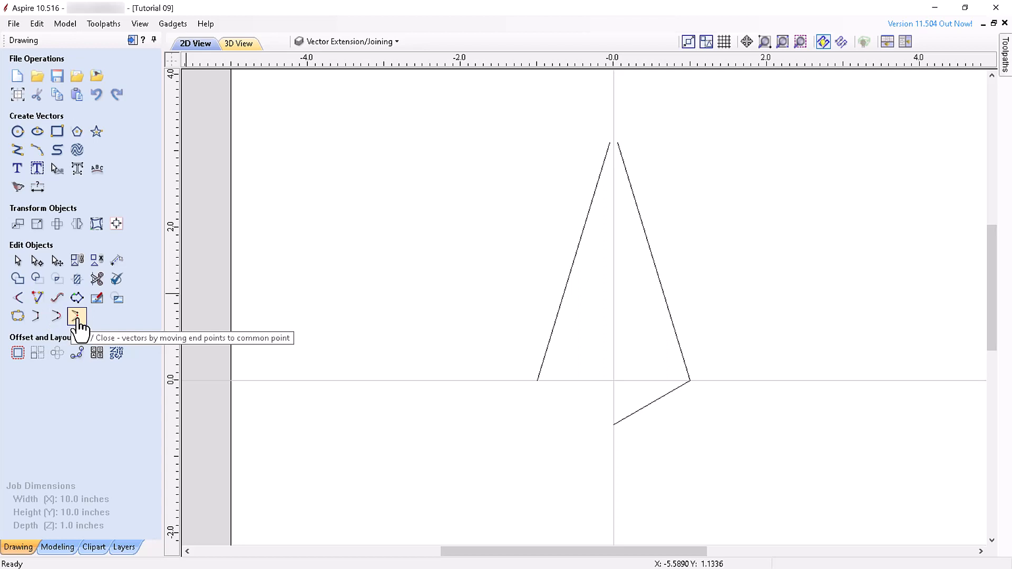
mouse_move(56, 316)
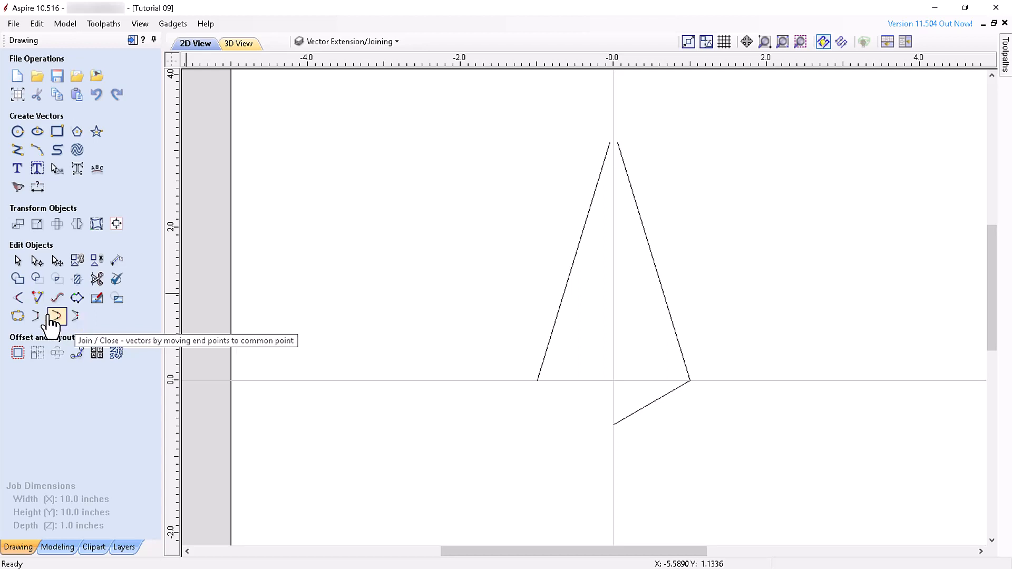
mouse_move(17, 316)
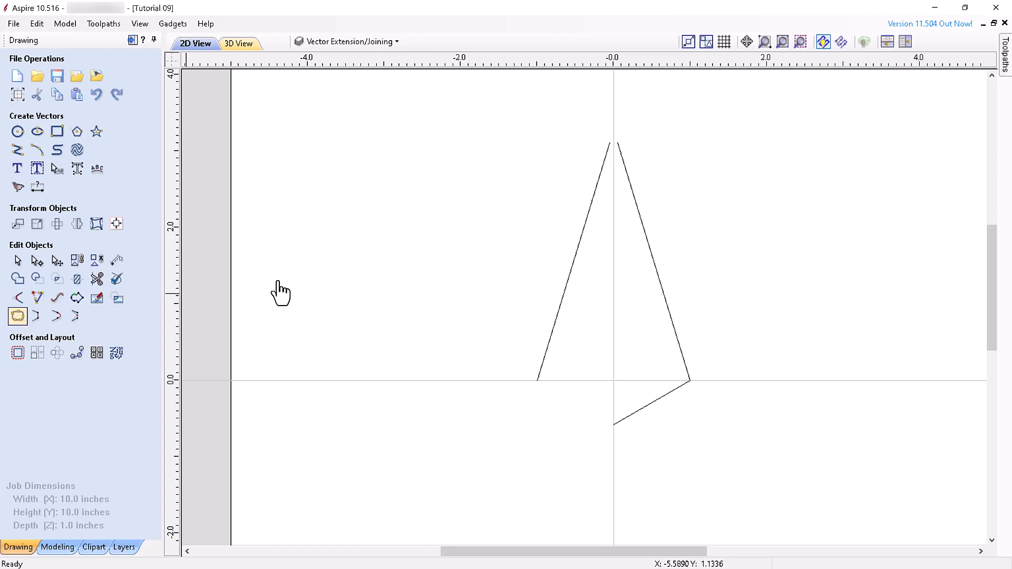
left_click(37, 316)
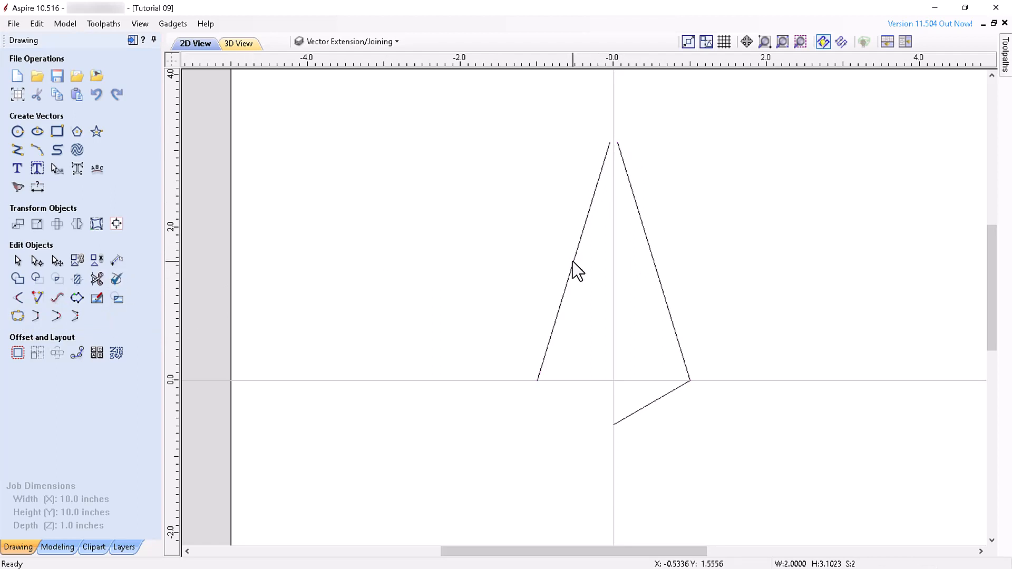
left_click(593, 264)
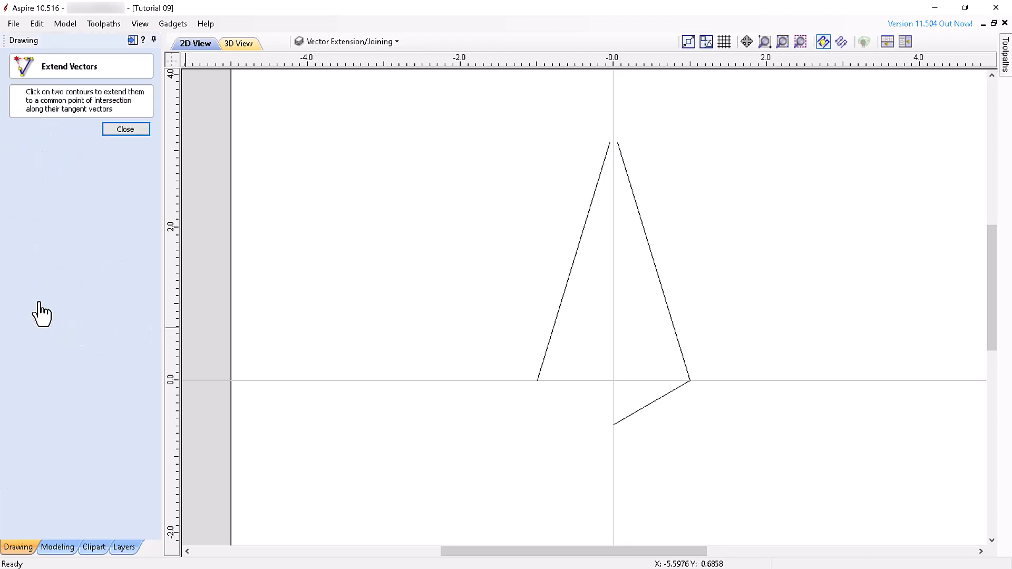
mouse_move(451, 200)
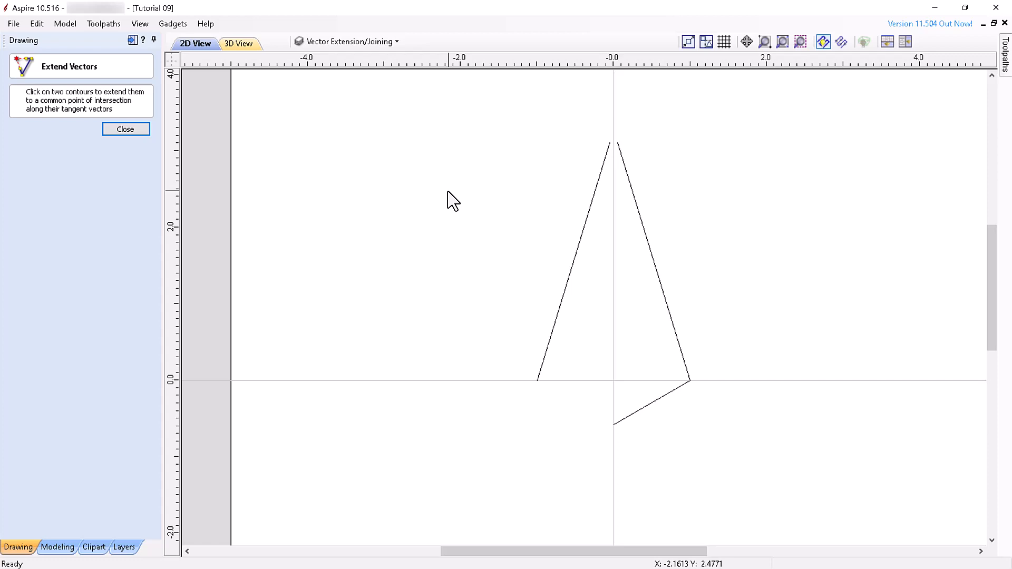
- Extend the triangle's left and bottom lines to their intersection, then close Extend Vectors
left_click(584, 248)
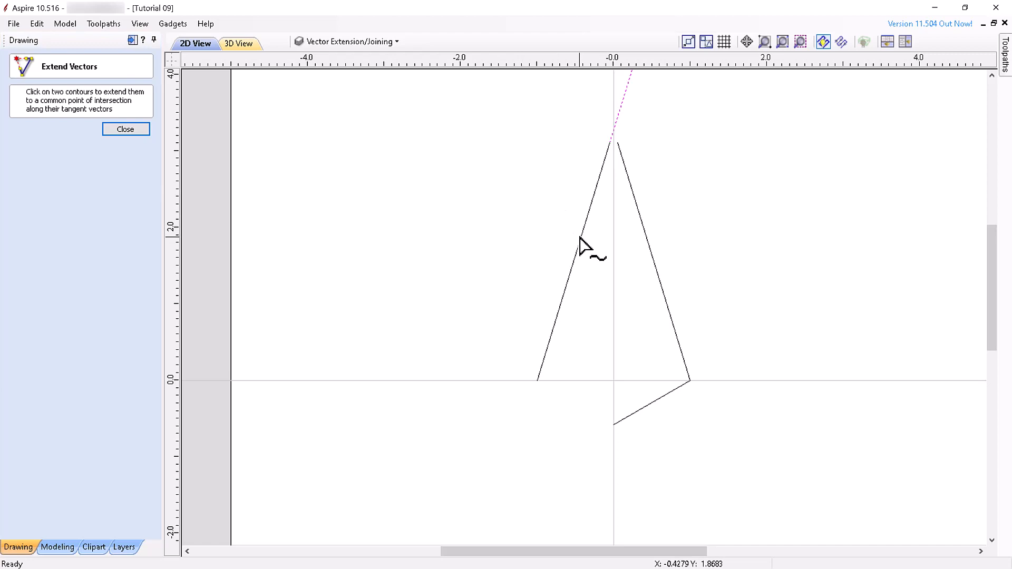
mouse_move(636, 108)
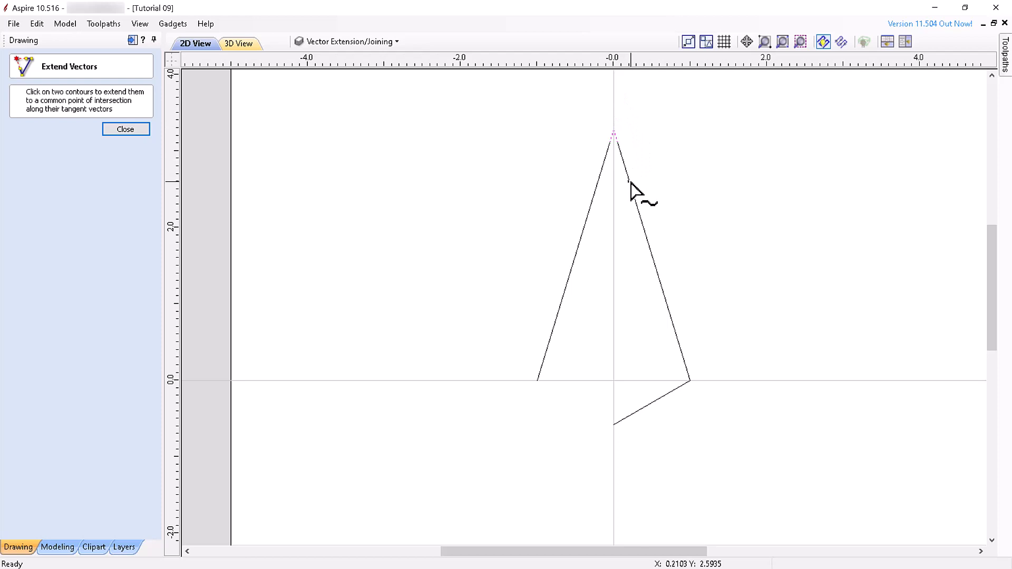
left_click(581, 259)
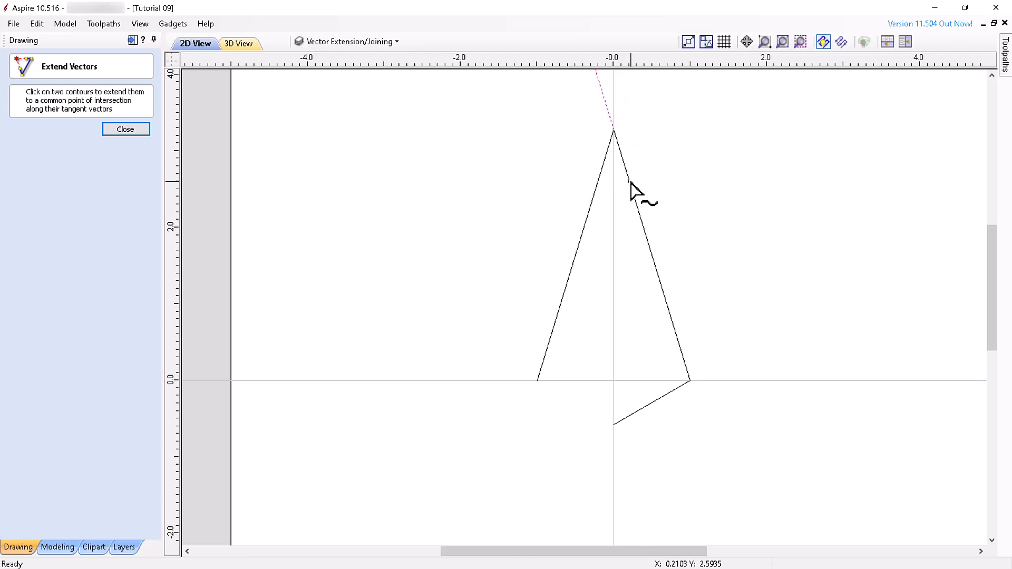
mouse_move(613, 139)
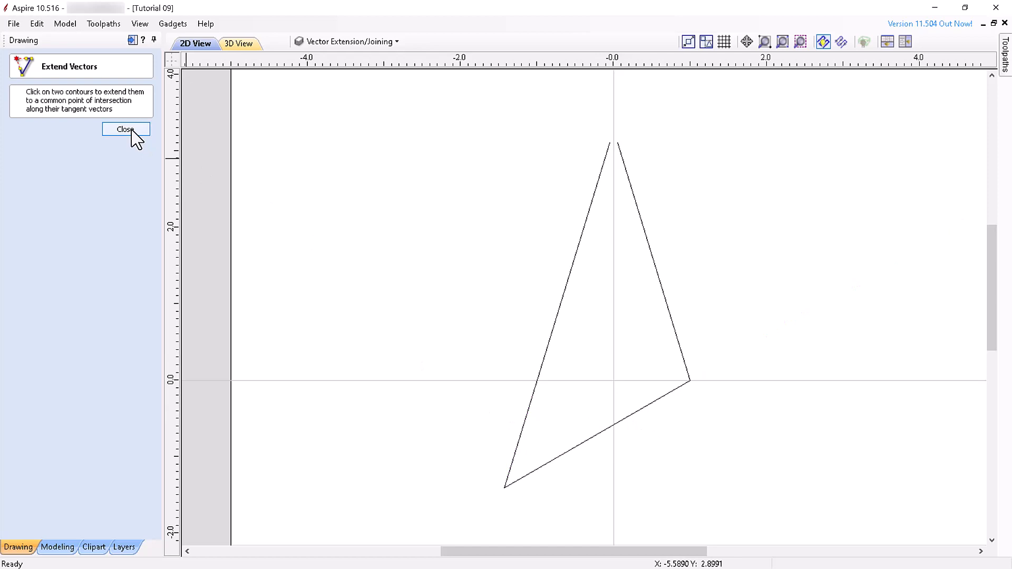
left_click(126, 129)
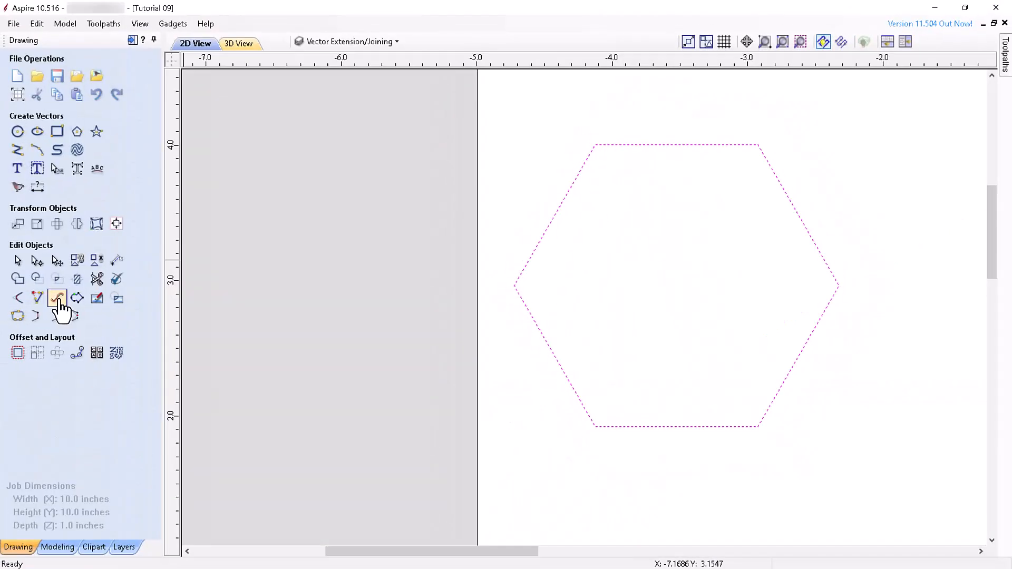
- Review Fit Curves tolerance, Bezier fitting and sharp-corner options for the hexagon outline
left_click(57, 298)
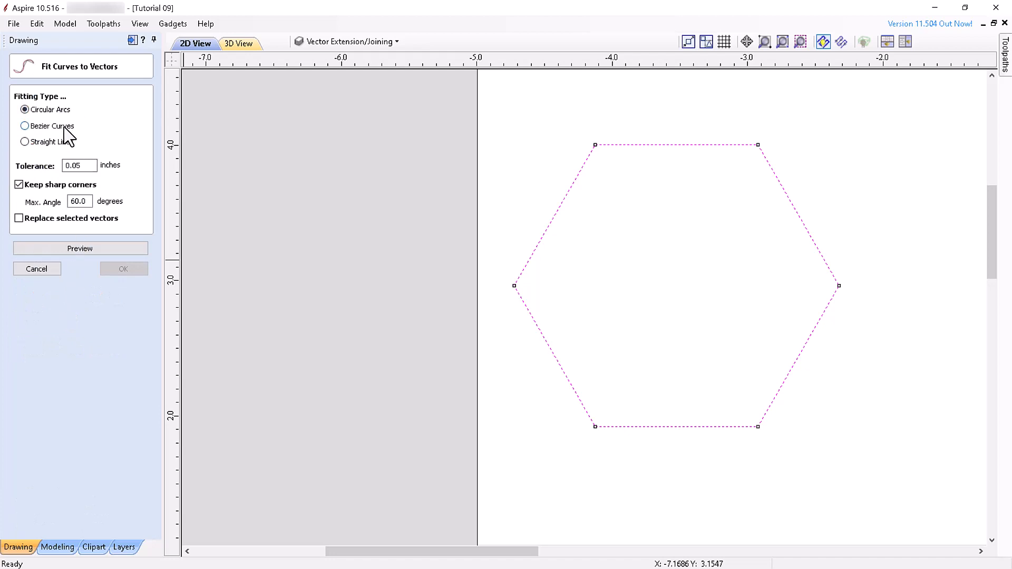
mouse_move(83, 173)
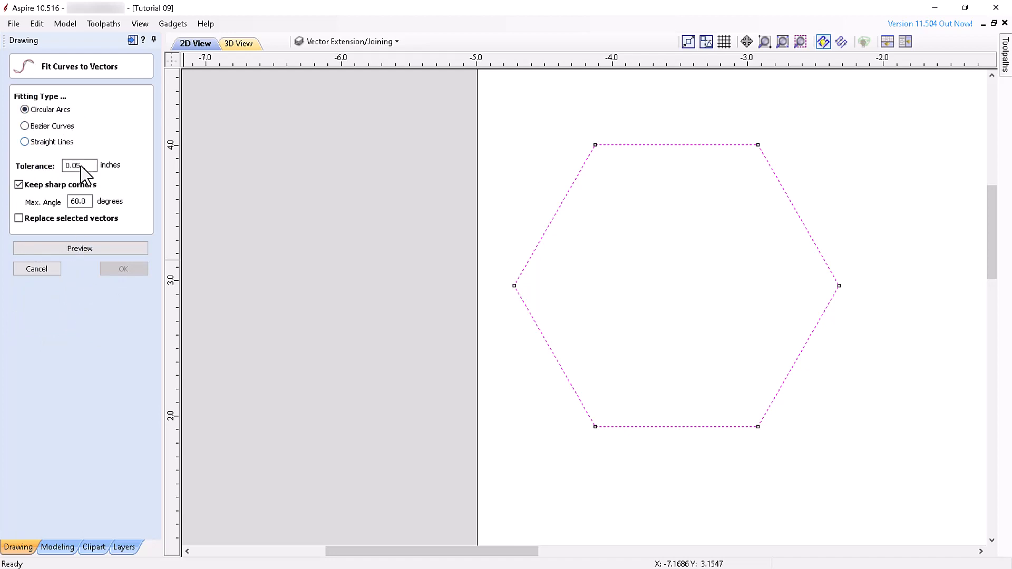
left_click(78, 166)
type("3")
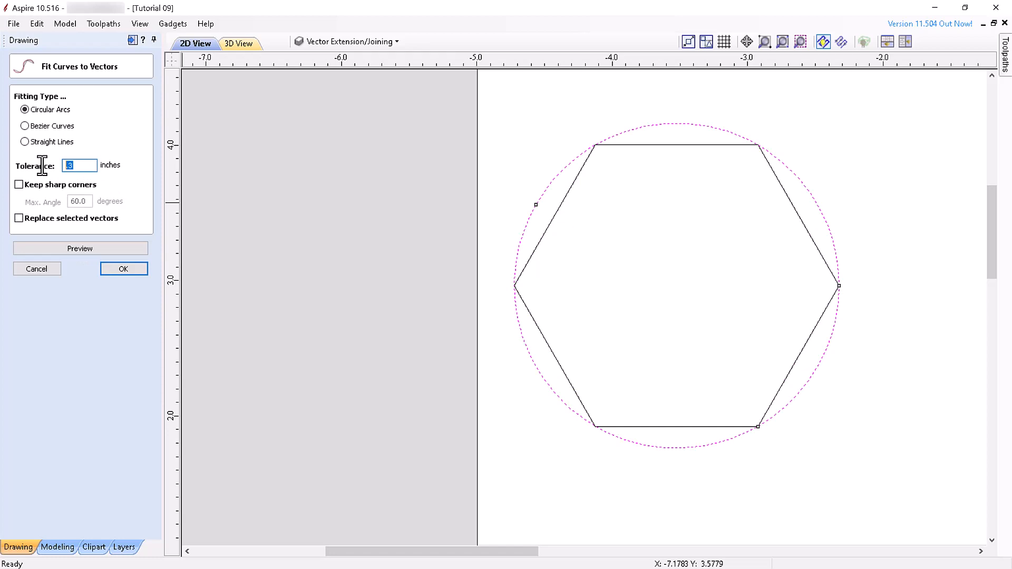
left_click(25, 126)
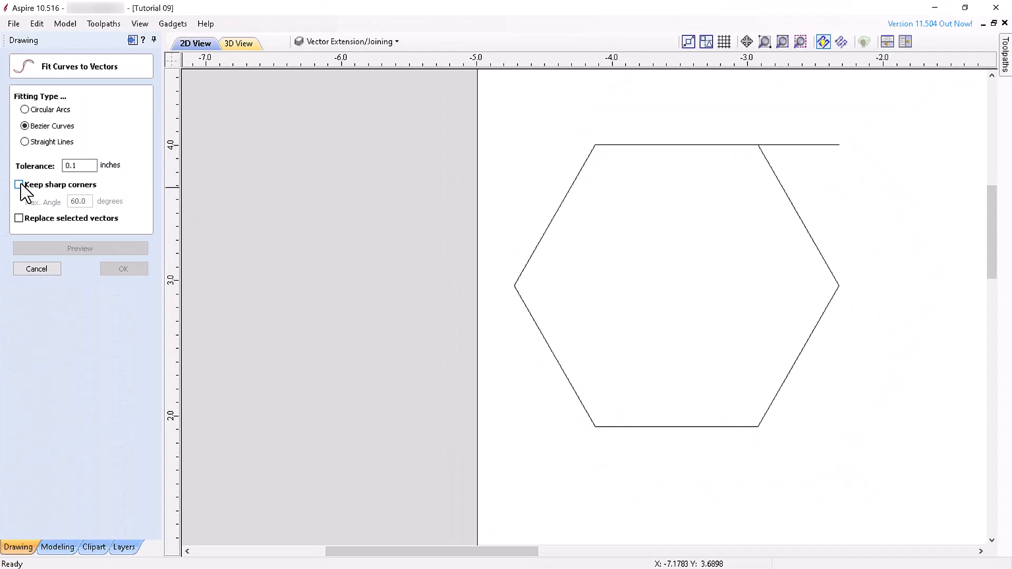
left_click(19, 185)
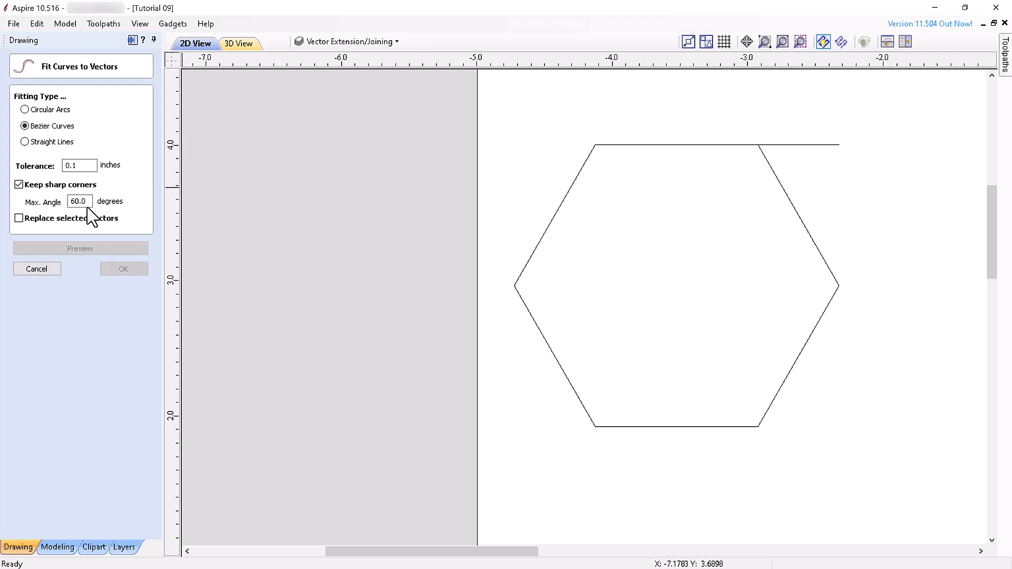
mouse_move(791, 161)
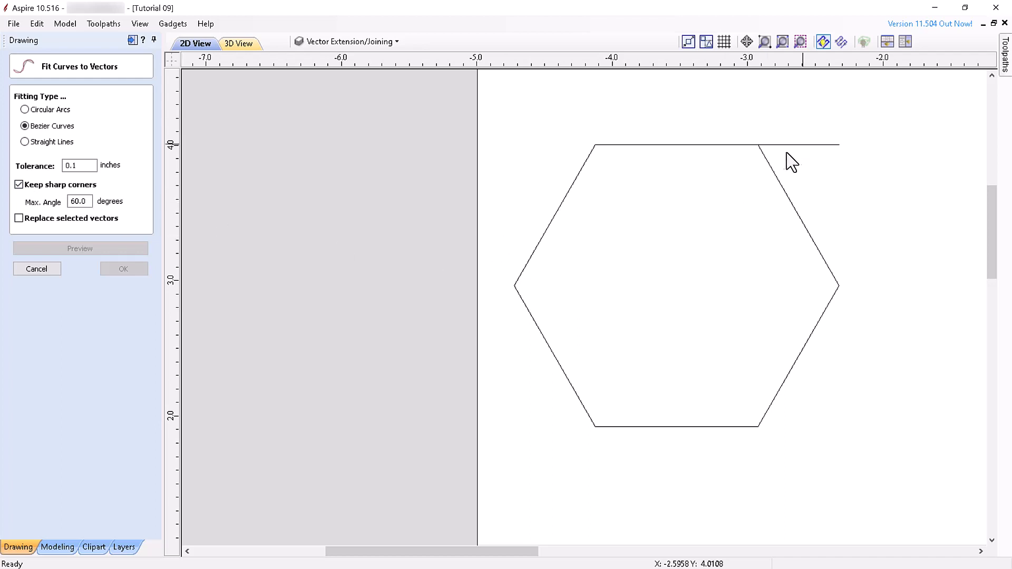
mouse_move(832, 153)
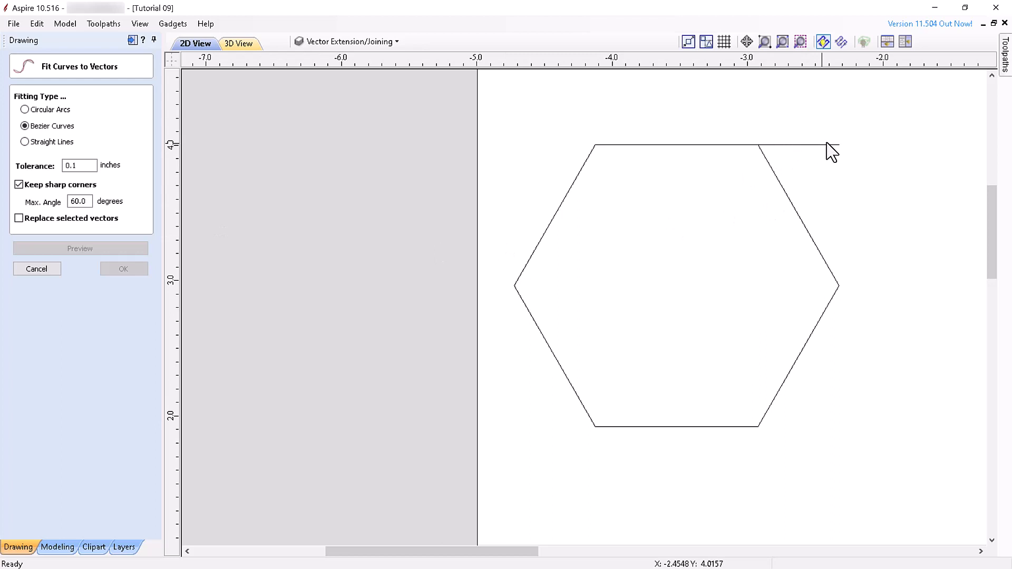
mouse_move(833, 148)
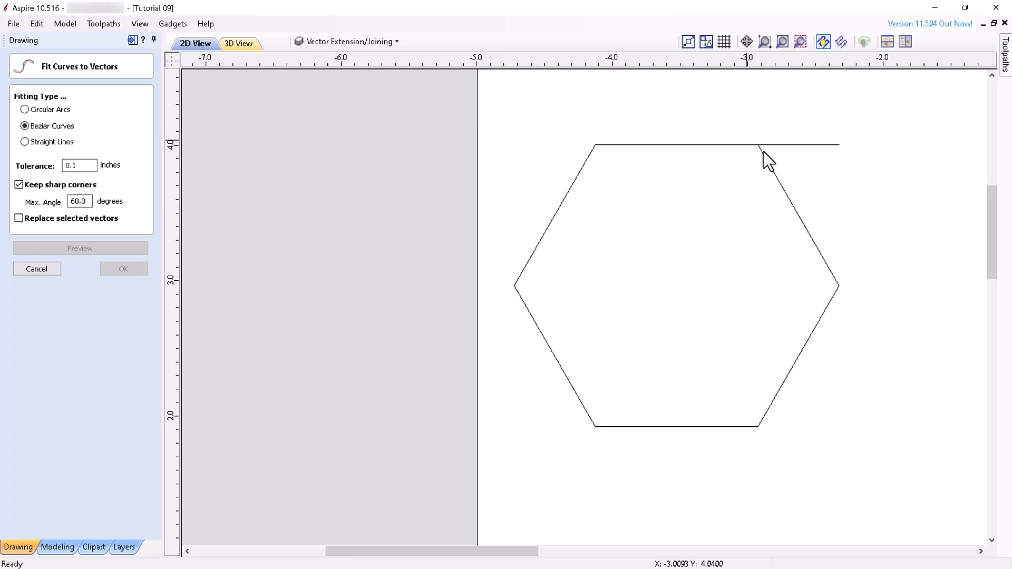
mouse_move(819, 155)
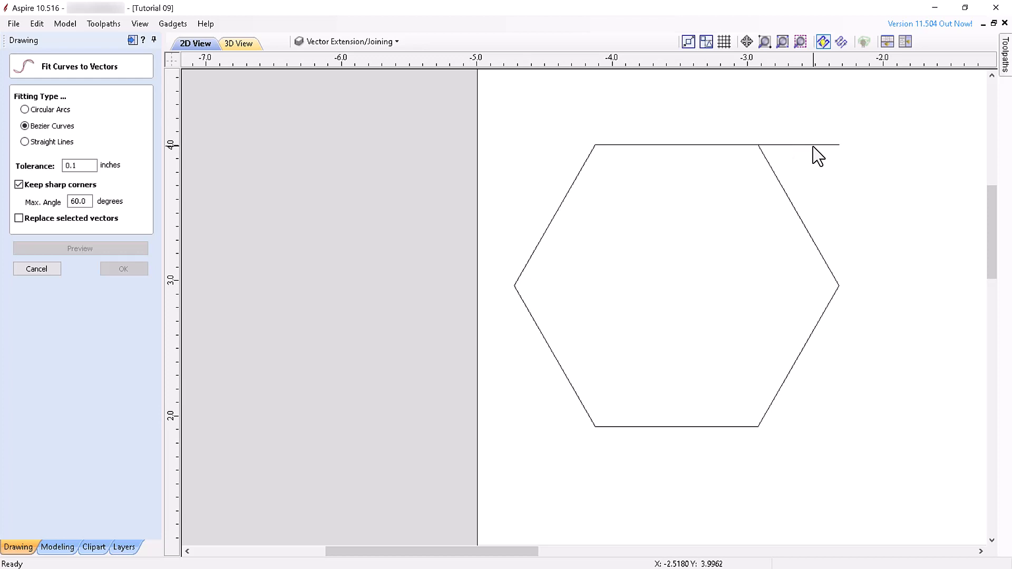
mouse_move(790, 199)
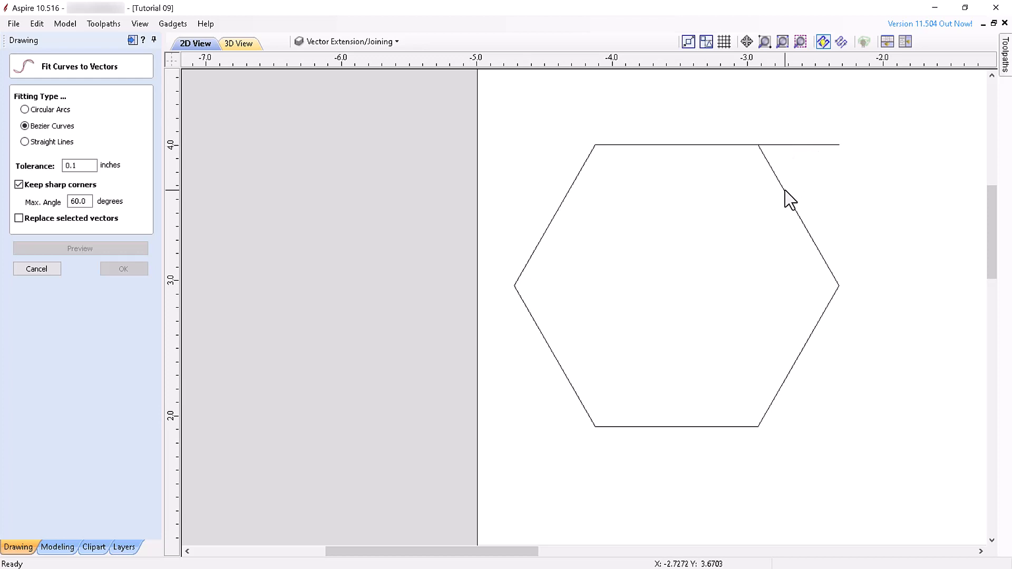
mouse_move(800, 173)
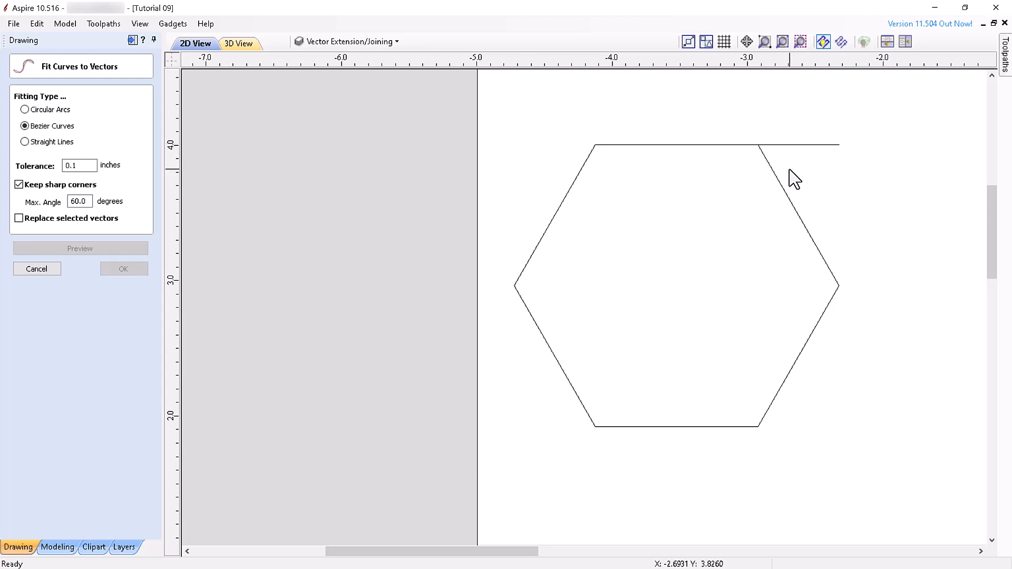
mouse_move(384, 179)
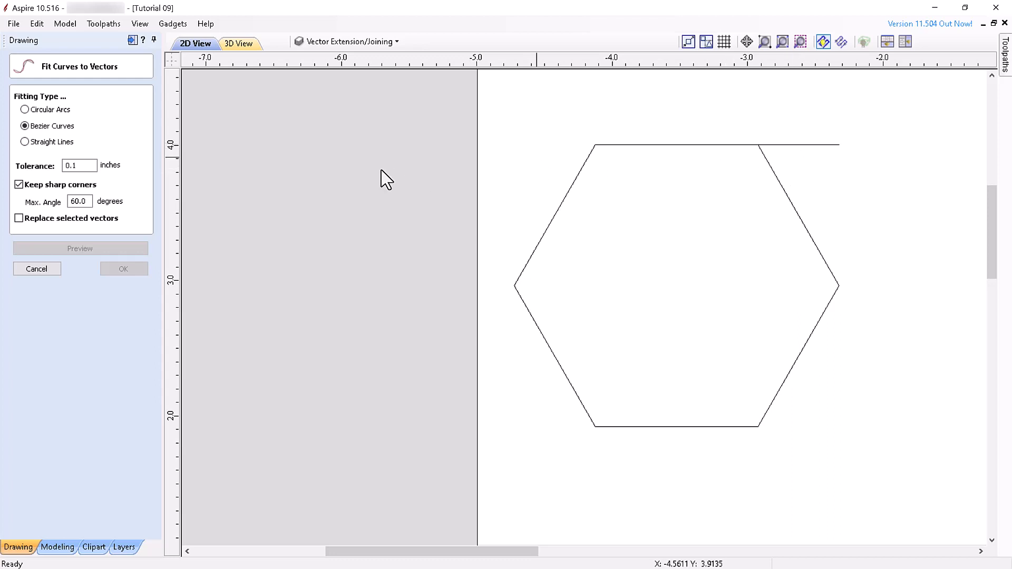
mouse_move(661, 155)
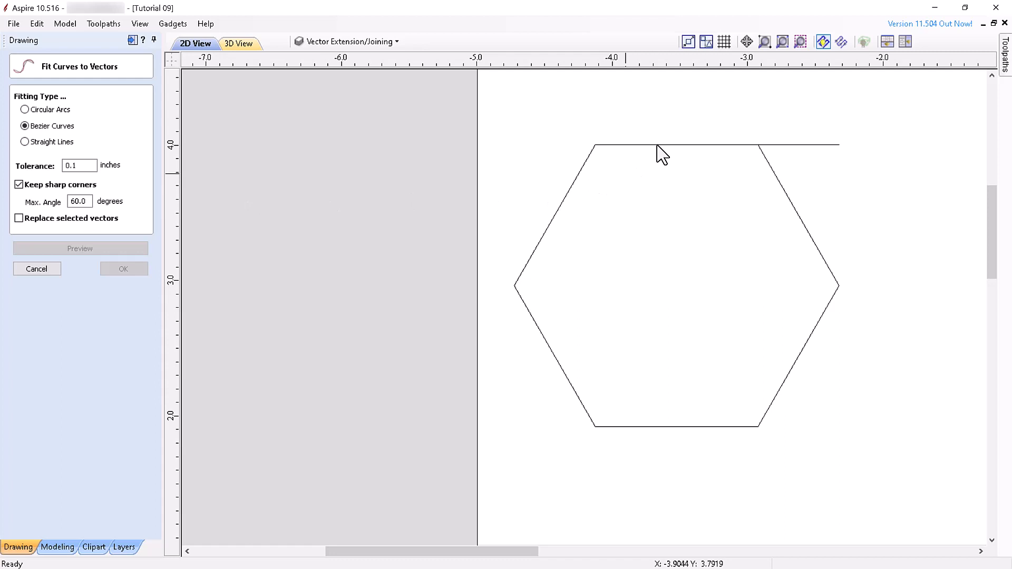
mouse_move(766, 155)
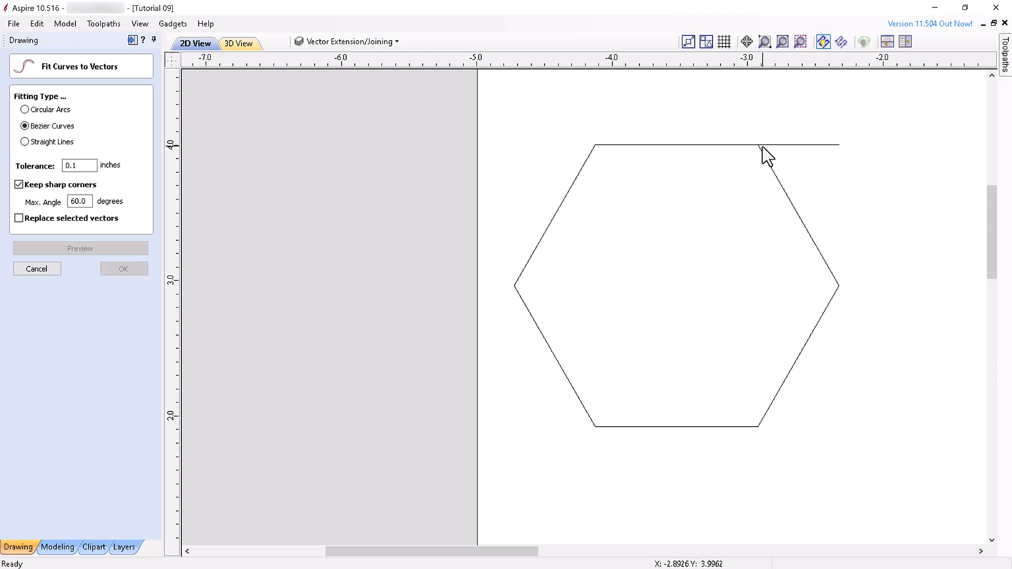
left_click(79, 201)
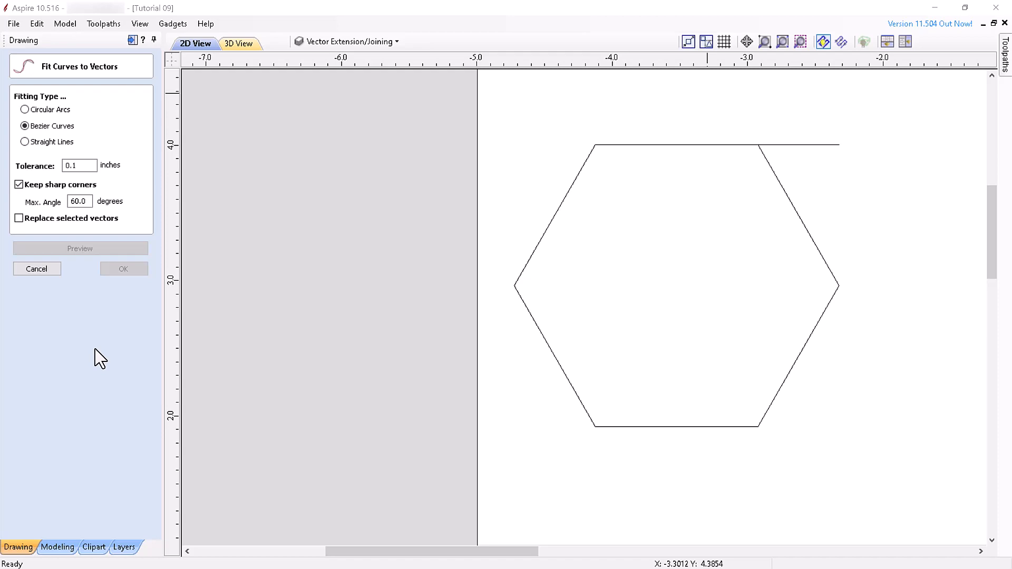
left_click(36, 268)
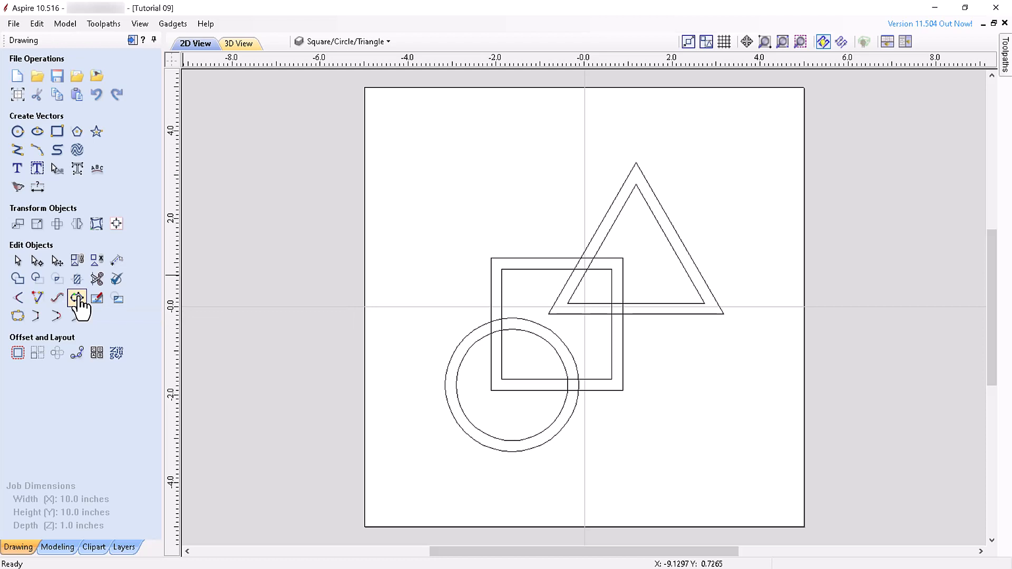
- Create a Vector Boundary around the square, circle and triangle with Offset boundary ticked
left_click(76, 299)
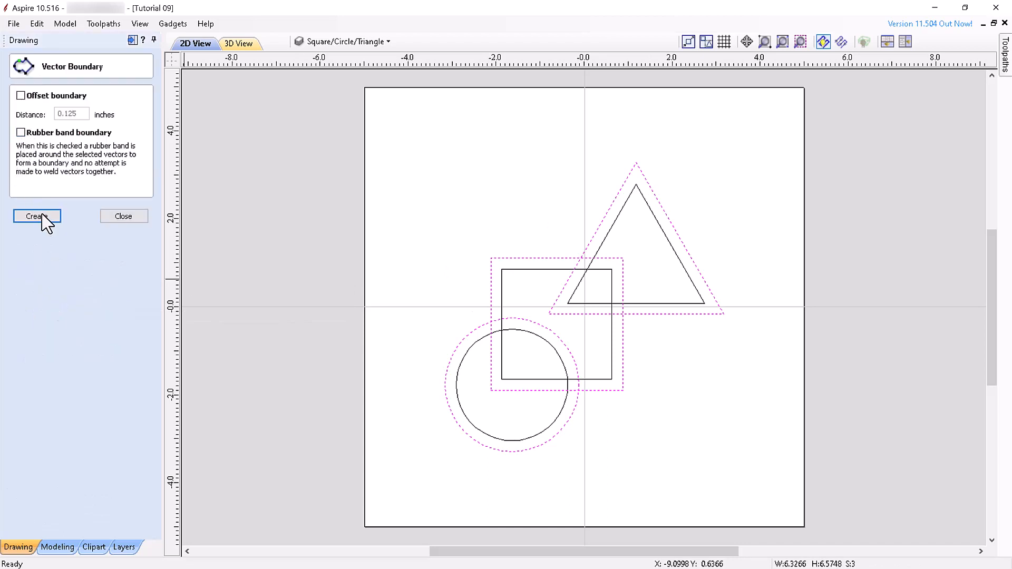
left_click(20, 95)
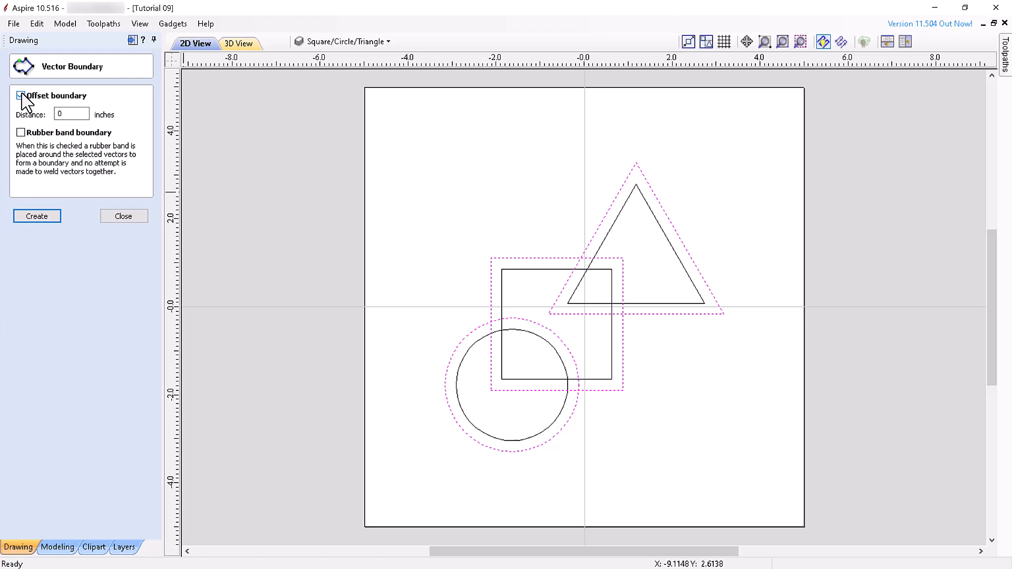
left_click(20, 95)
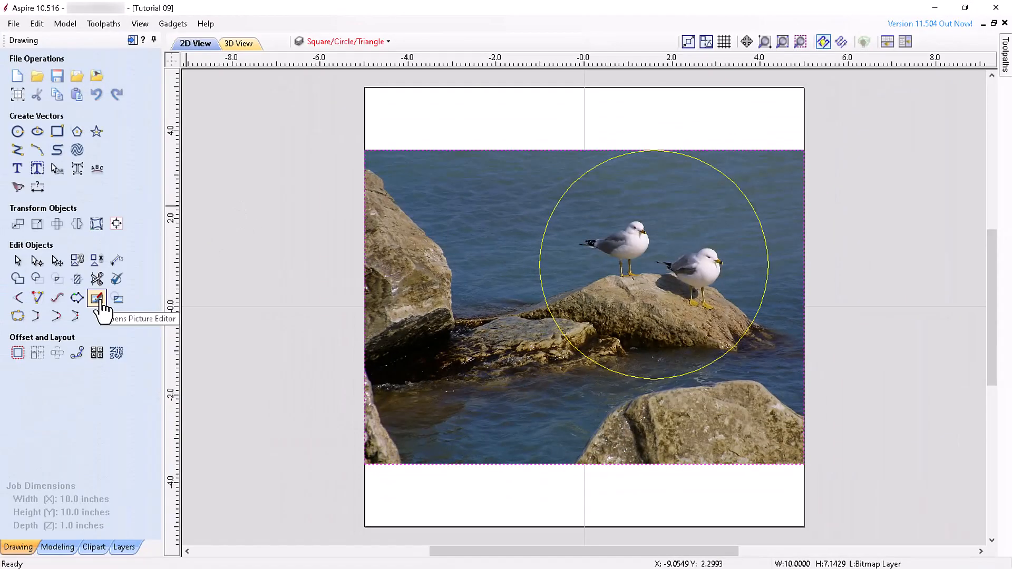
mouse_move(118, 302)
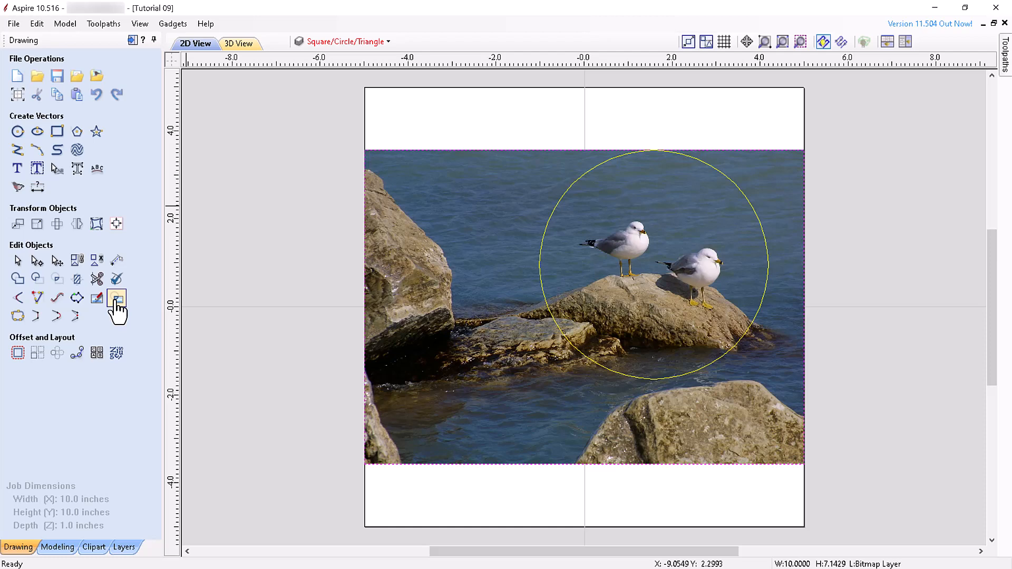
mouse_move(110, 308)
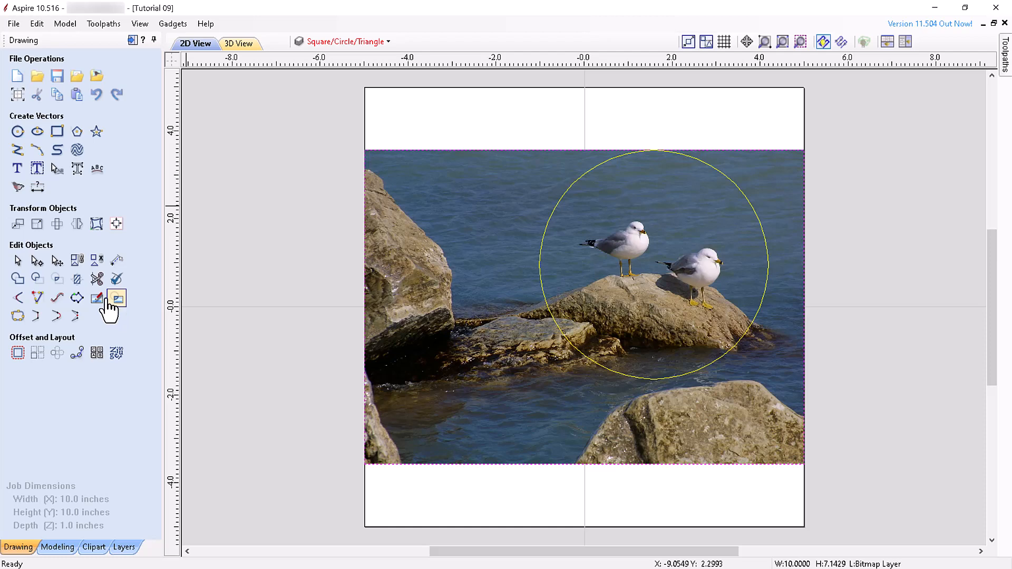
- Adjust the seagull photo's contrast and border, then clip it to the circle
left_click(117, 297)
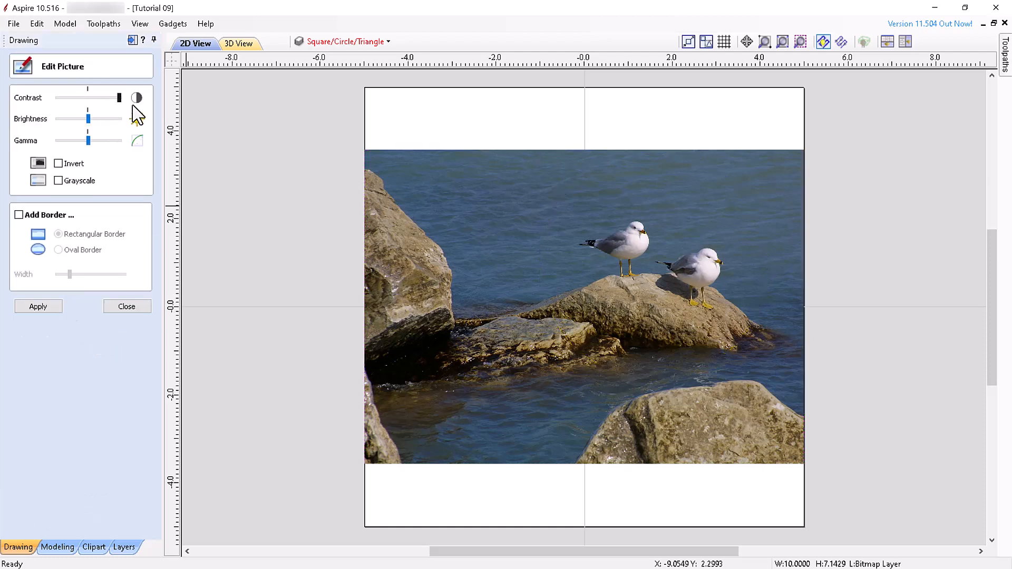
left_click_drag(117, 98, 89, 98)
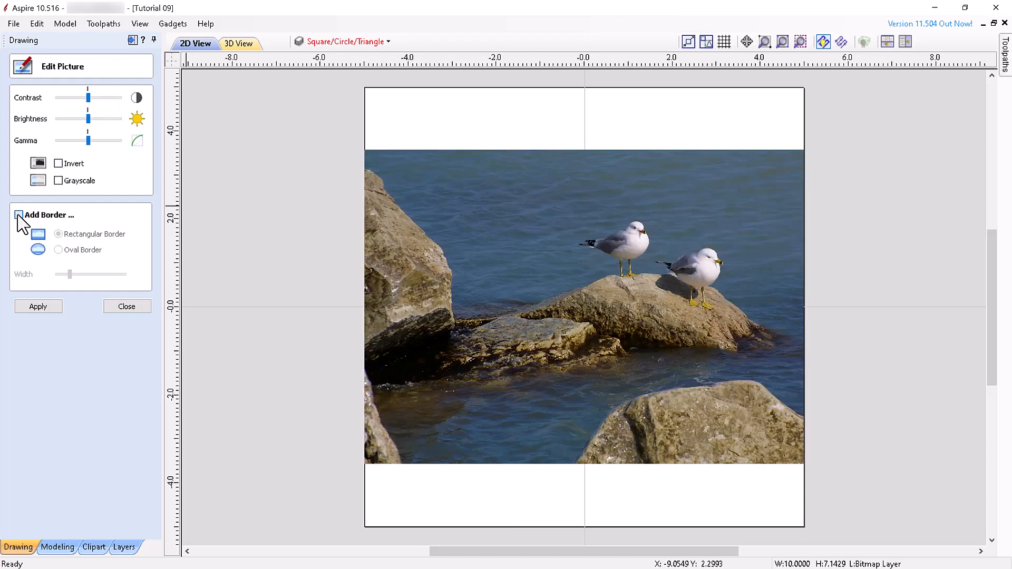
left_click(126, 306)
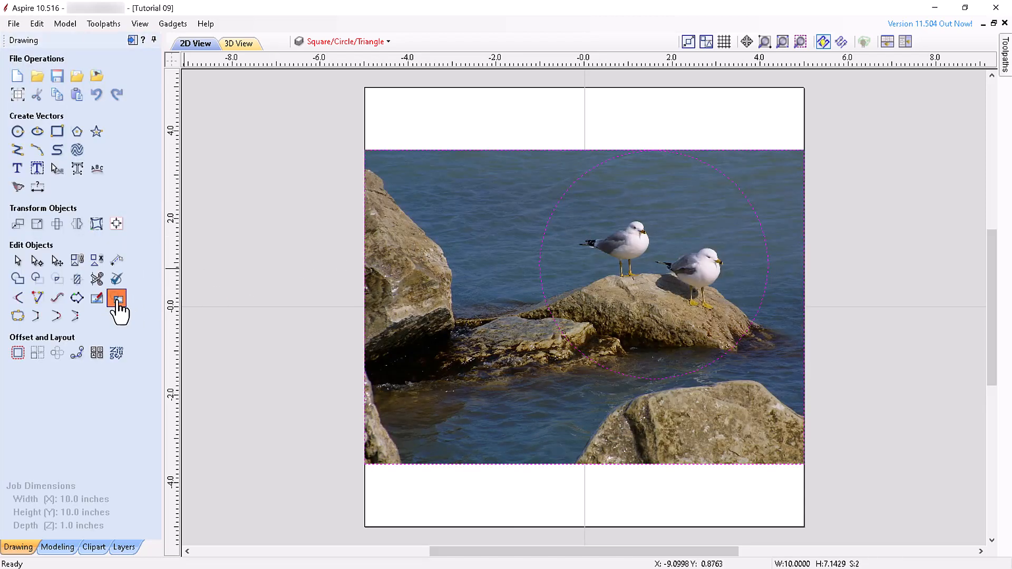
left_click(117, 298)
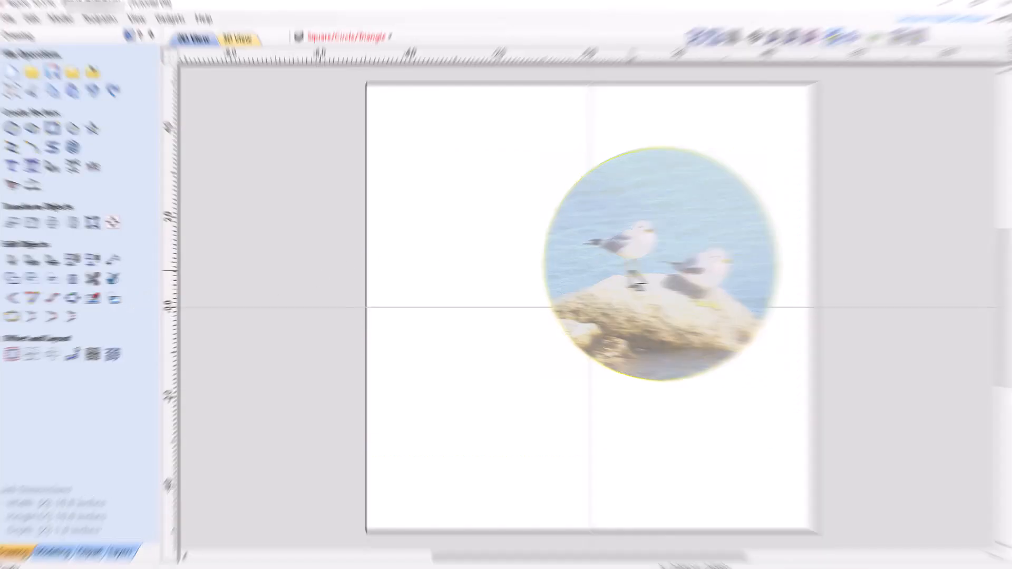
left_click(17, 297)
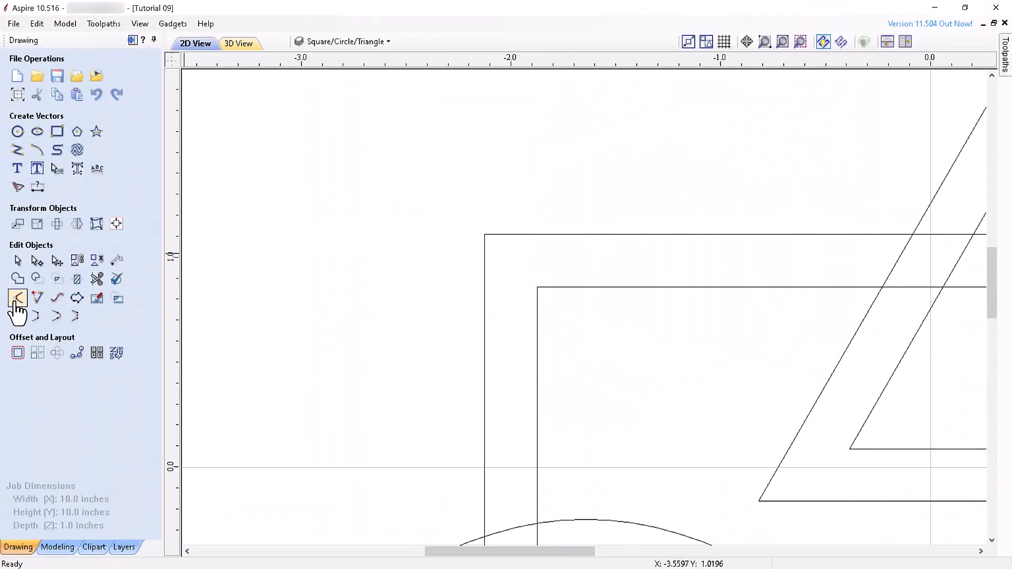
- Add 0.25-inch fillets: dog-bone on the outer square corner, T-bone on the inner
left_click(17, 298)
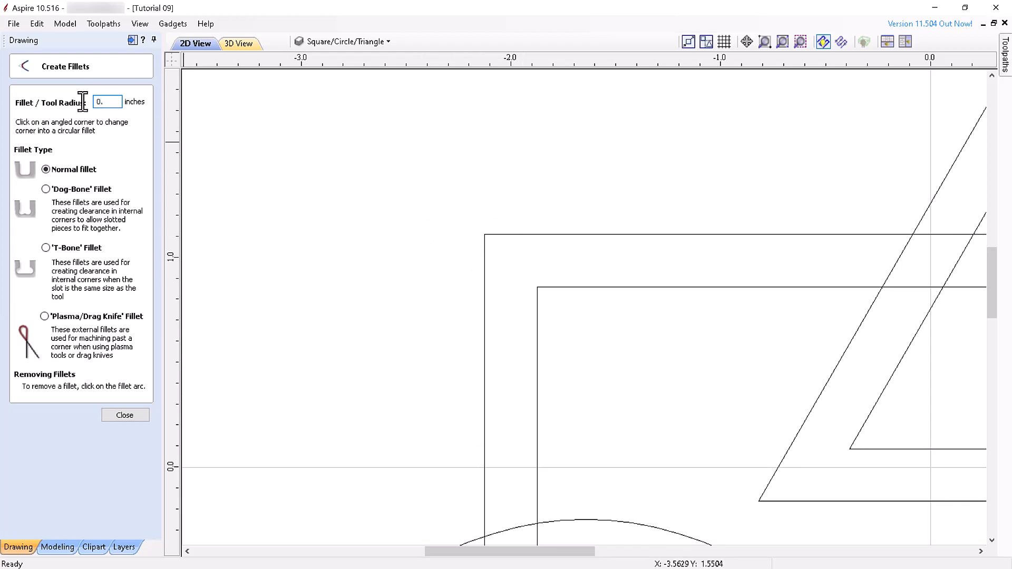
type("0.25")
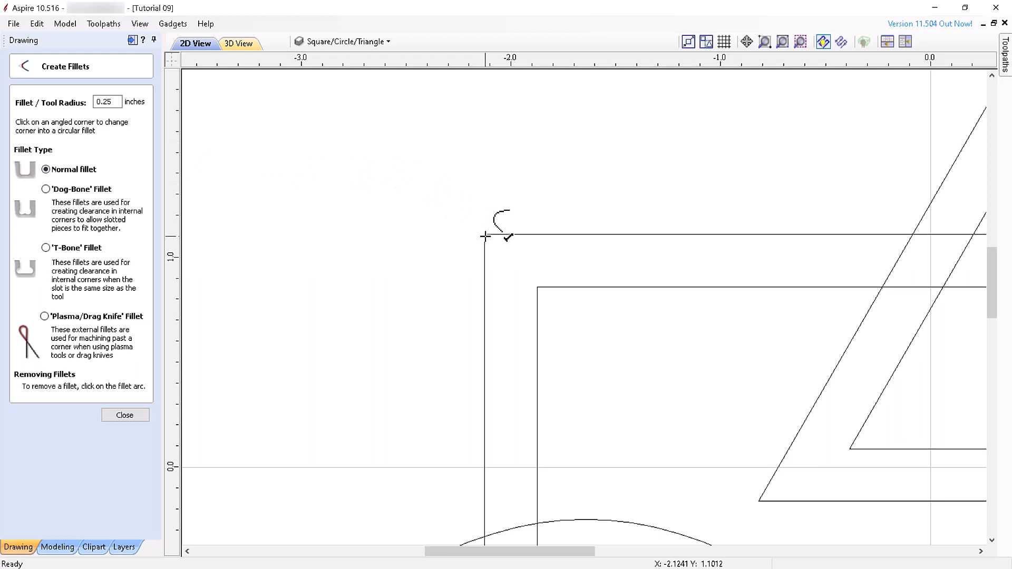
left_click(485, 237)
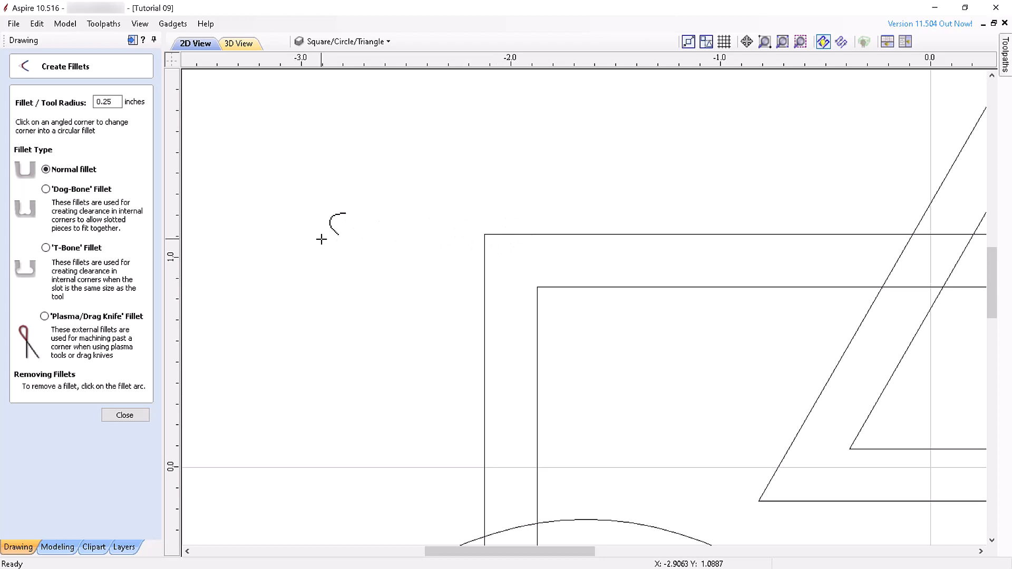
mouse_move(97, 207)
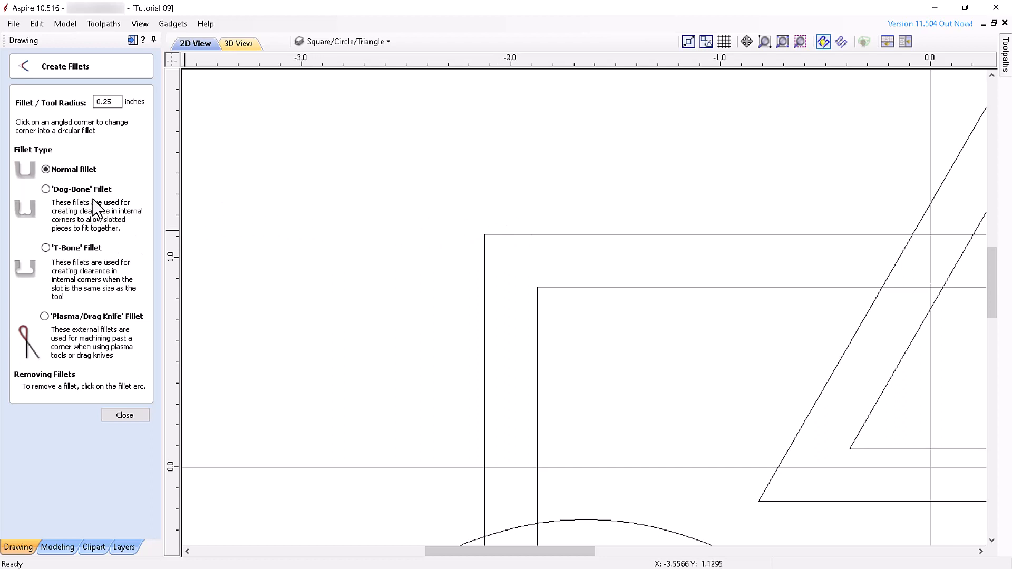
mouse_move(99, 271)
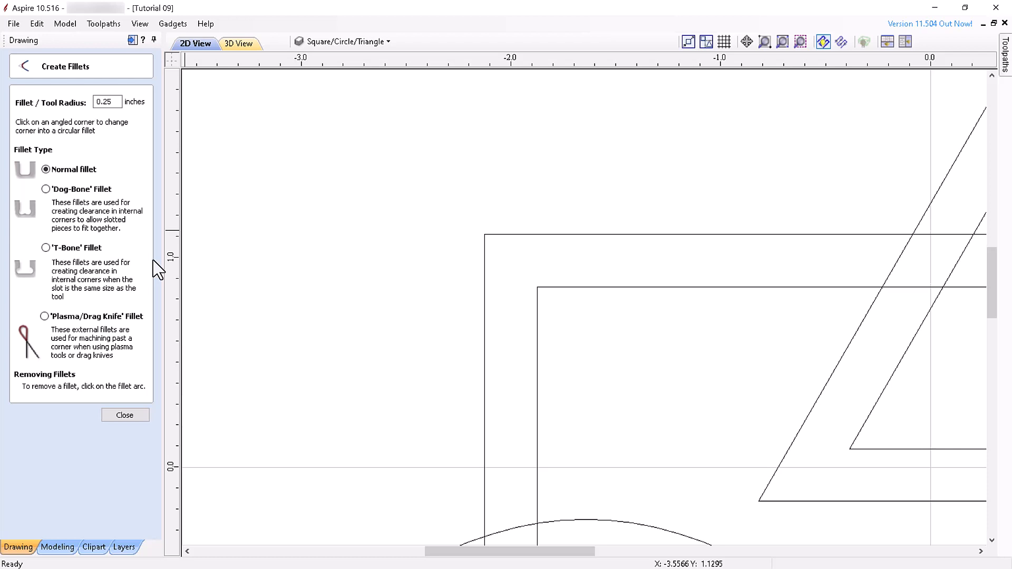
left_click(46, 190)
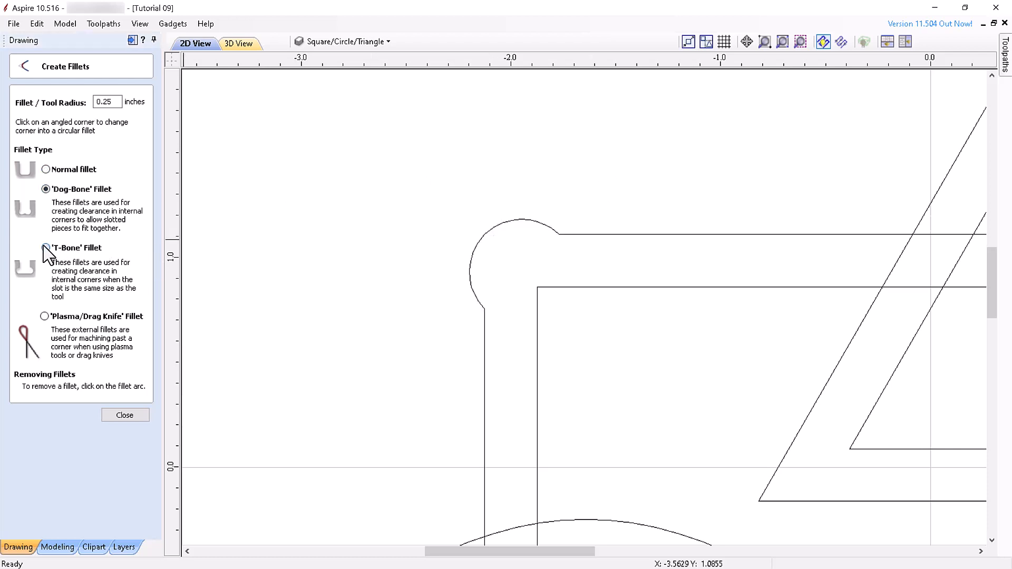
left_click(46, 247)
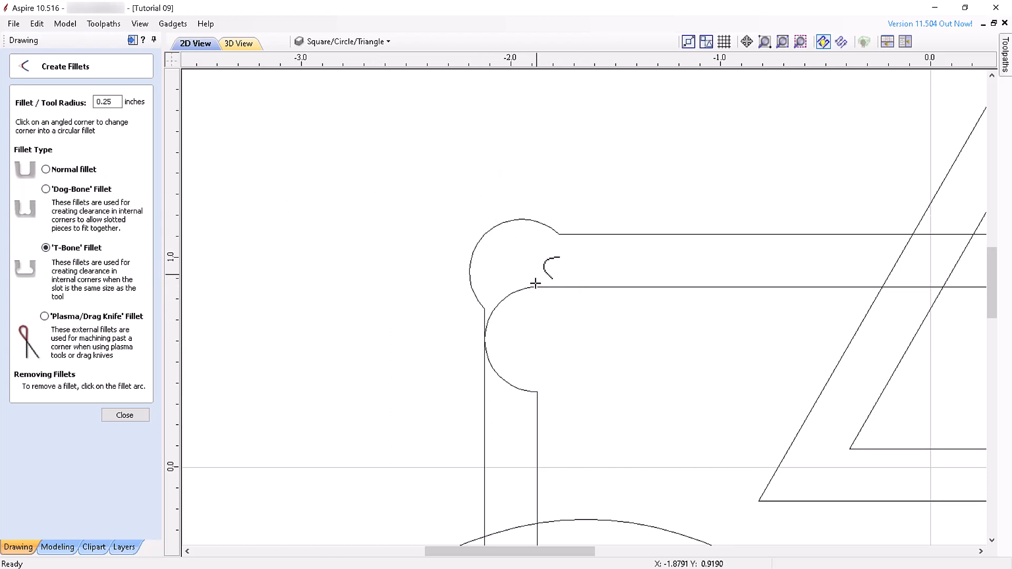
mouse_move(534, 284)
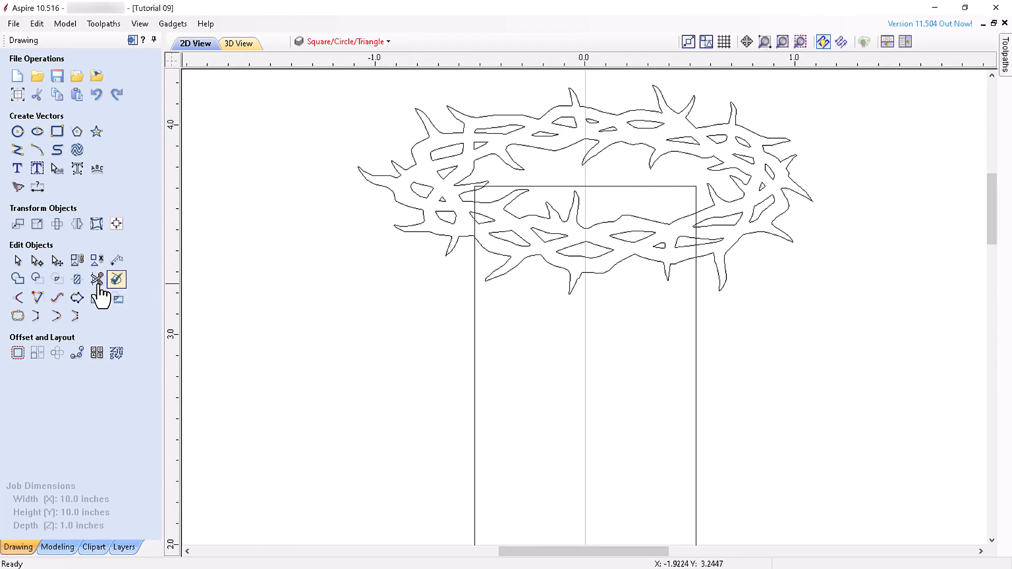
- Trim the crown against the cross: try Clear outside, undo, then Clear inside boundary
left_click(118, 279)
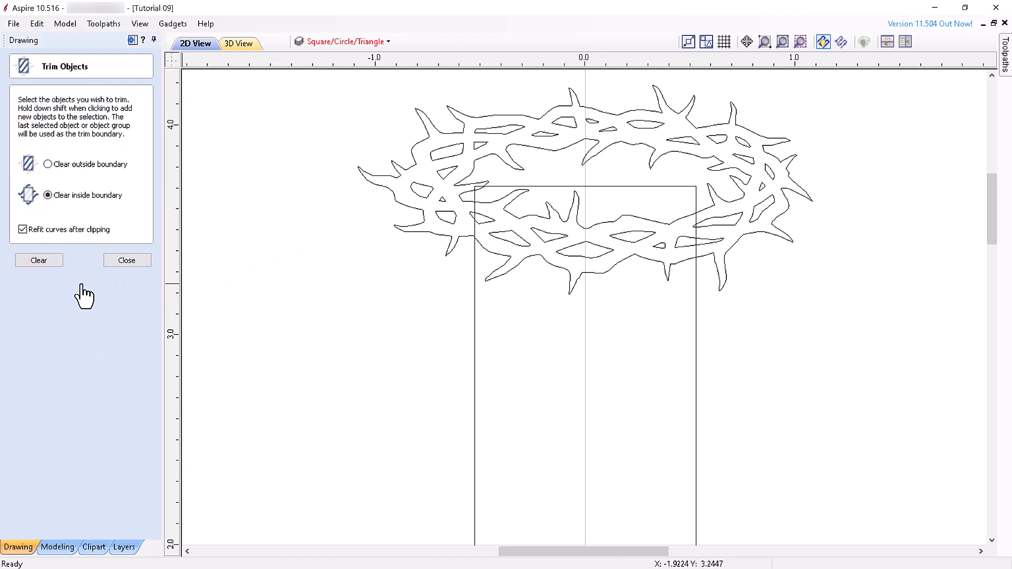
mouse_move(414, 155)
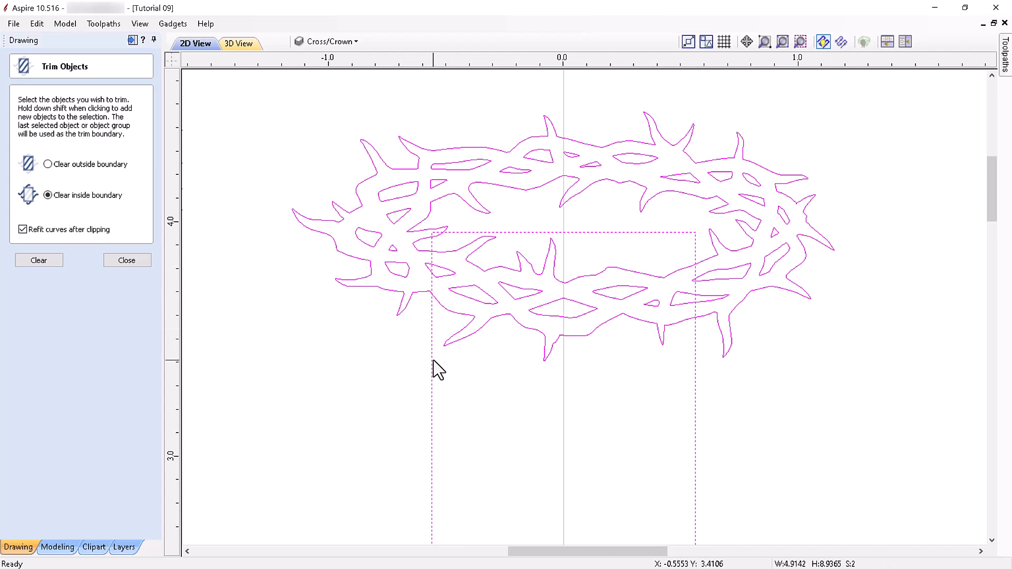
mouse_move(47, 164)
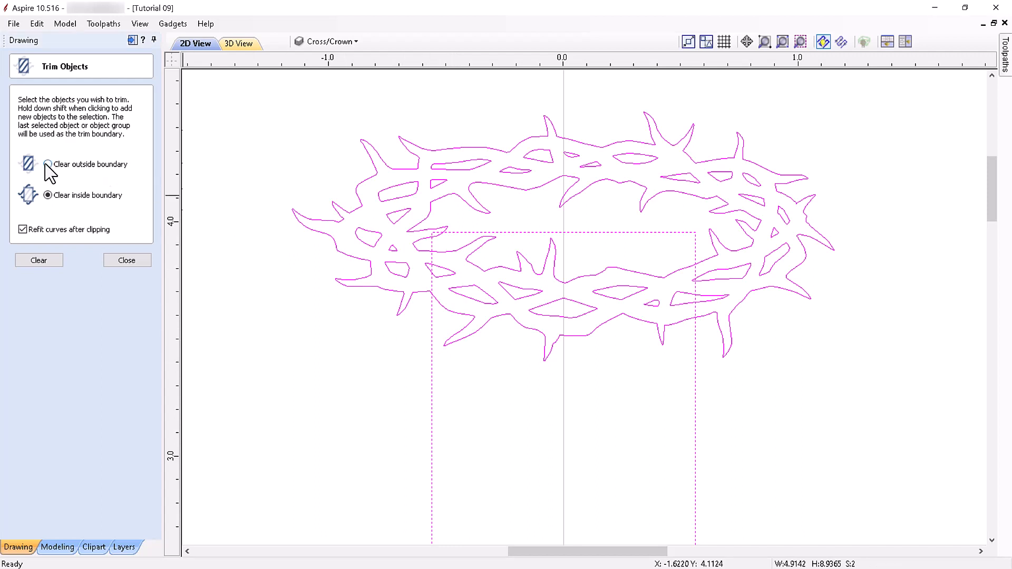
left_click(47, 164)
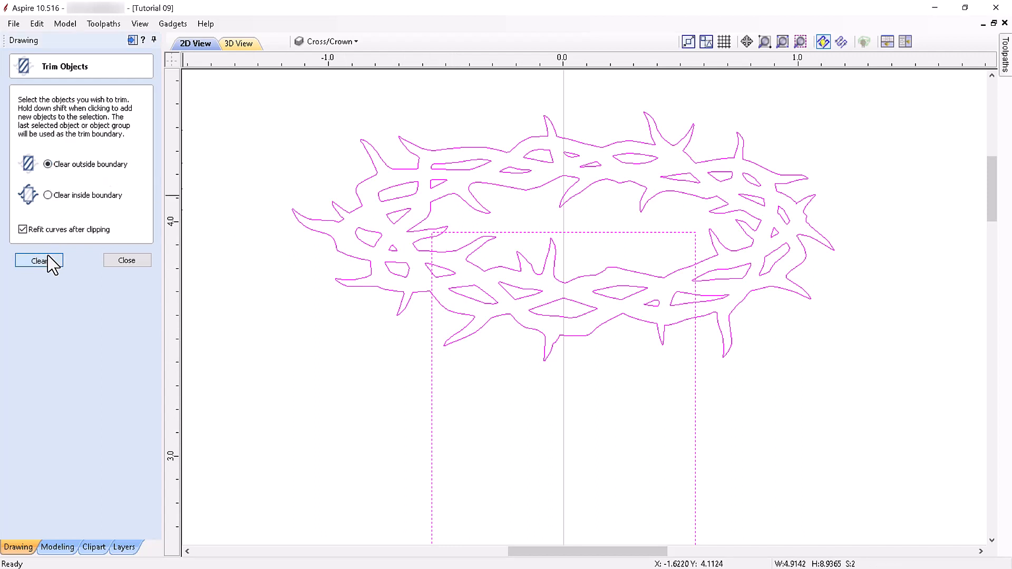
left_click(38, 260)
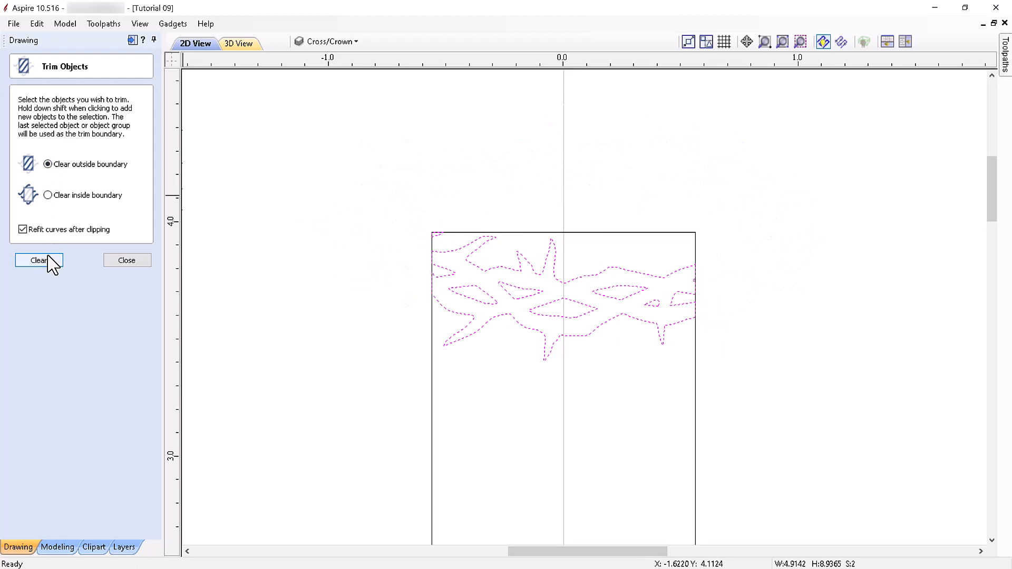
left_click(38, 260)
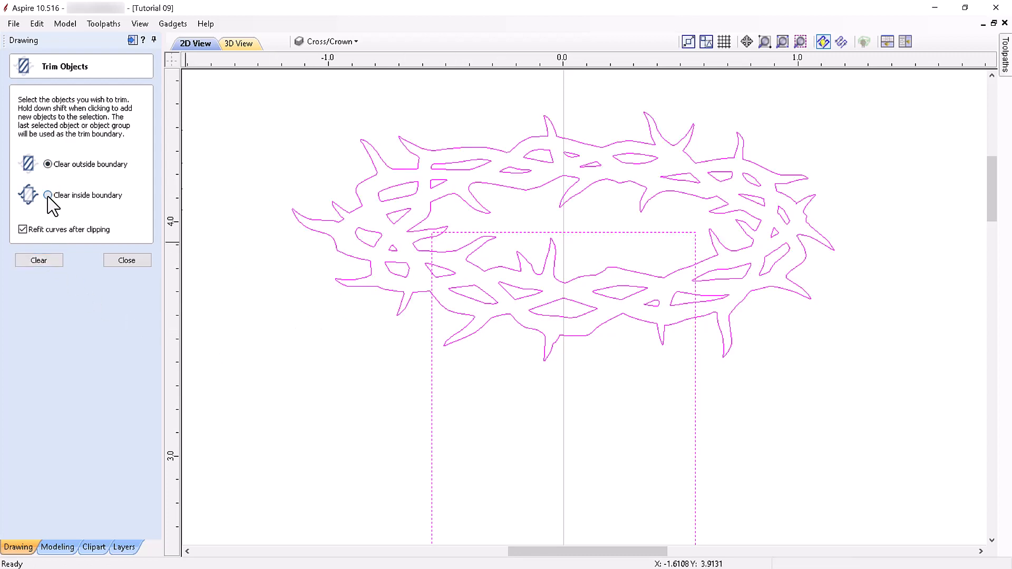
left_click(47, 195)
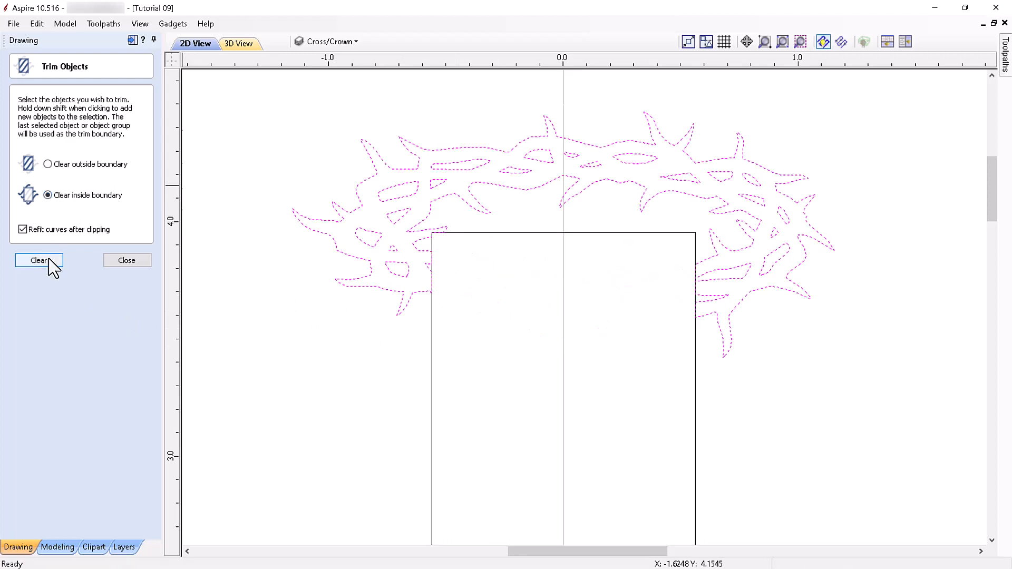